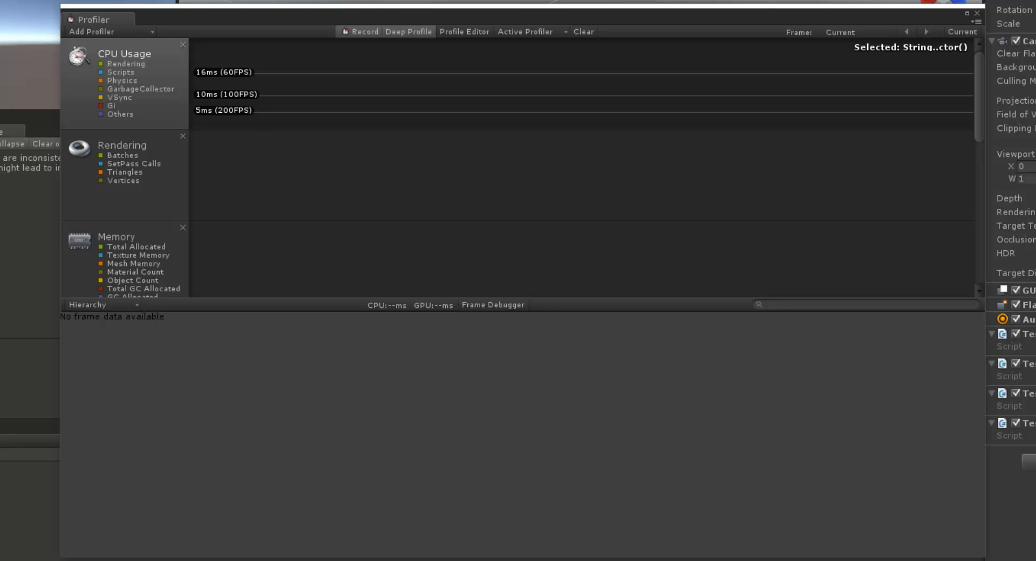
pyautogui.moveTo(271, 382)
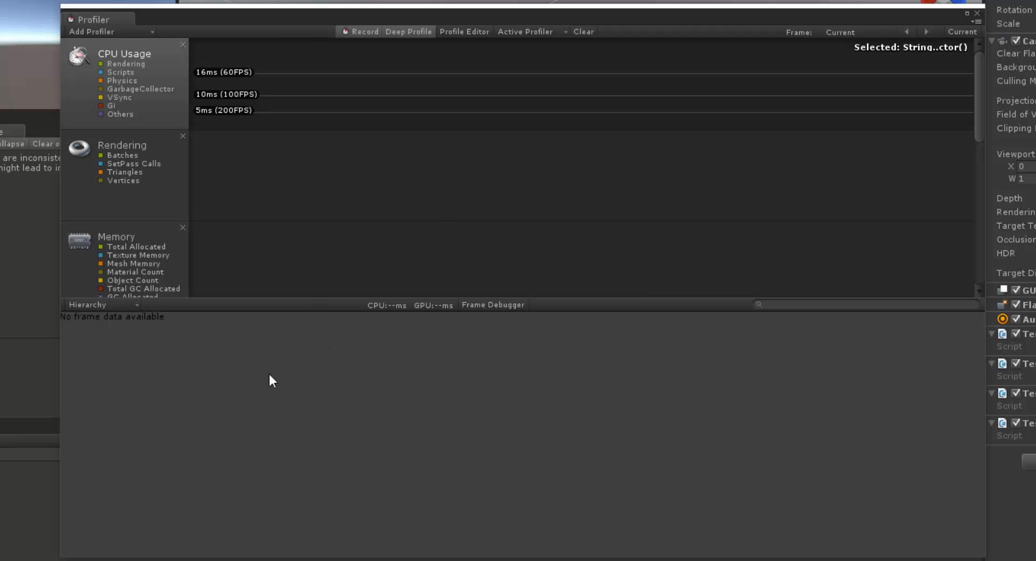
pyautogui.moveTo(278, 367)
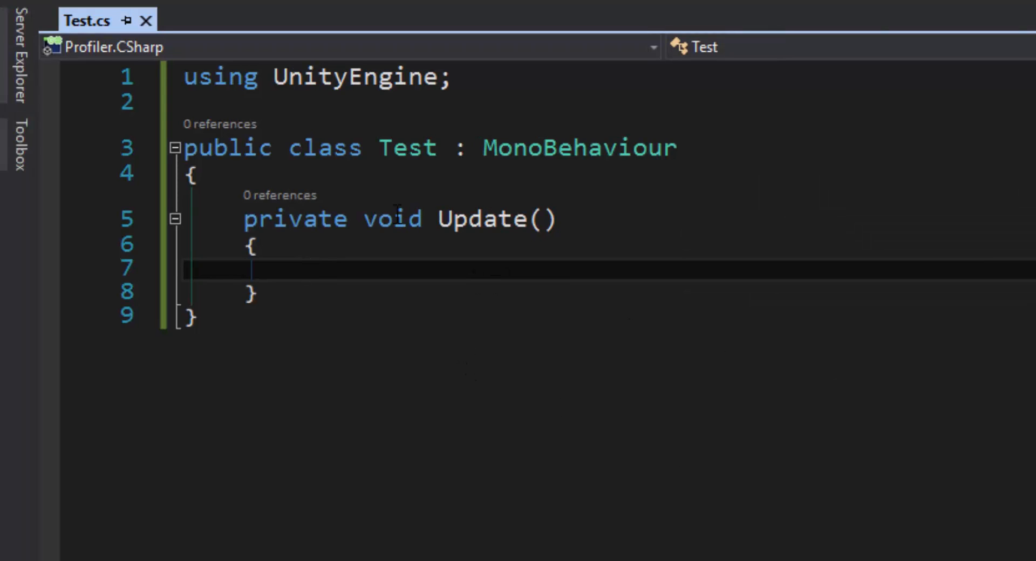
pyautogui.moveTo(584, 449)
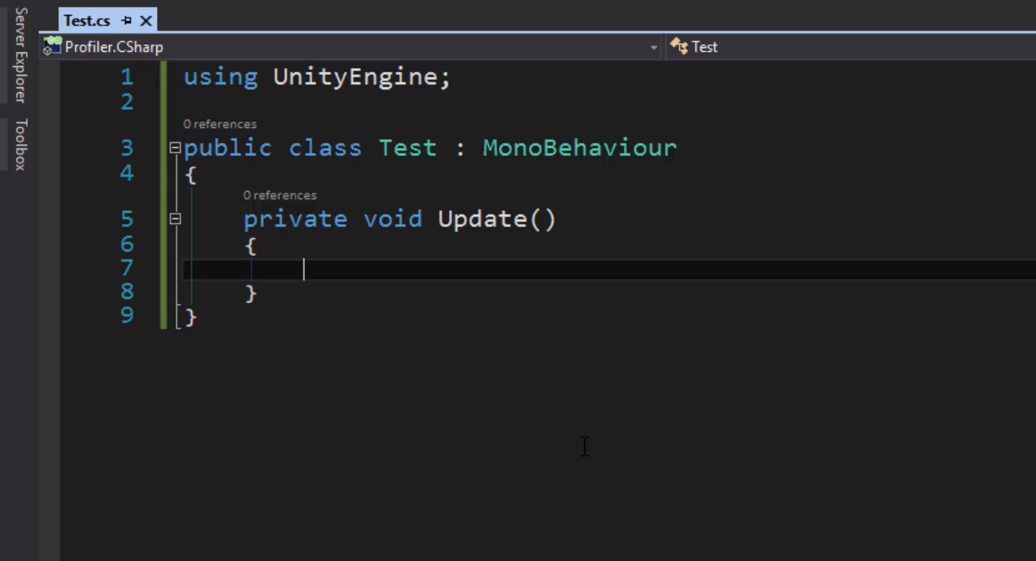
# Declare int something = 4 and bool other = true inside Update
pyautogui.write('int some')
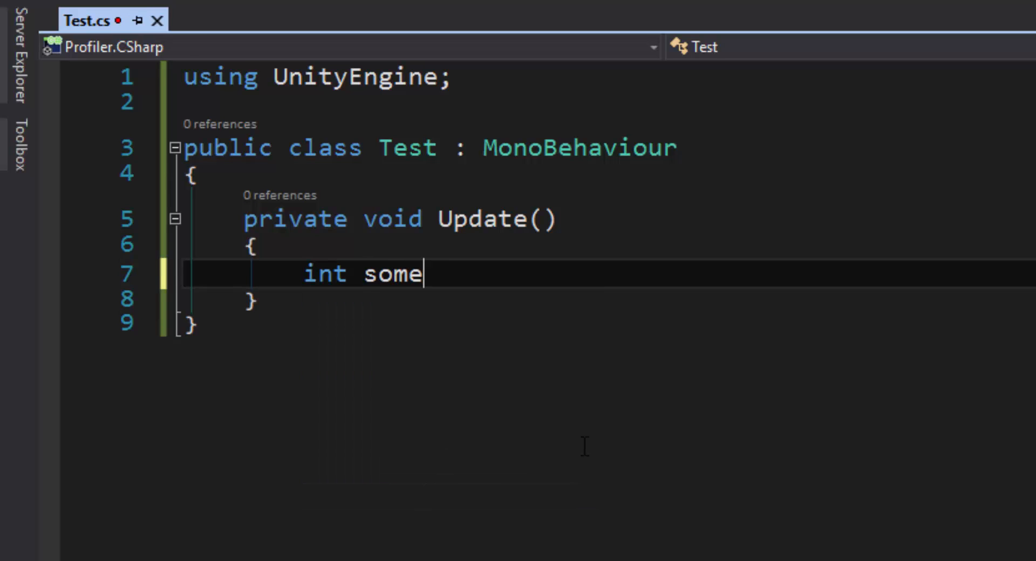
pyautogui.write('thing = 4;')
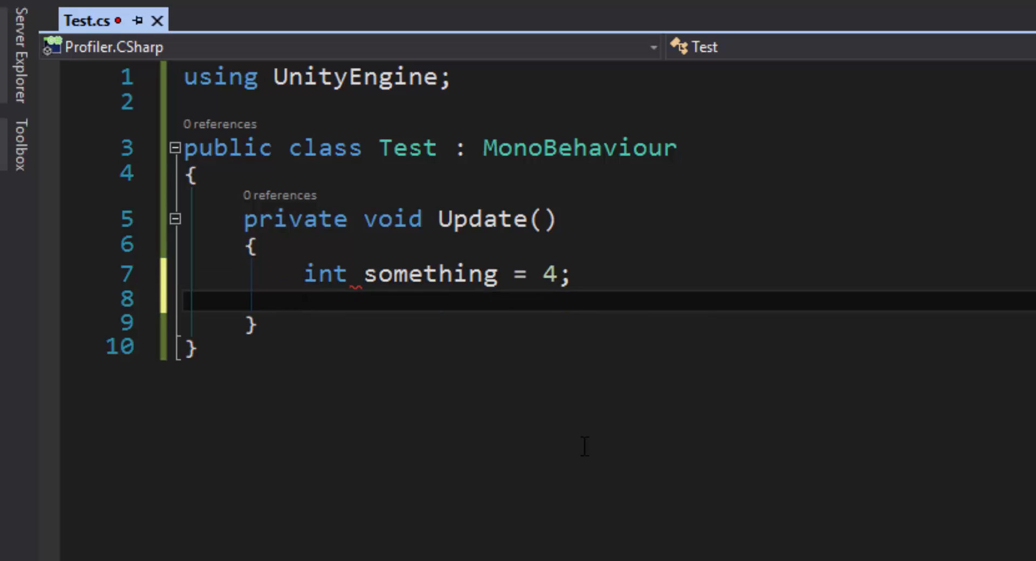
pyautogui.write('bool other =')
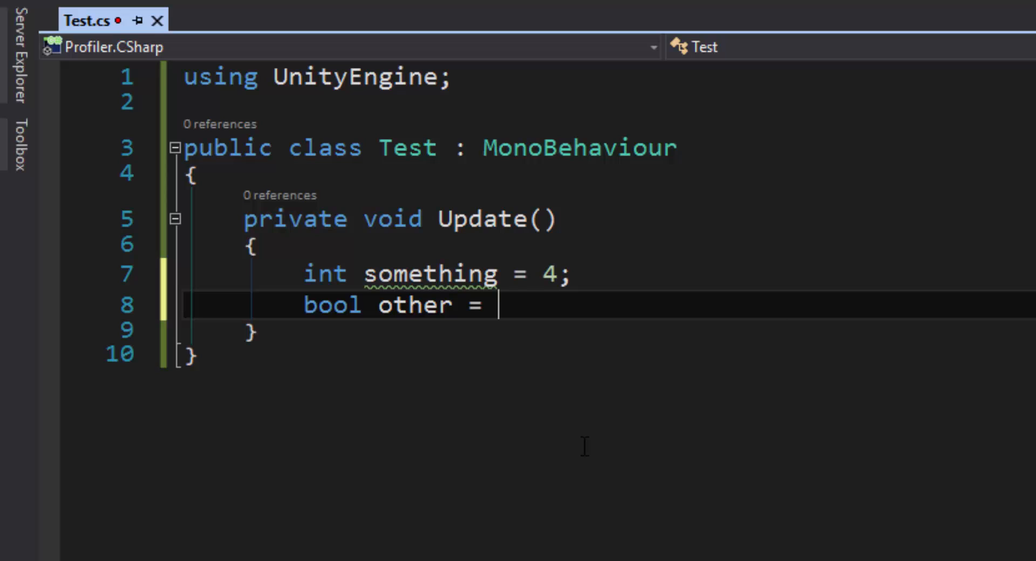
pyautogui.write('true;')
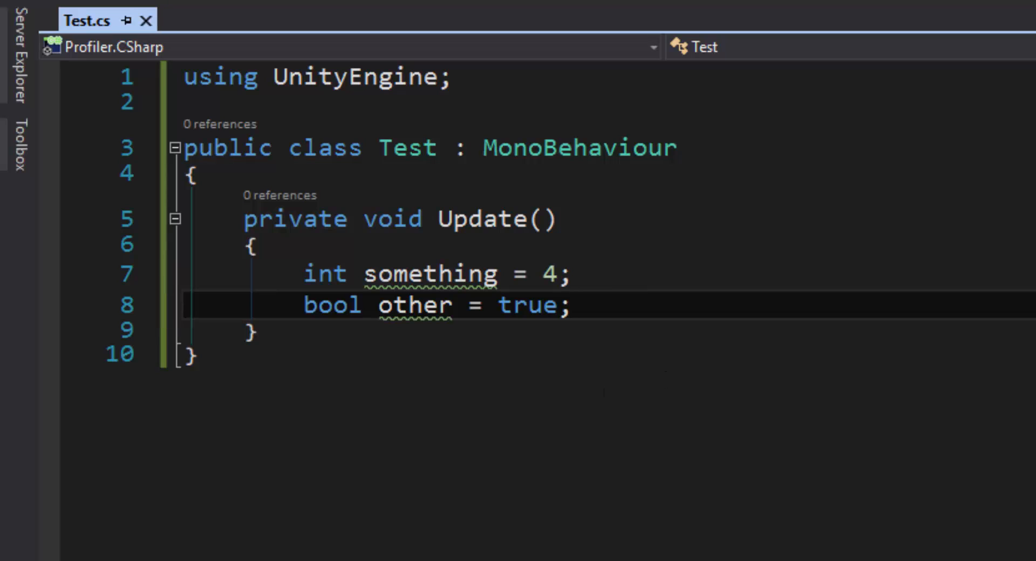
# Highlight the Update method and the two new variable declarations to point them out
pyautogui.doubleClick(468, 219)
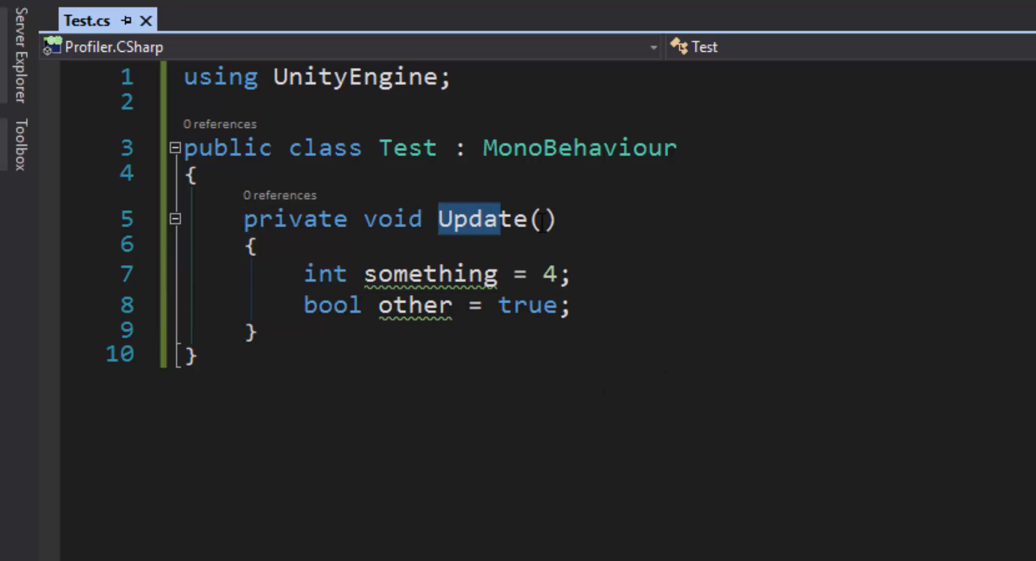
pyautogui.moveTo(301, 273); pyautogui.dragTo(572, 305)
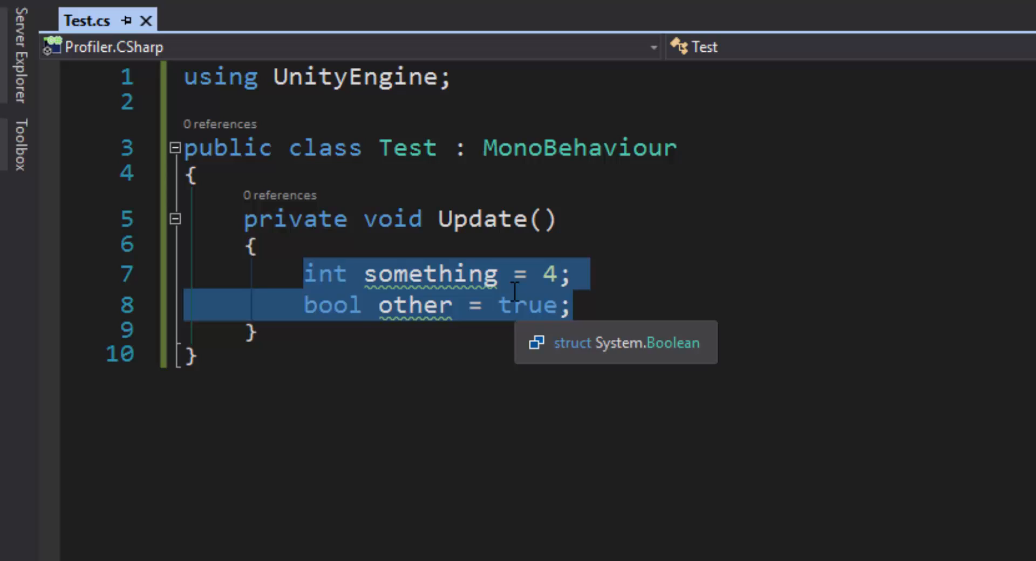
pyautogui.click(224, 327)
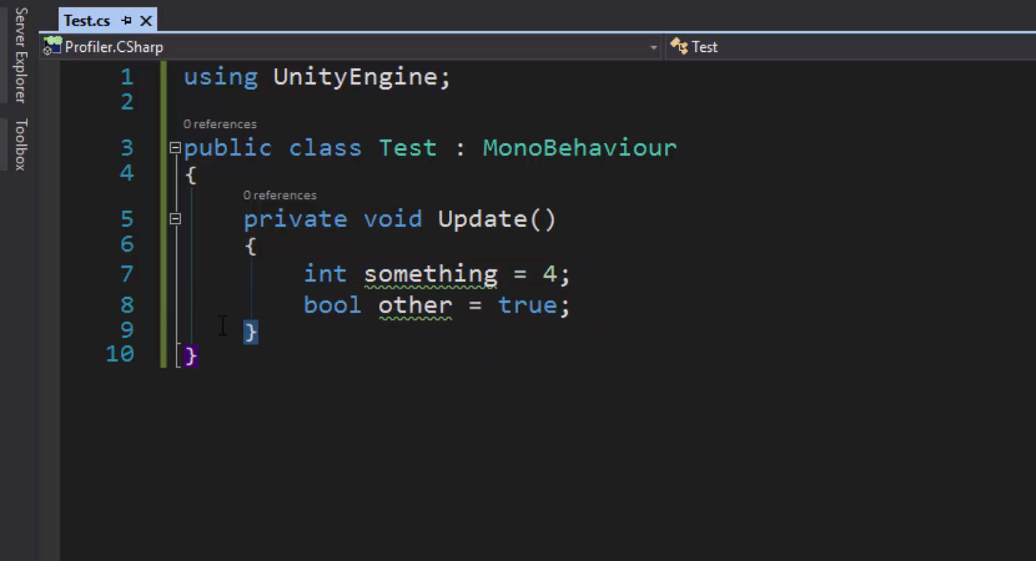
pyautogui.doubleClick(428, 274)
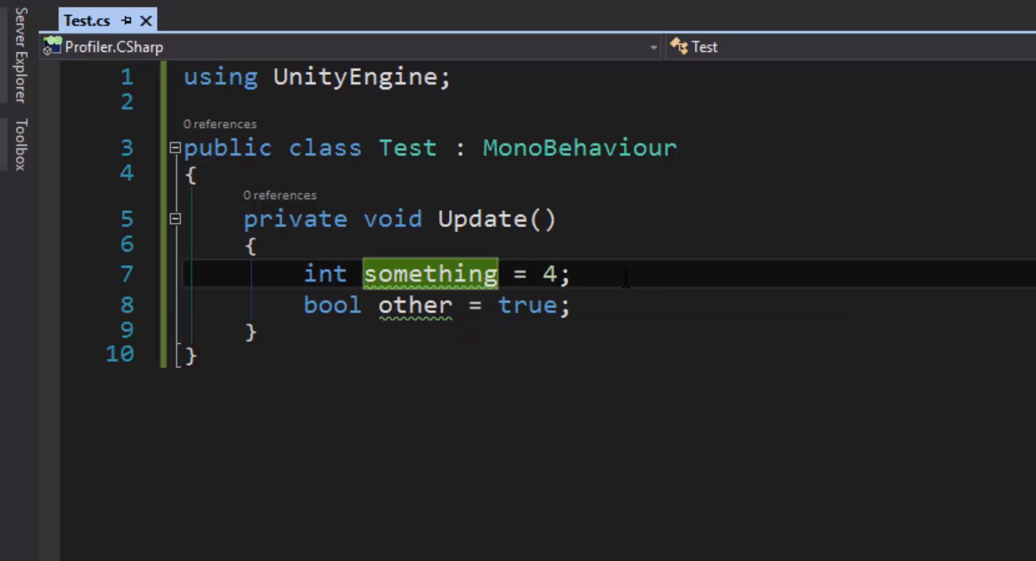
pyautogui.moveTo(481, 426)
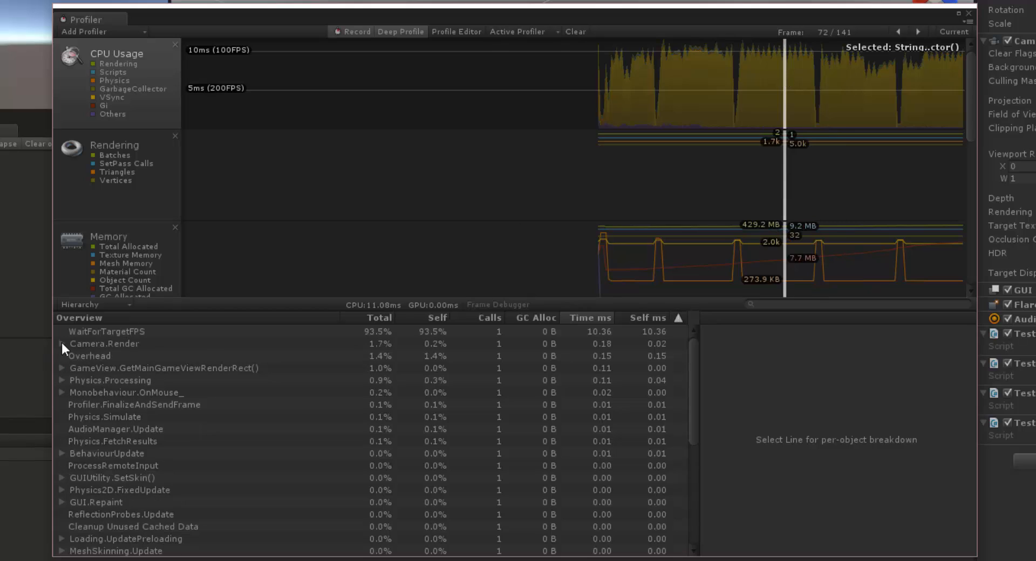
pyautogui.moveTo(181, 417)
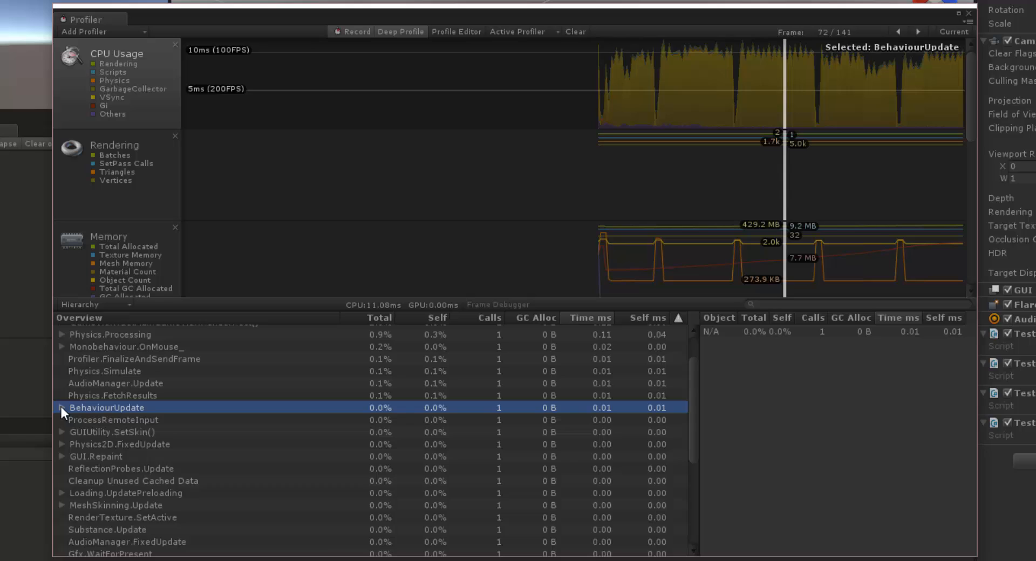
# Expand BehaviourUpdate to show Test.Update() with 4 calls and 0 B GC Alloc
pyautogui.click(62, 408)
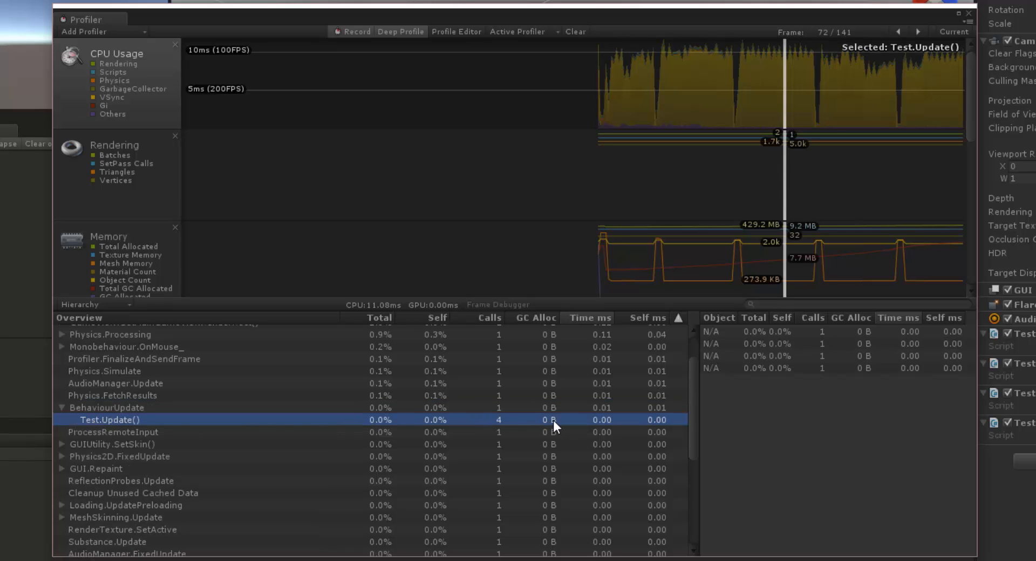
pyautogui.moveTo(537, 415)
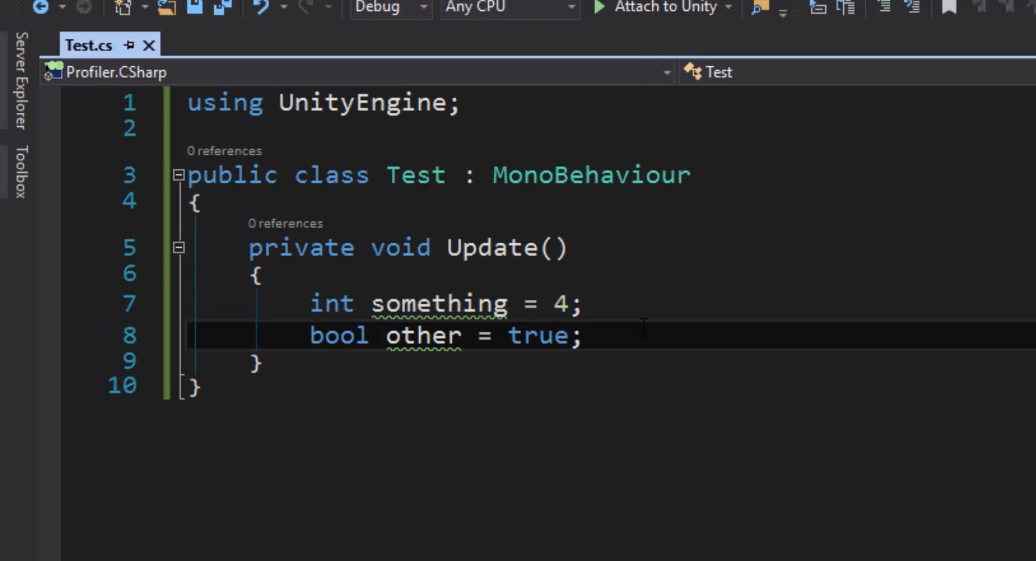
pyautogui.moveTo(607, 309)
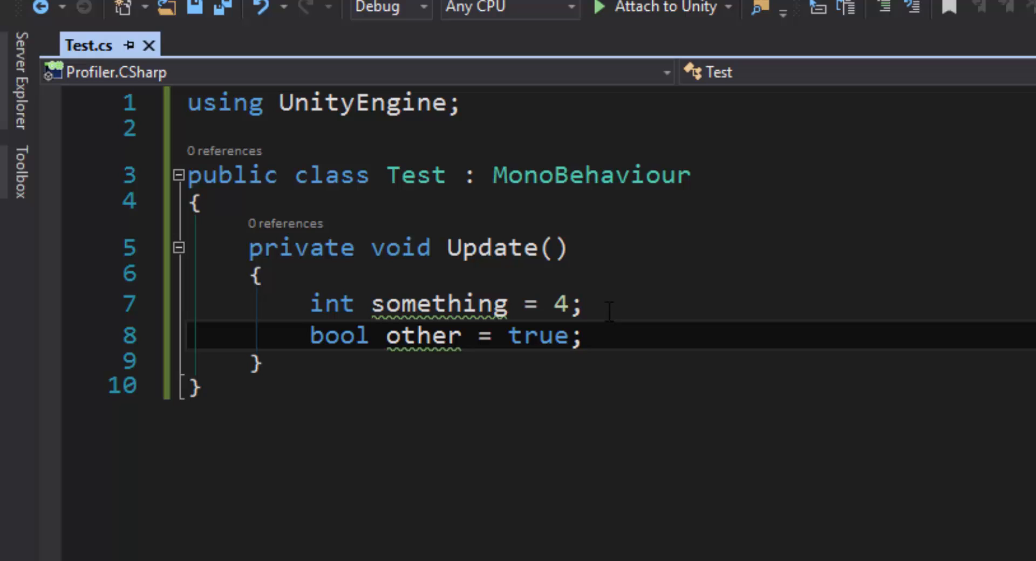
# Add a new line below bool other and 'using System;' at the top of Test.cs
pyautogui.press('Enter')
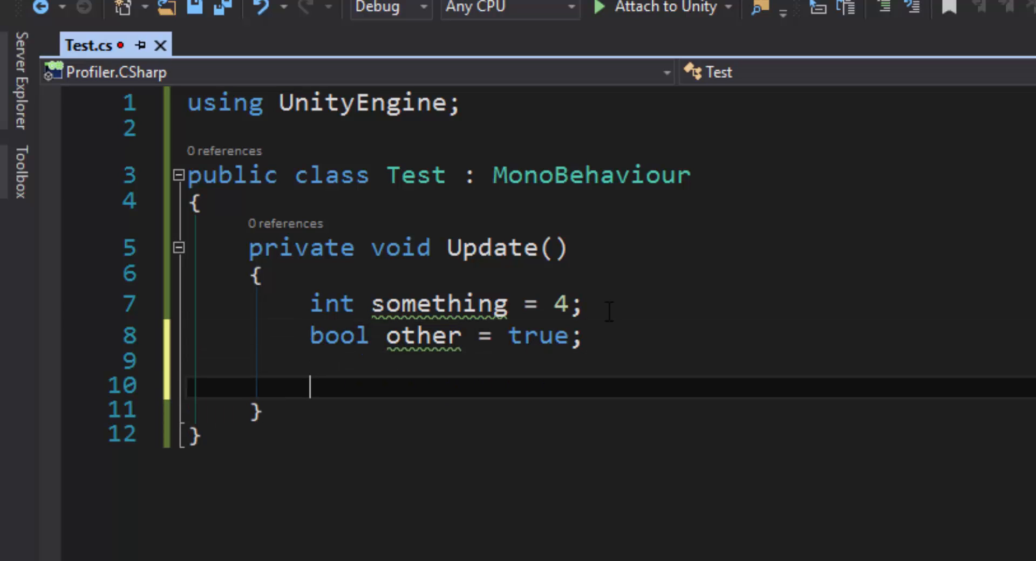
pyautogui.moveTo(442, 412)
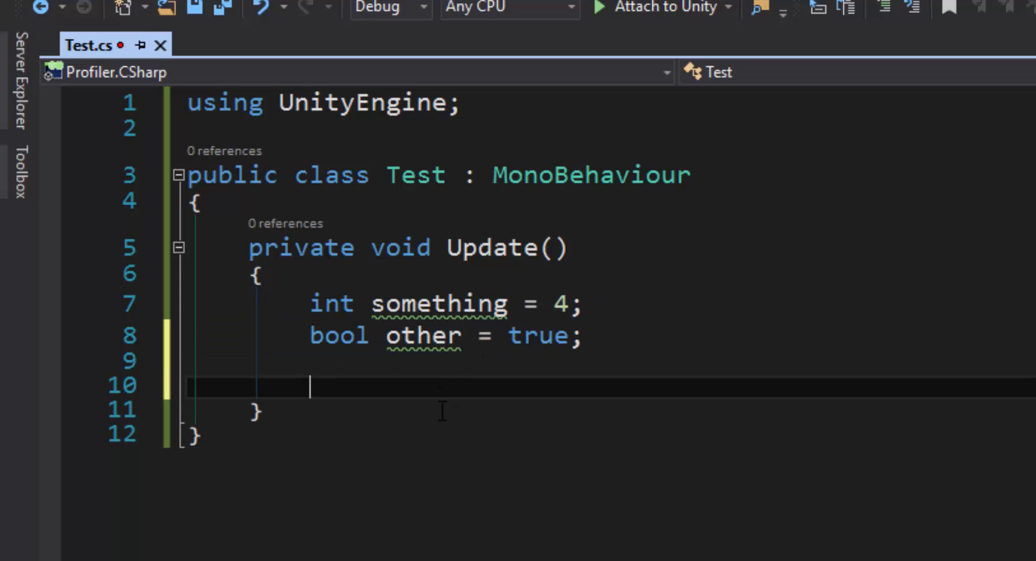
pyautogui.moveTo(707, 536)
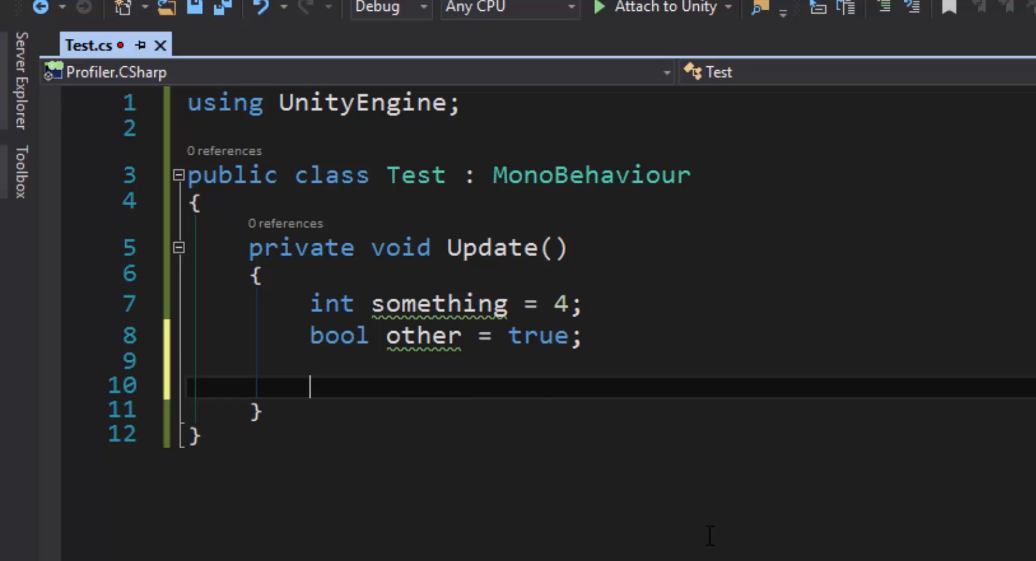
pyautogui.write('string')
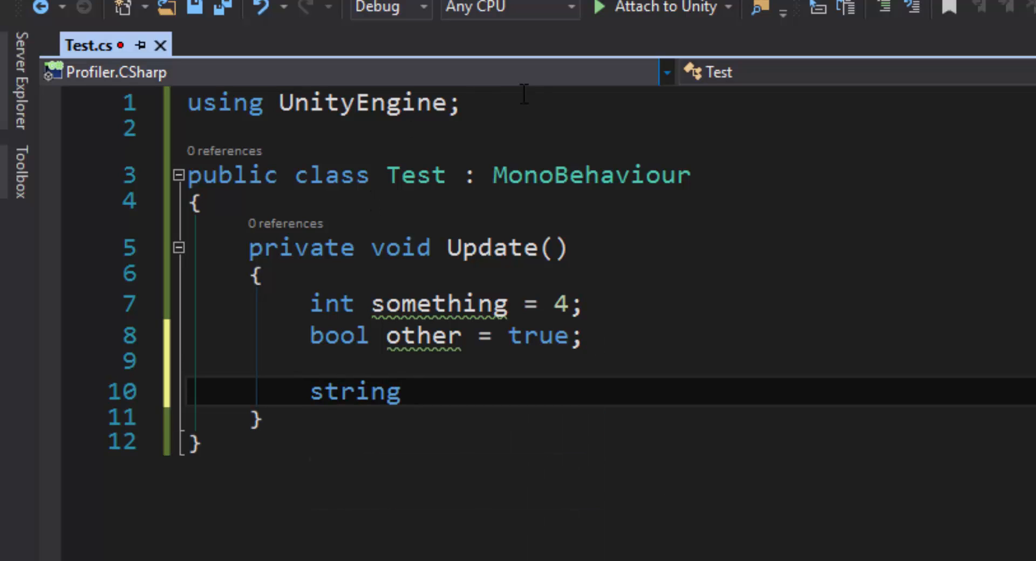
pyautogui.write('using')
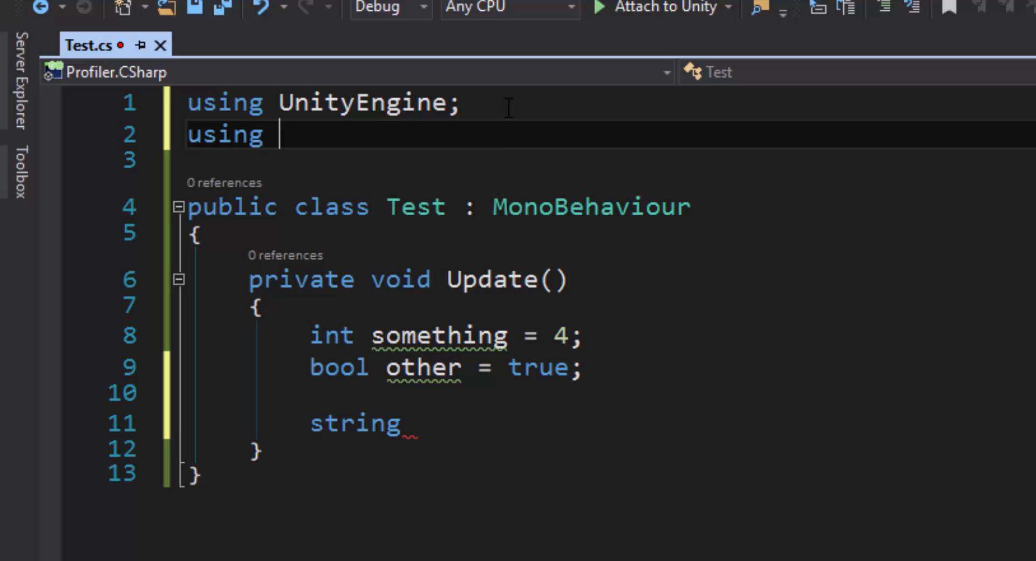
pyautogui.write('System;')
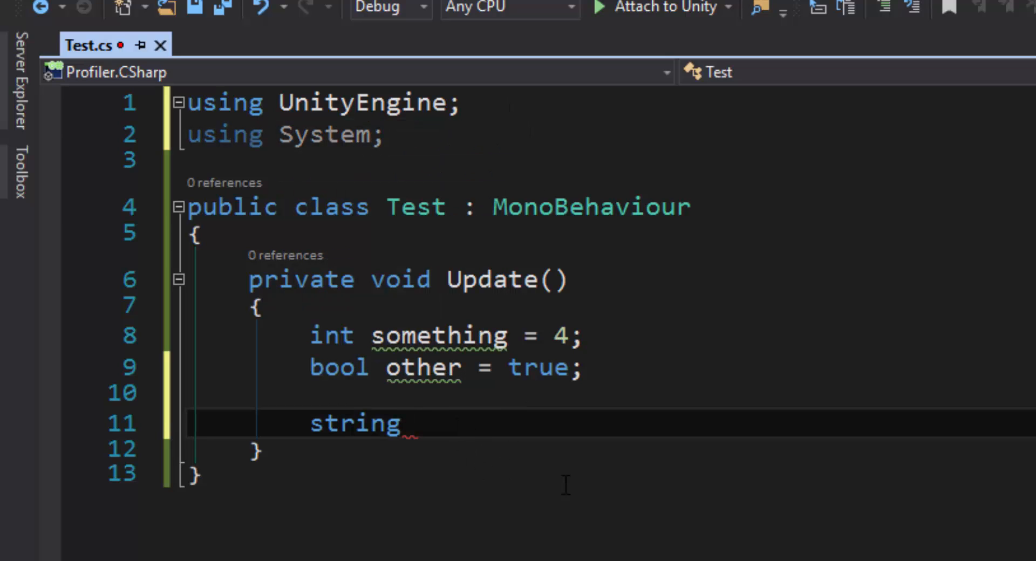
# Declare string x = new string(new char[] {'H','e','l','l','o'}) in Update
pyautogui.write('x = new S')
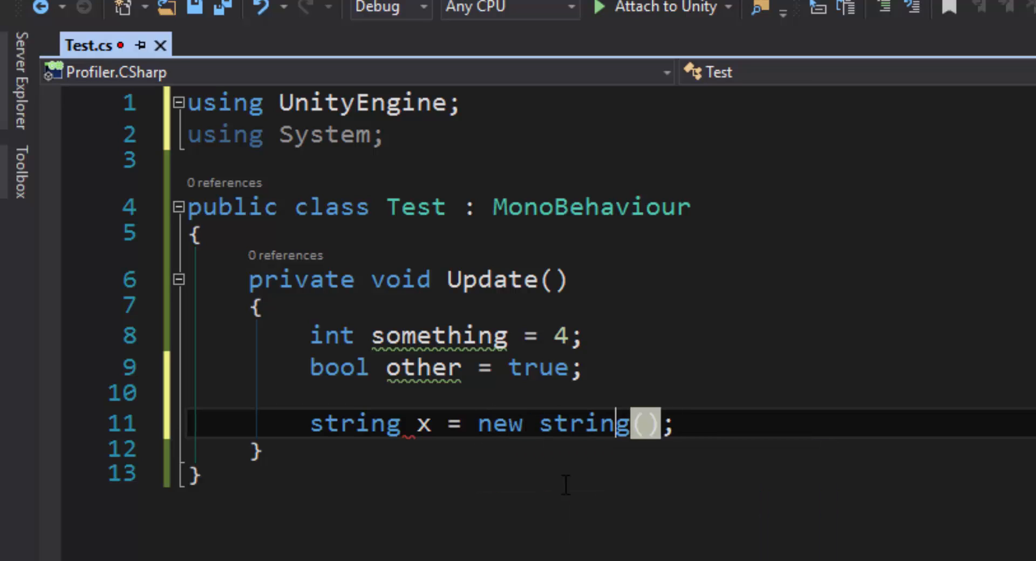
pyautogui.write('new char[] {')
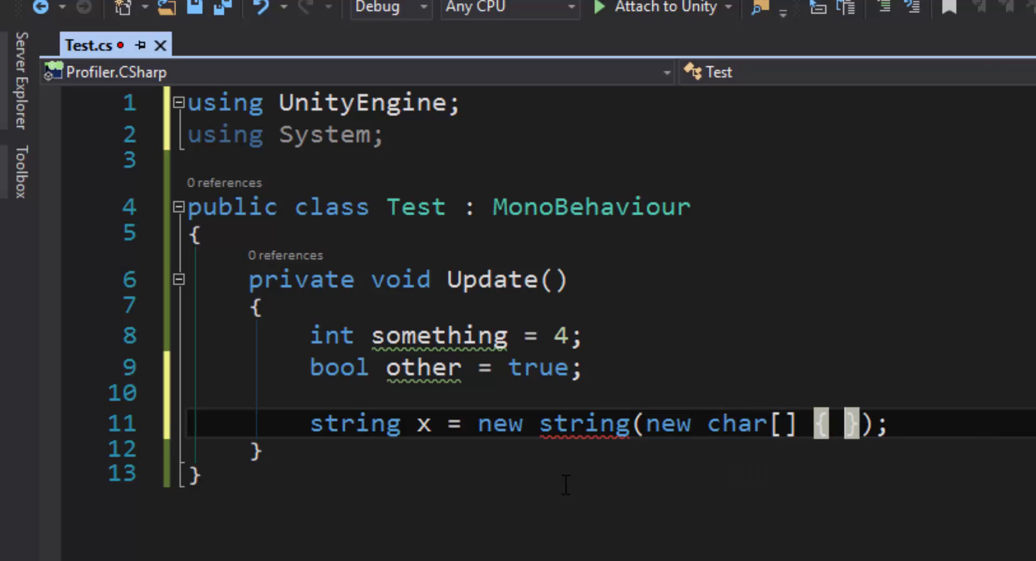
pyautogui.write("'H',")
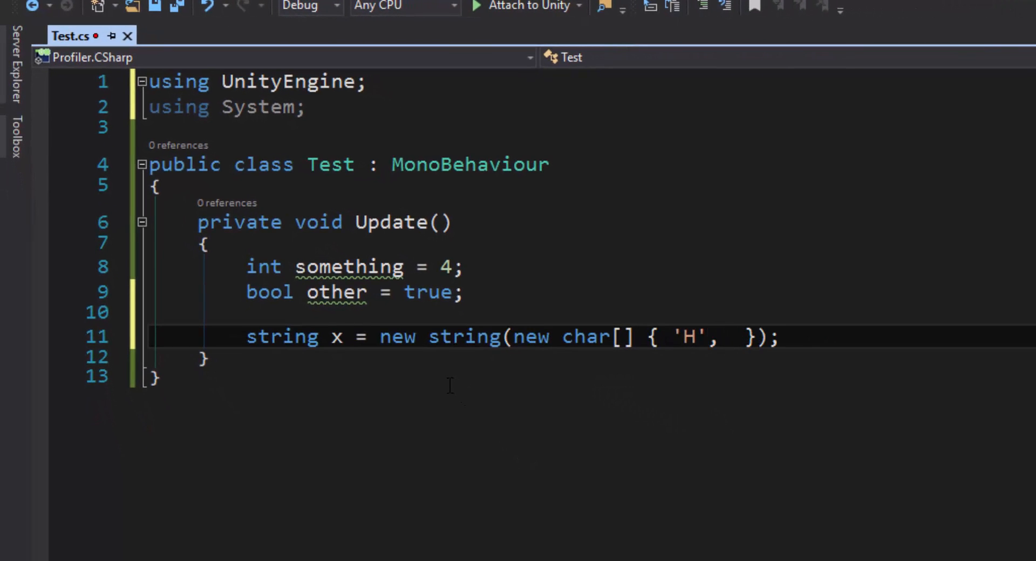
pyautogui.write("'e', 'l', 'l',")
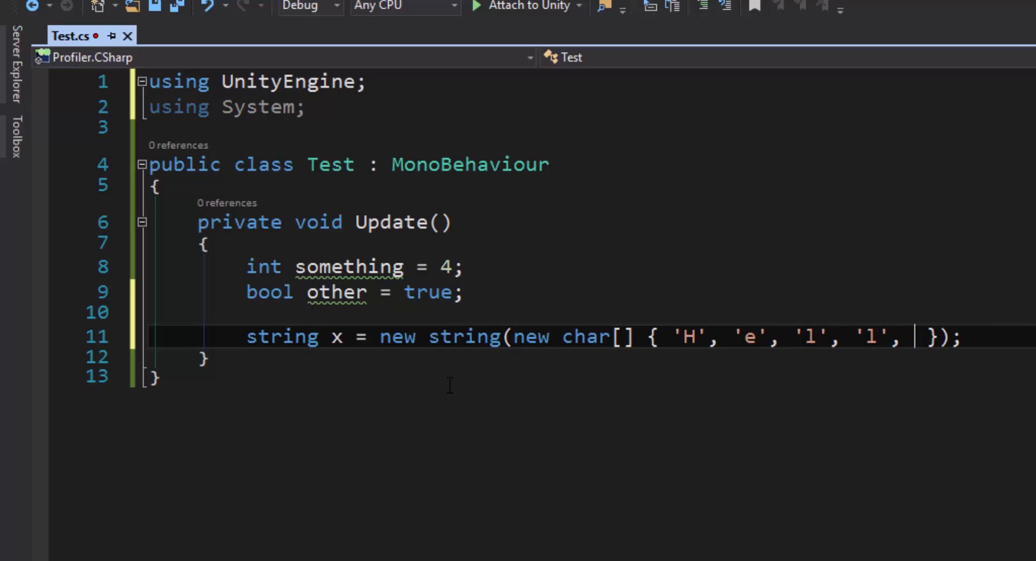
pyautogui.write("'o'")
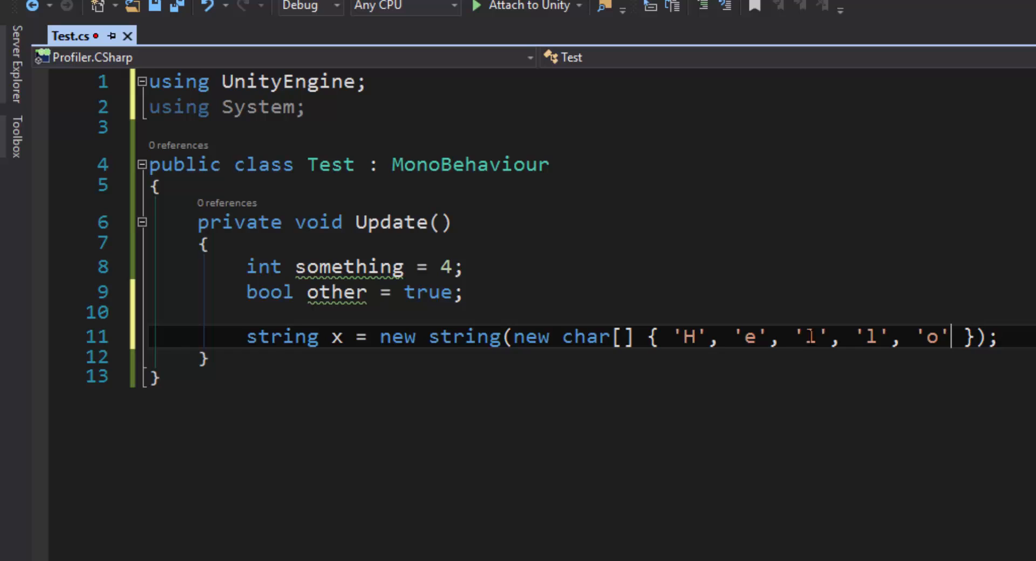
pyautogui.doubleClick(337, 337)
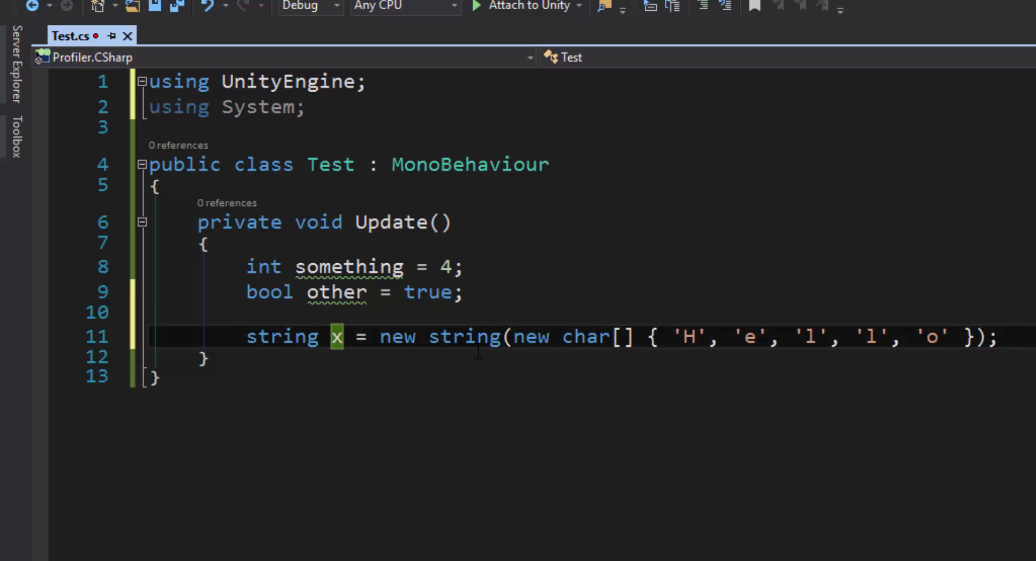
pyautogui.write('stri')
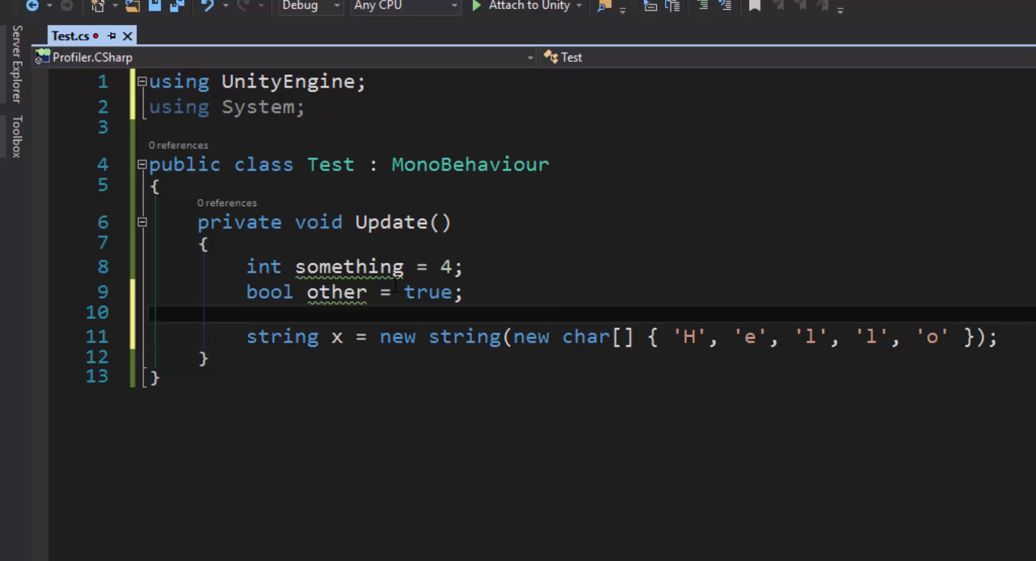
pyautogui.doubleClick(263, 267)
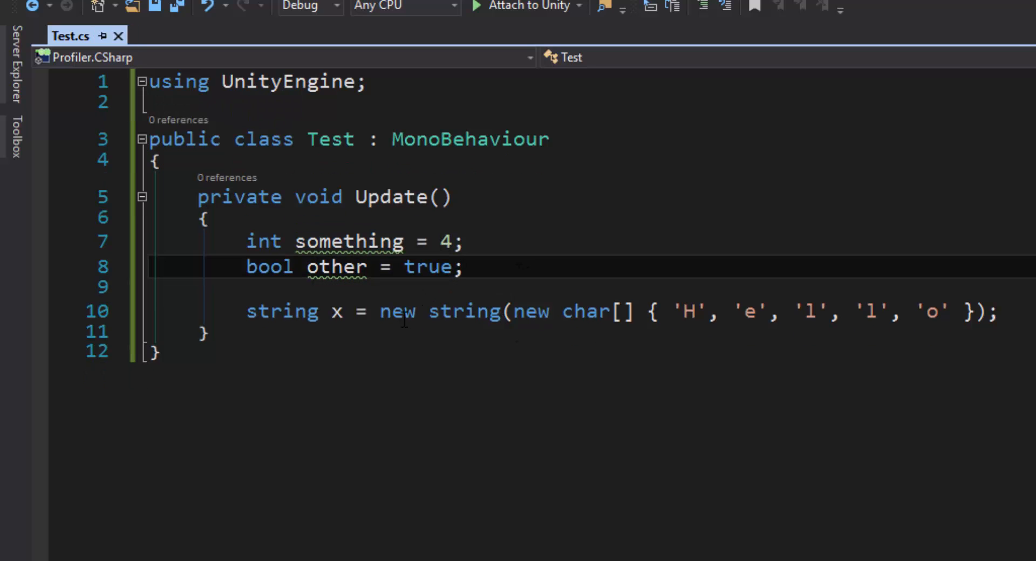
pyautogui.doubleClick(281, 312)
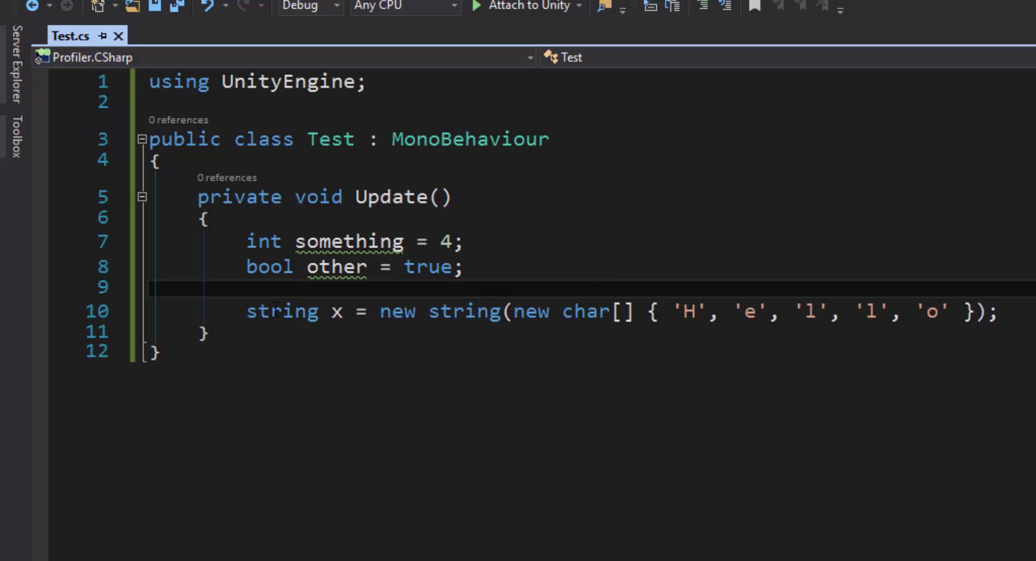
pyautogui.doubleClick(462, 311)
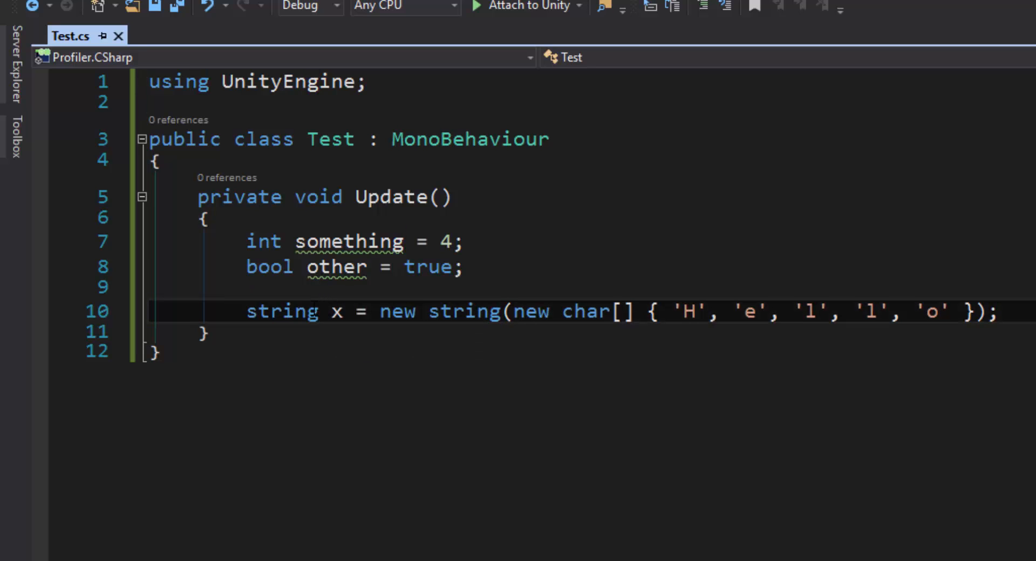
pyautogui.doubleClick(281, 311)
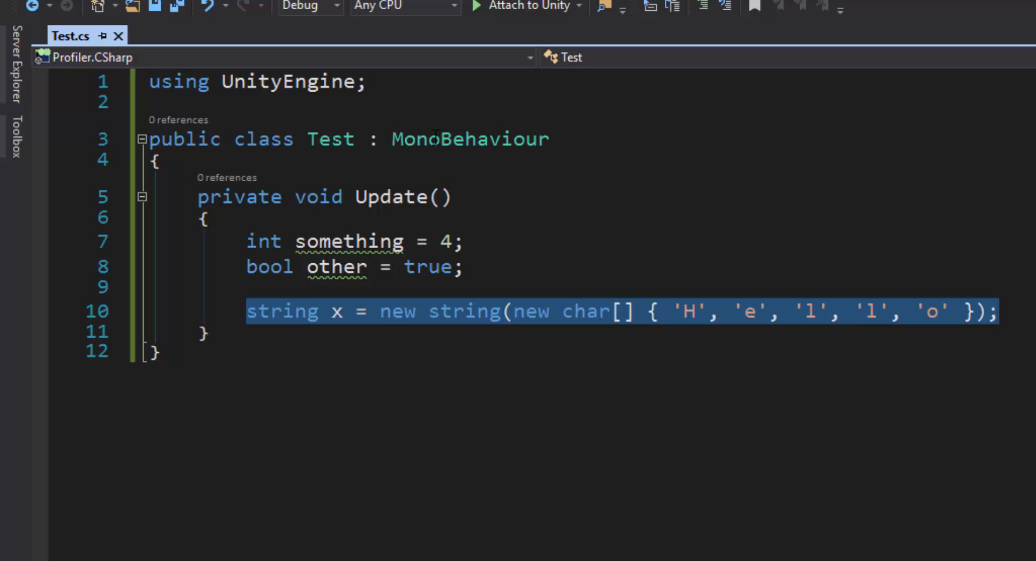
pyautogui.click(463, 267)
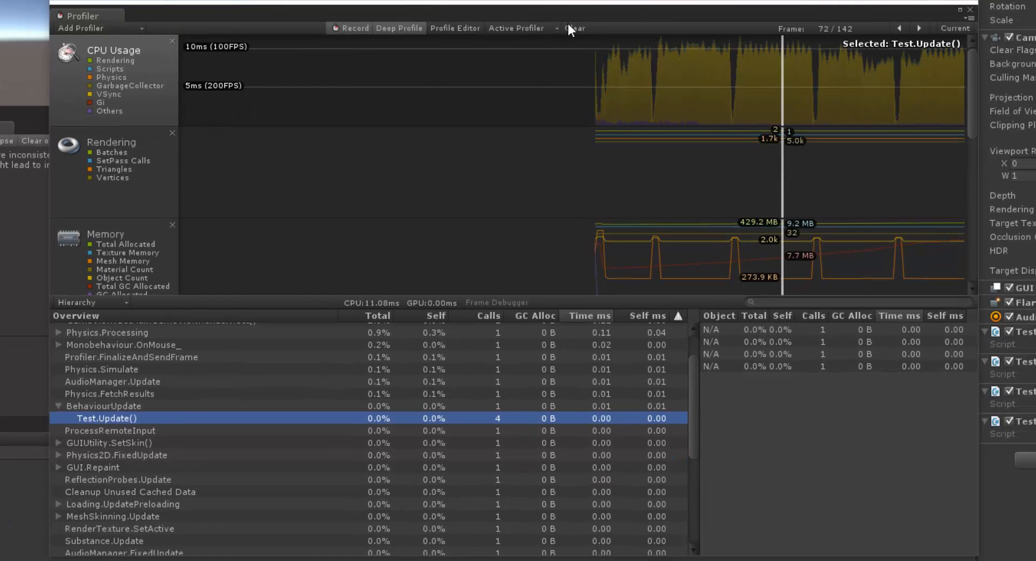
# Clear the Profiler, pick a frame, and inspect Test.Update's String..ctor and InitializeArray calls
pyautogui.click(575, 27)
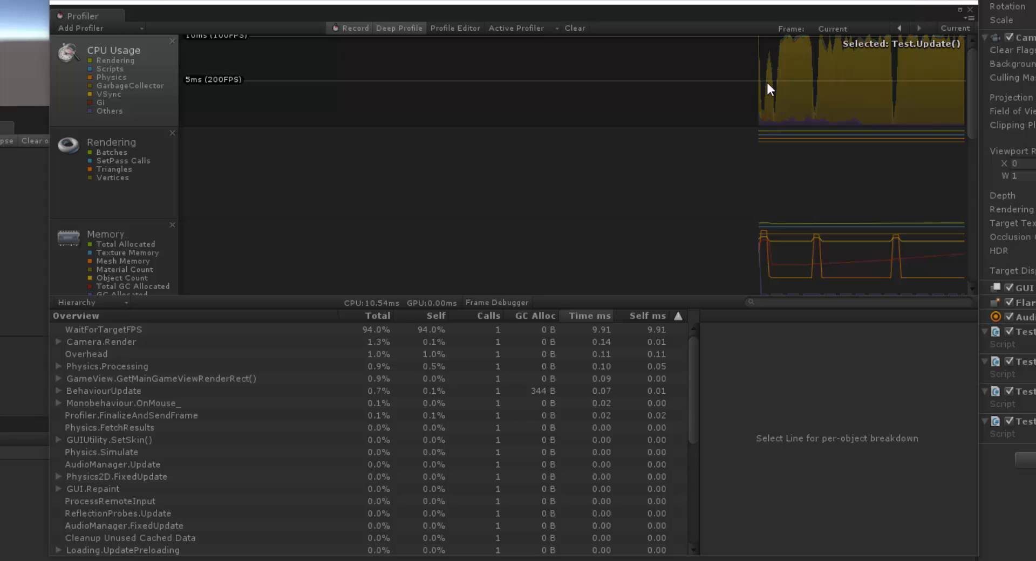
pyautogui.click(785, 81)
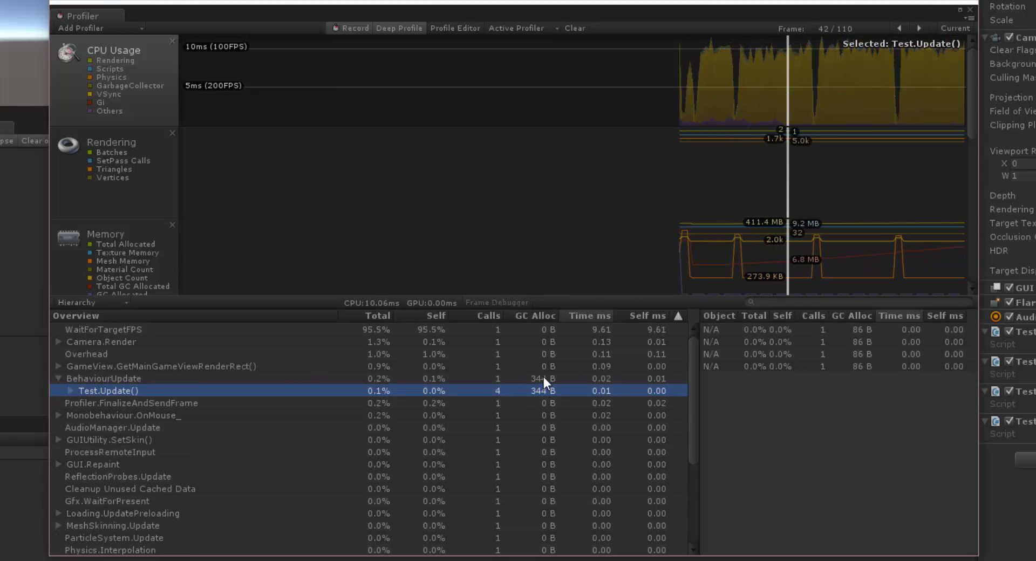
pyautogui.click(103, 378)
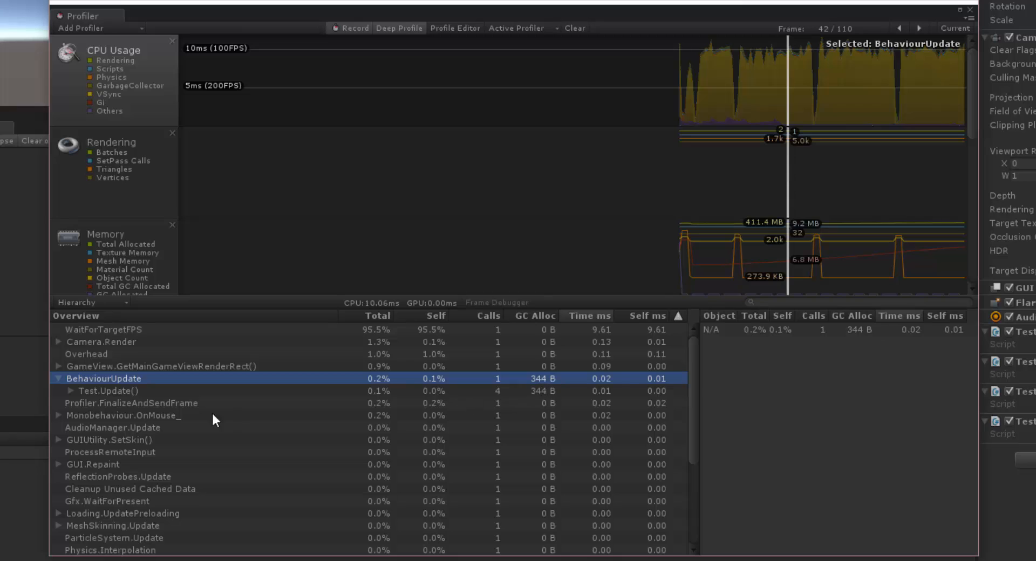
pyautogui.click(71, 390)
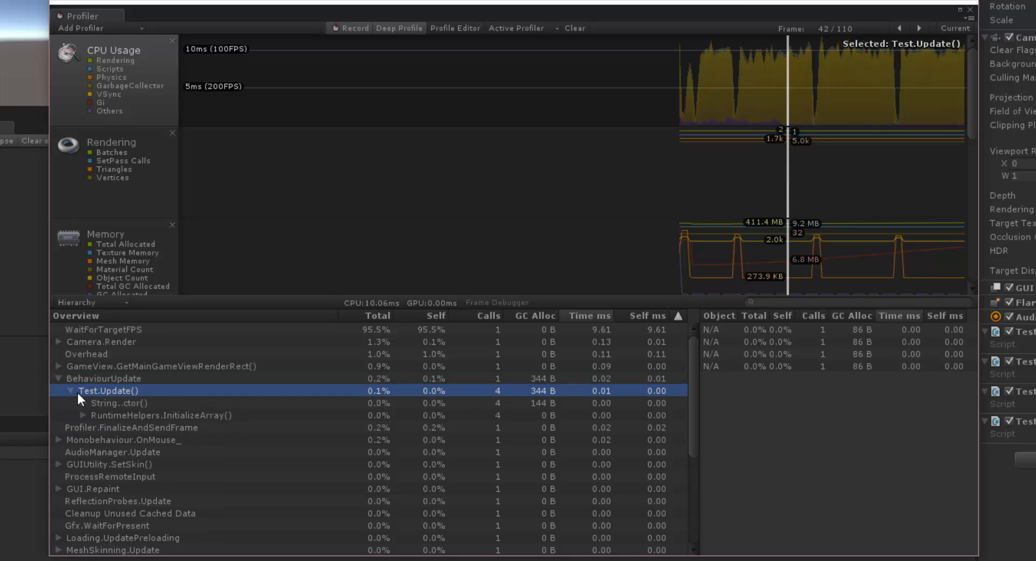
pyautogui.click(113, 403)
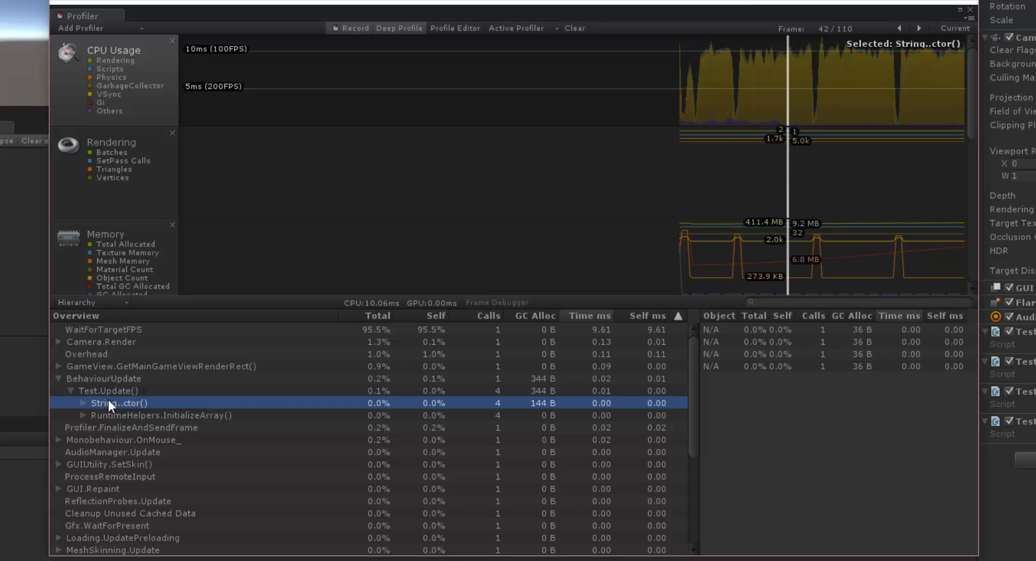
pyautogui.click(130, 415)
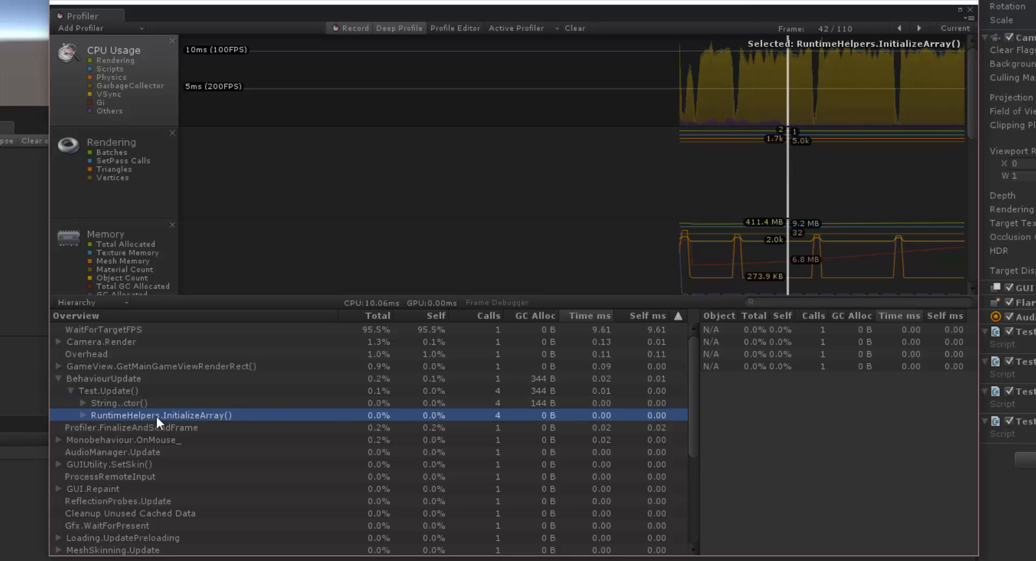
pyautogui.moveTo(113, 410)
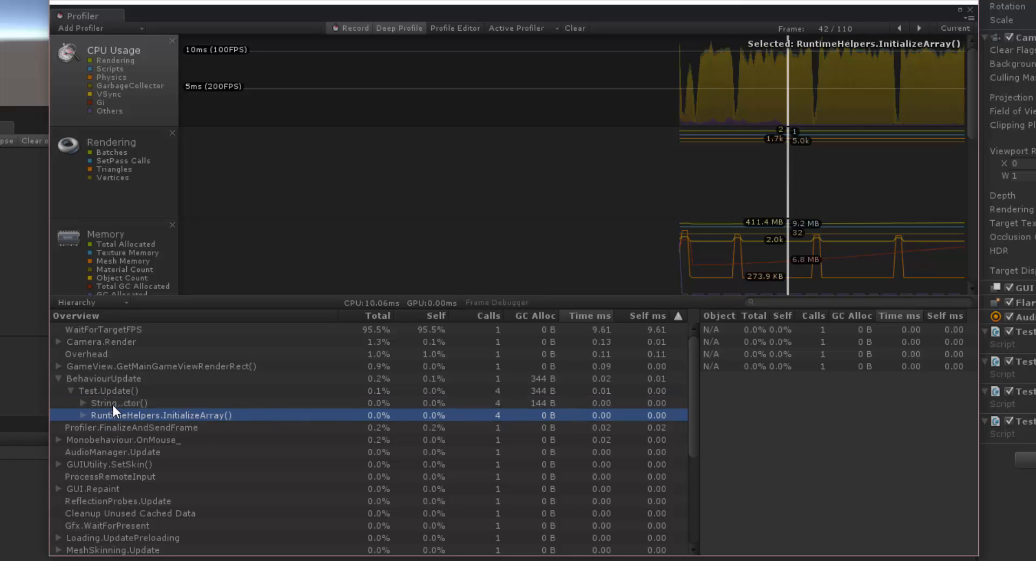
# Trace String..ctor's 144 B allocation through String.CreateString and InternalAllocateStr
pyautogui.click(116, 403)
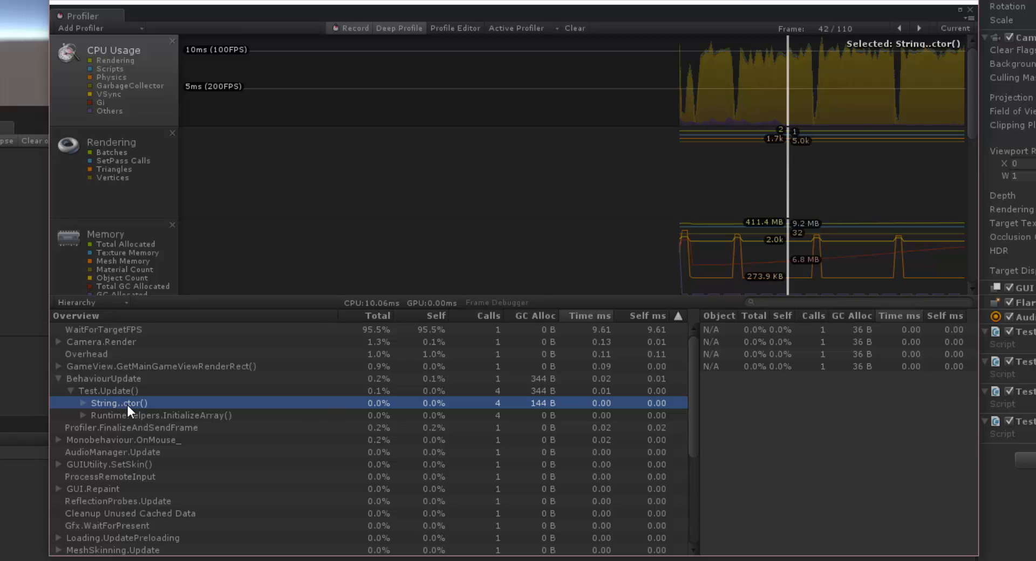
pyautogui.moveTo(140, 415)
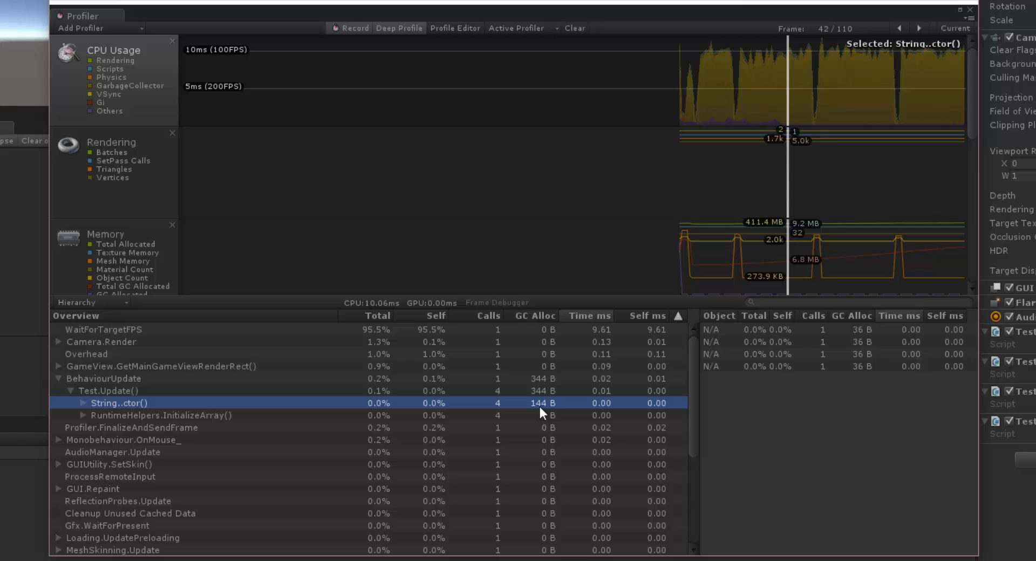
pyautogui.moveTo(66, 421)
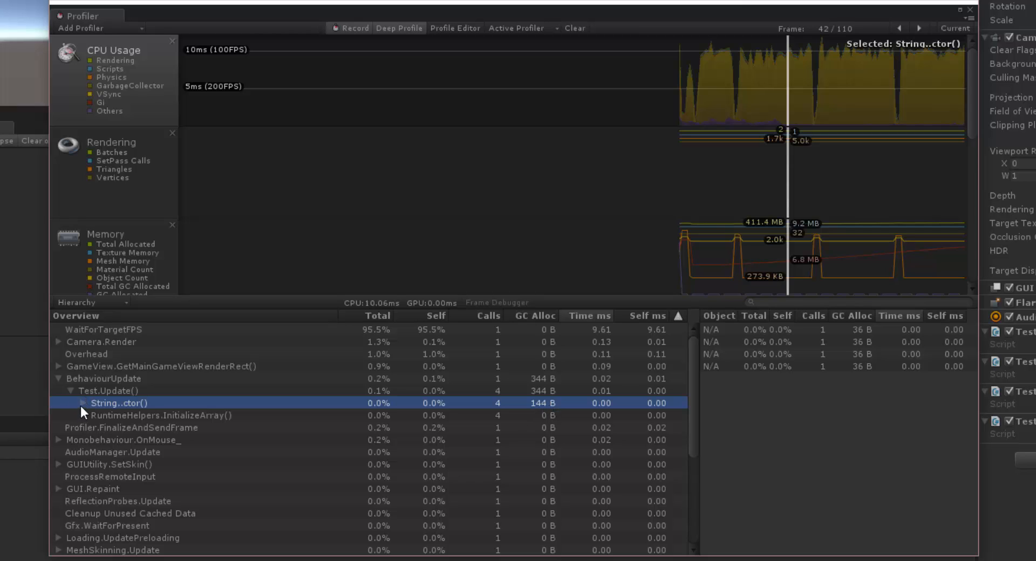
pyautogui.click(83, 402)
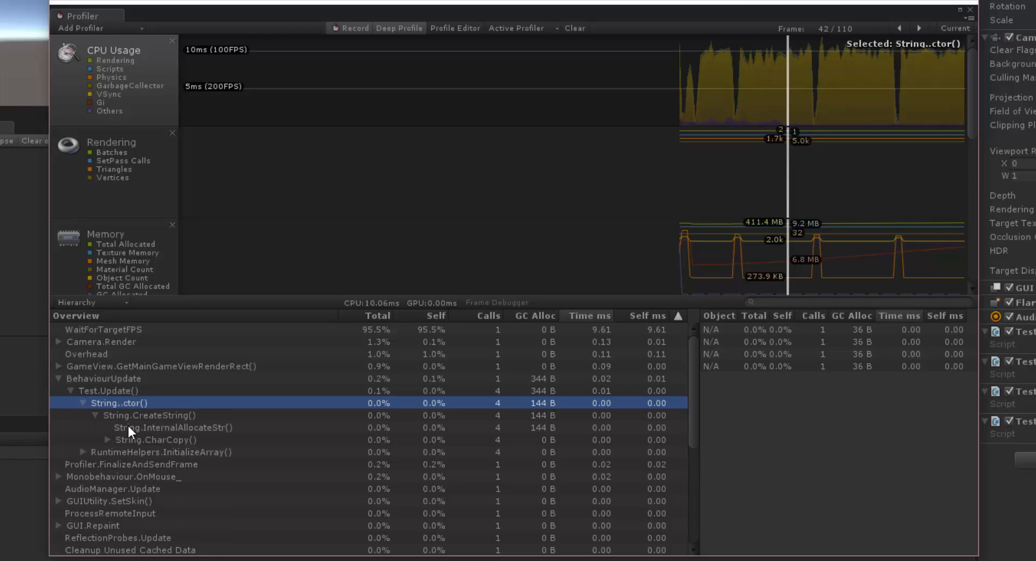
pyautogui.click(106, 439)
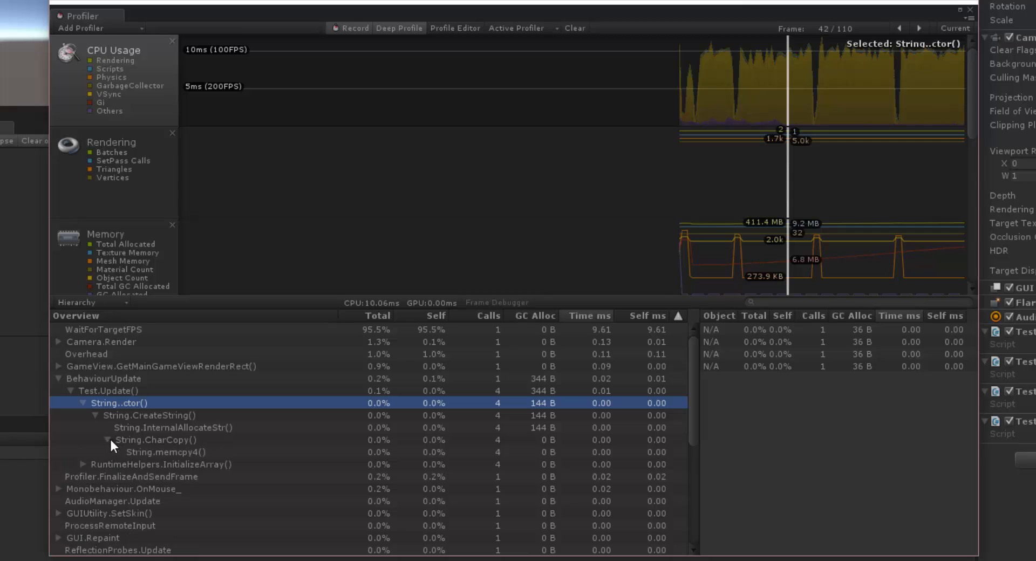
pyautogui.click(168, 427)
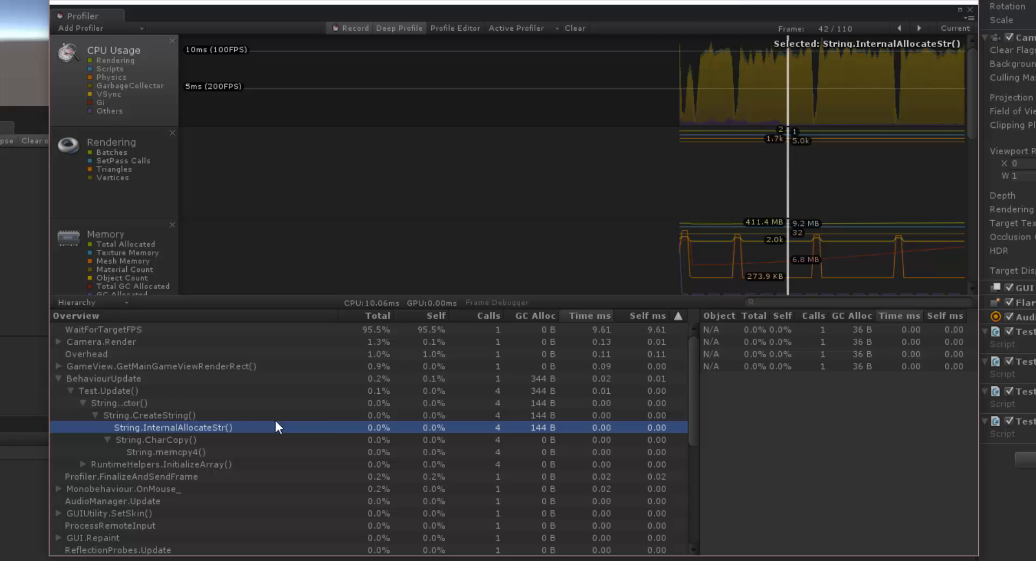
pyautogui.moveTo(278, 449)
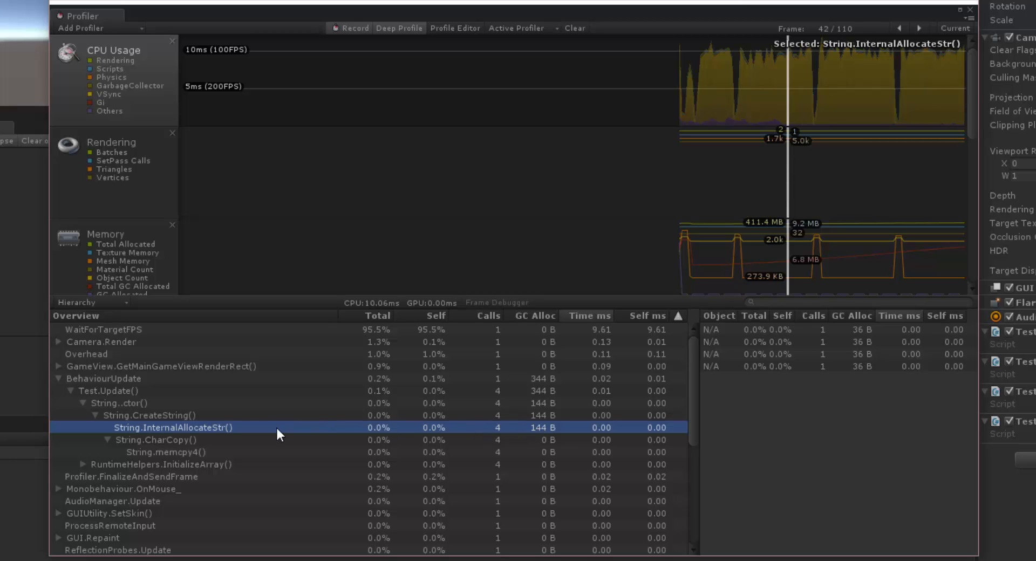
pyautogui.click(132, 415)
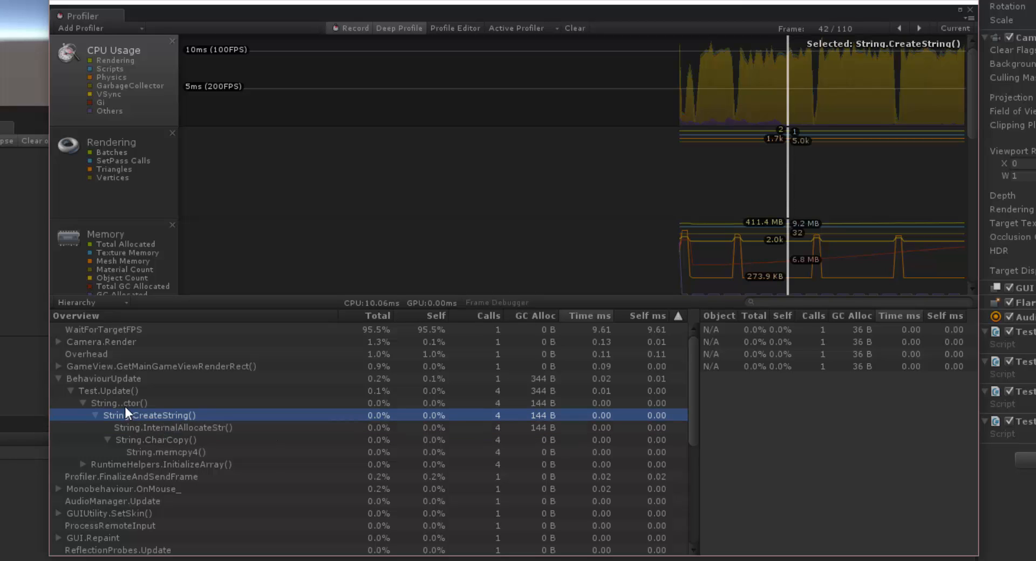
pyautogui.click(105, 391)
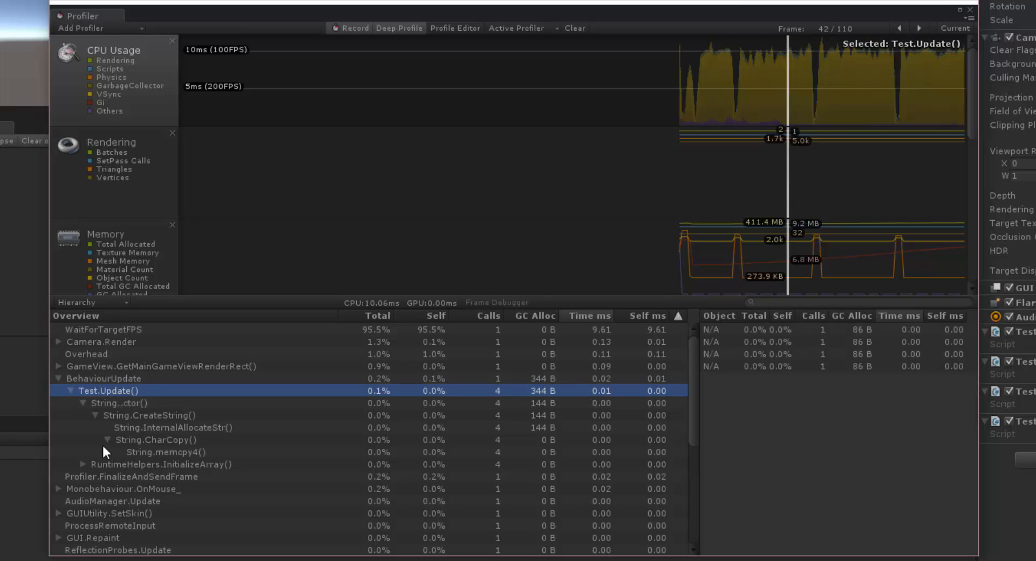
pyautogui.click(82, 403)
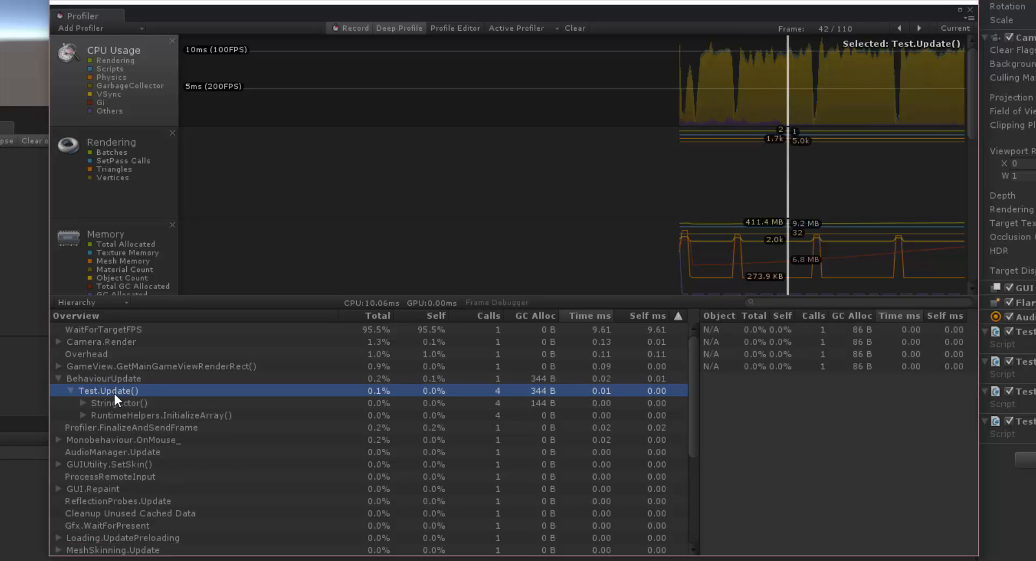
pyautogui.moveTo(538, 406)
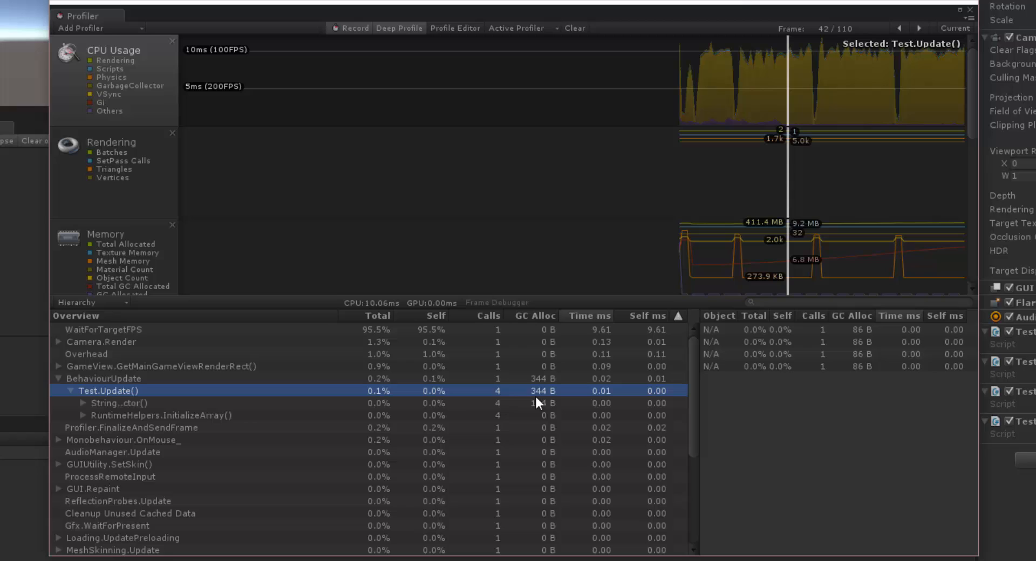
pyautogui.click(114, 403)
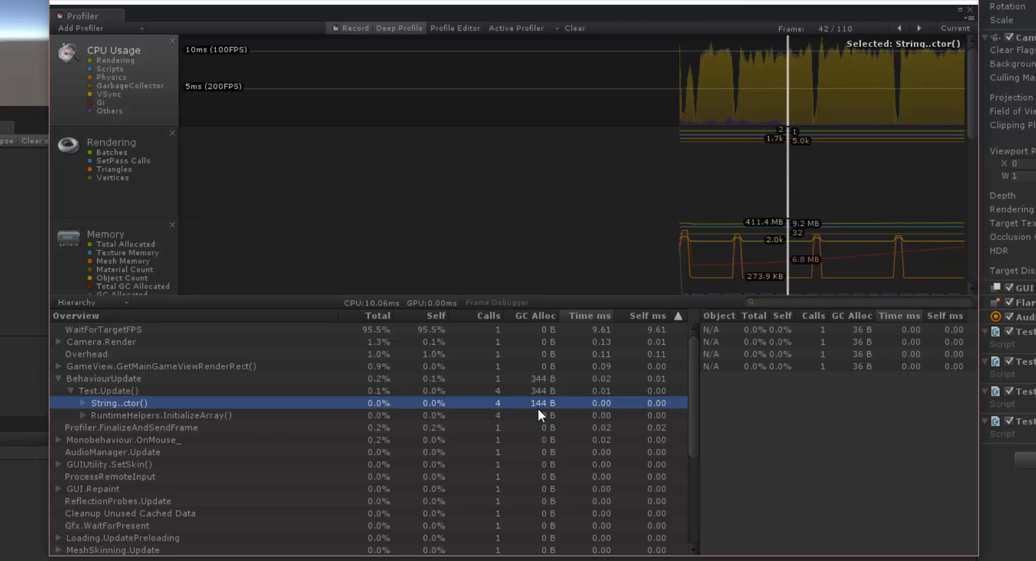
pyautogui.click(104, 391)
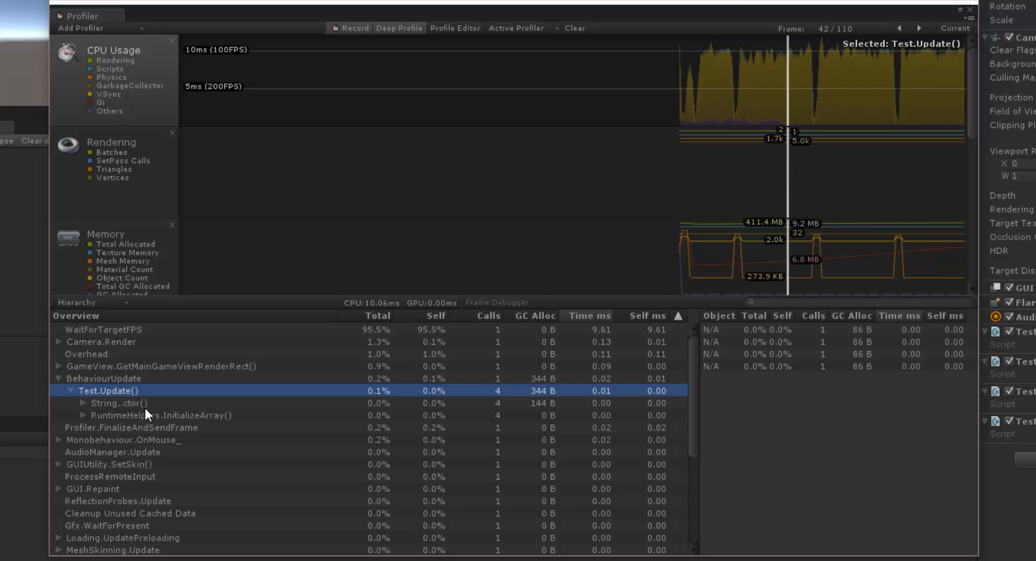
pyautogui.moveTo(92, 401)
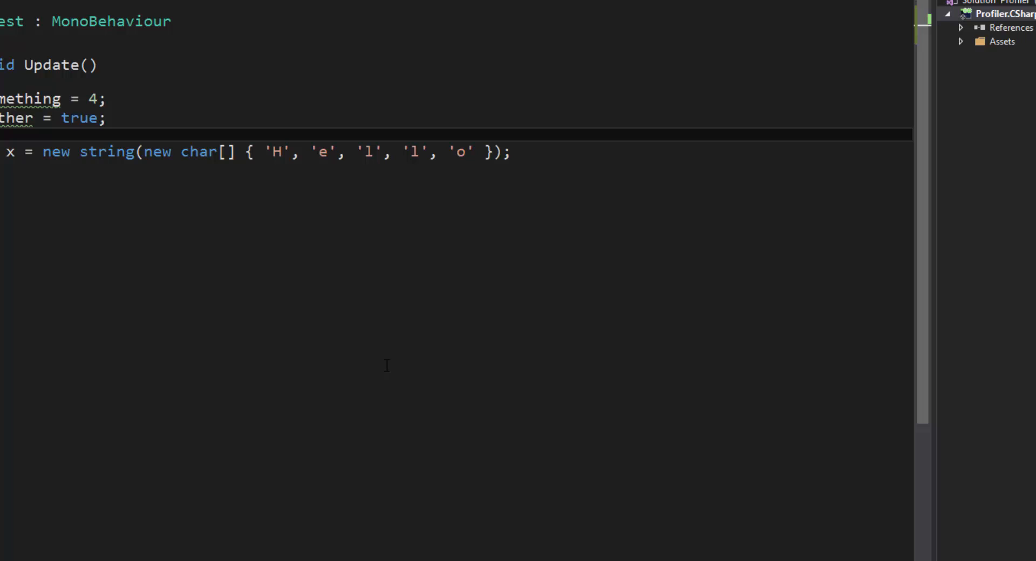
# Re-select String..ctor under Test.Update to read its 144 B GC Alloc and pick a frame
pyautogui.moveTo(144, 152); pyautogui.dragTo(486, 152)
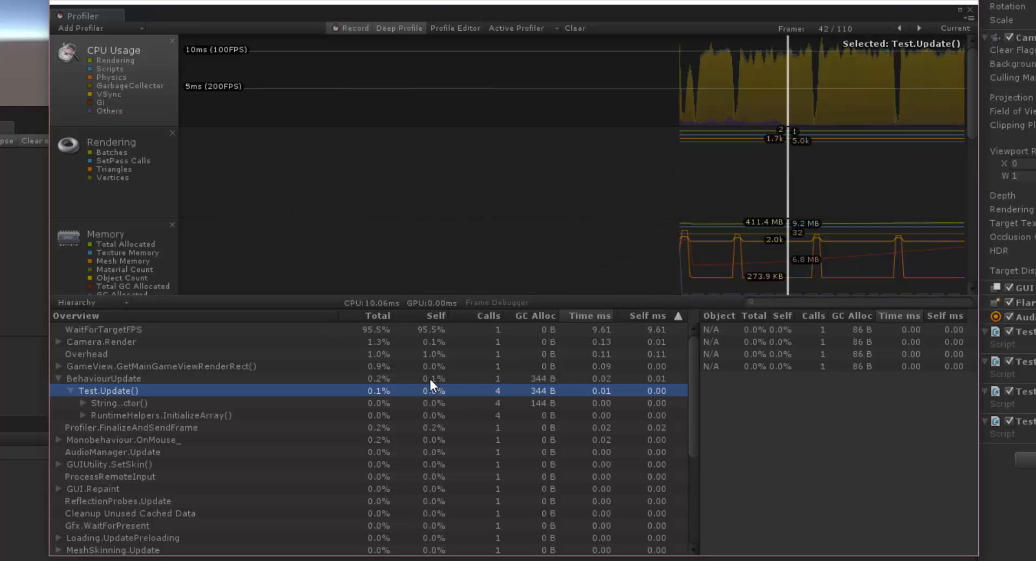
pyautogui.moveTo(181, 393)
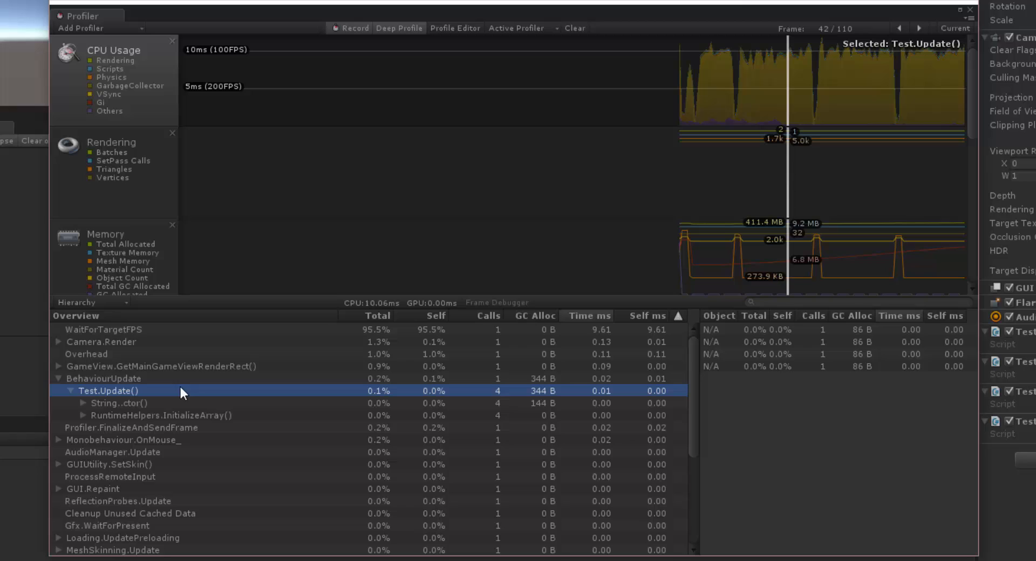
pyautogui.click(114, 403)
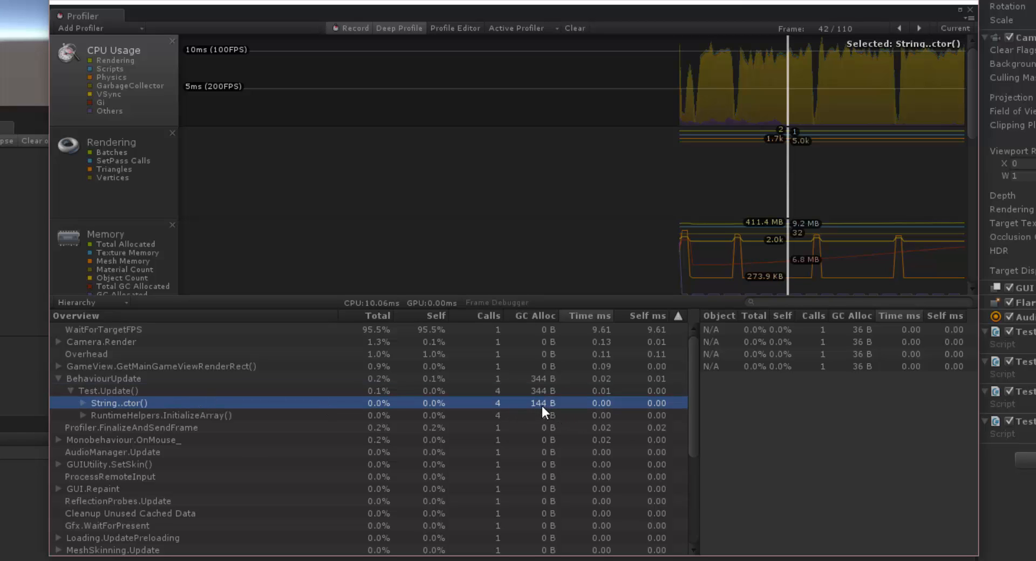
pyautogui.click(100, 390)
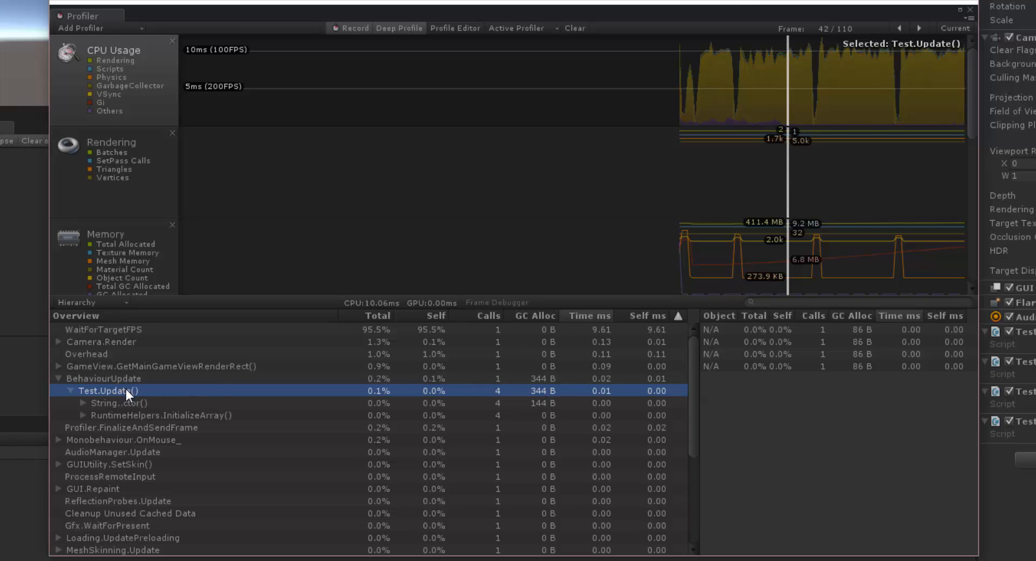
pyautogui.click(117, 403)
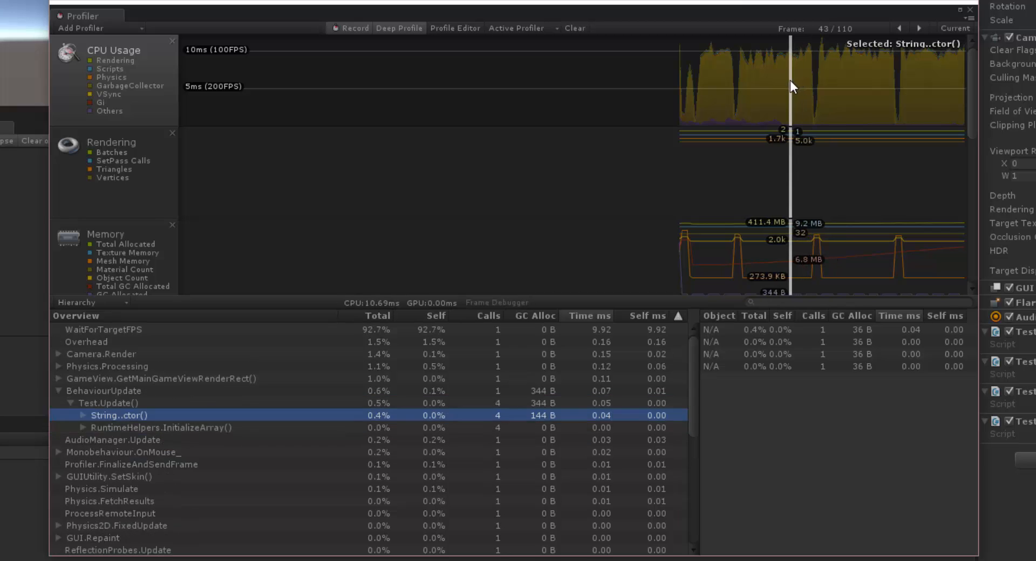
pyautogui.click(775, 89)
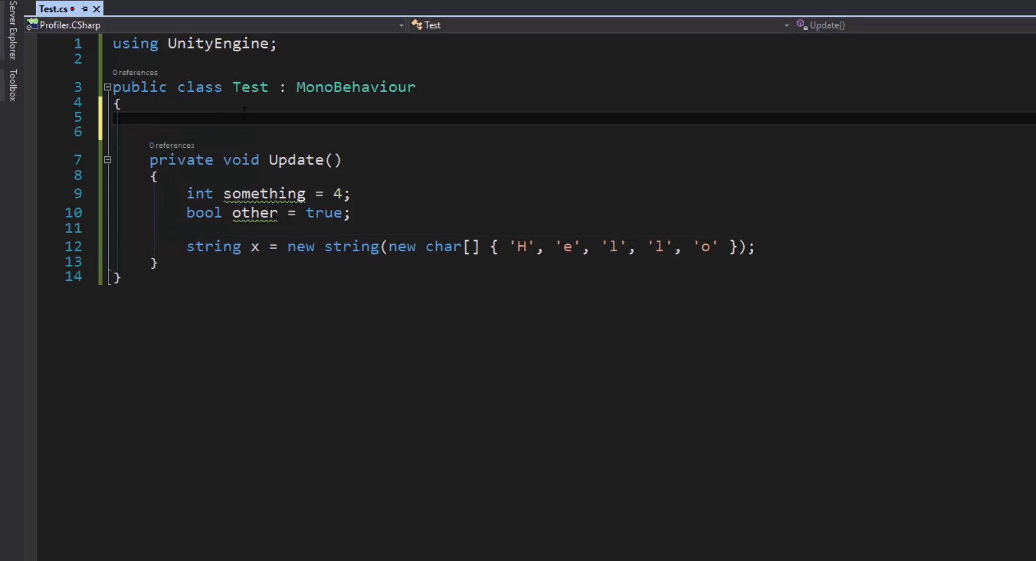
# Add field string x = null, drop the local type, and guard the assignment with if (x == null)
pyautogui.write('string x')
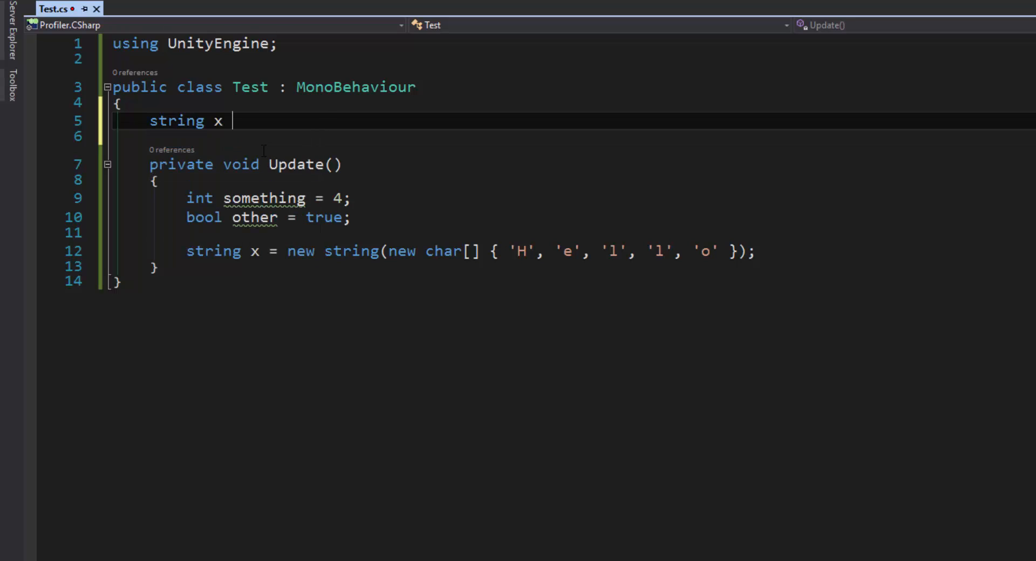
pyautogui.write('= ""')
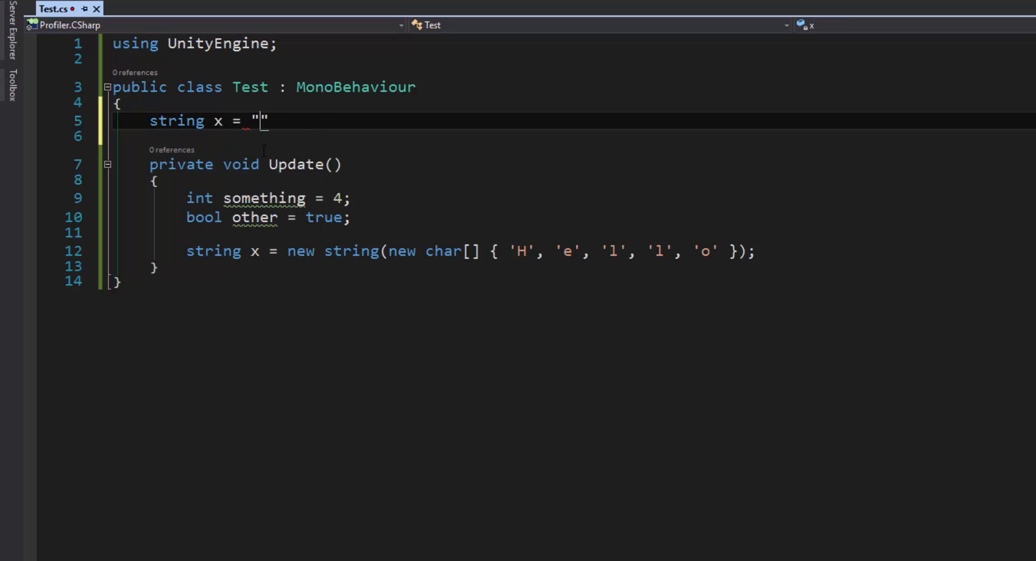
pyautogui.write(';')
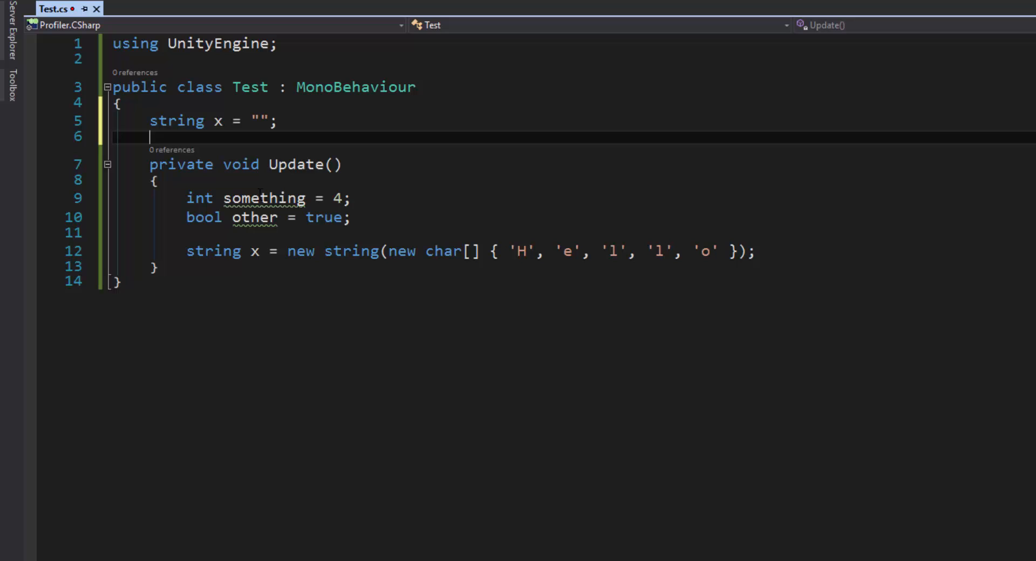
pyautogui.doubleClick(216, 251)
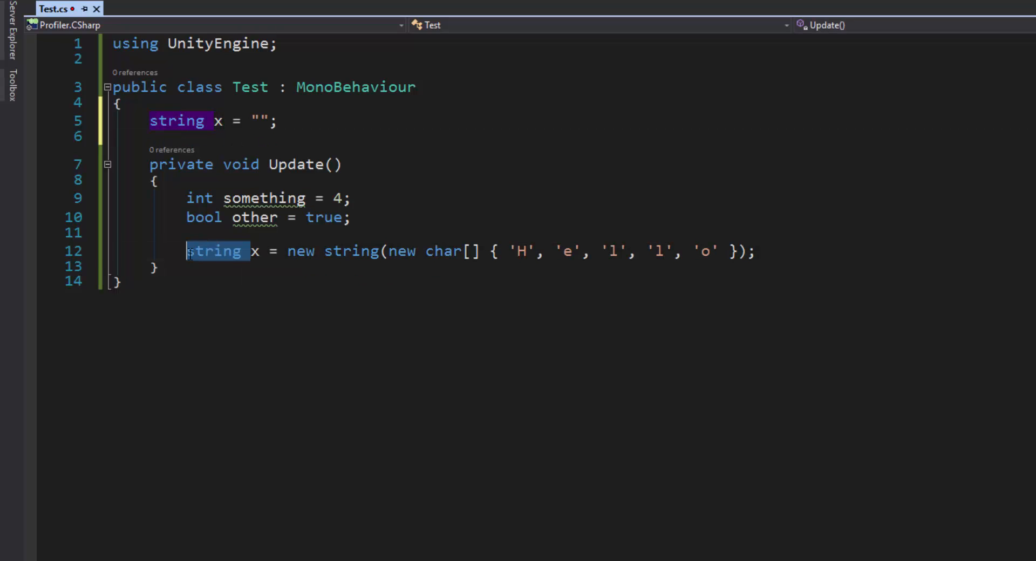
pyautogui.press('Delete')
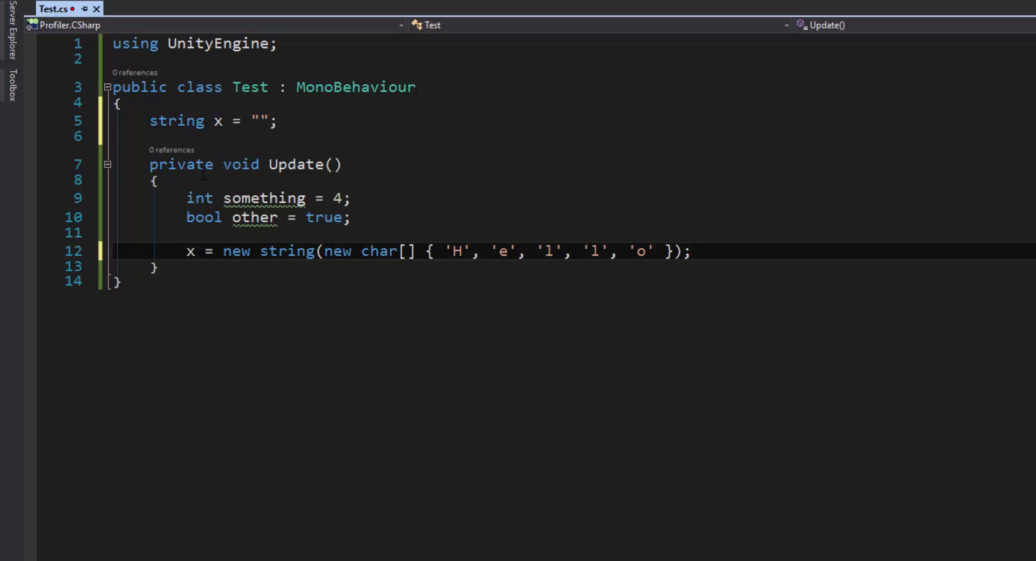
pyautogui.moveTo(224, 251); pyautogui.dragTo(691, 251)
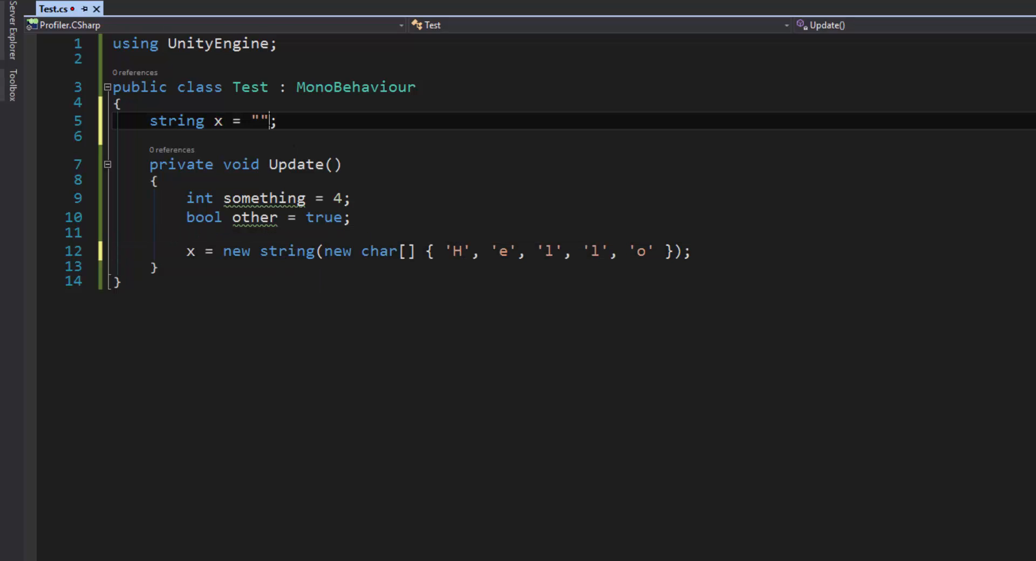
pyautogui.write('null')
pyautogui.write('if (x =')
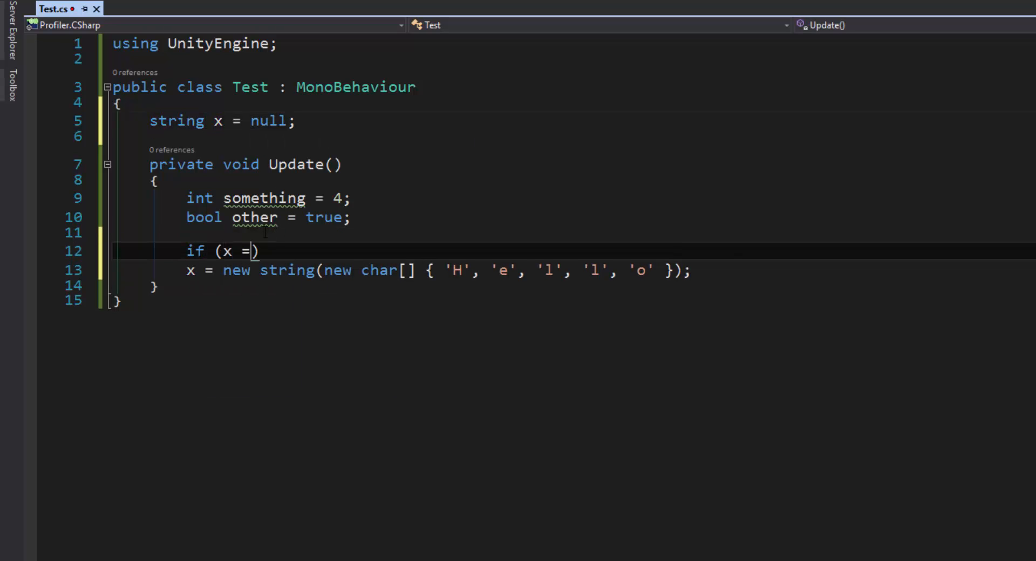
pyautogui.write('= null)')
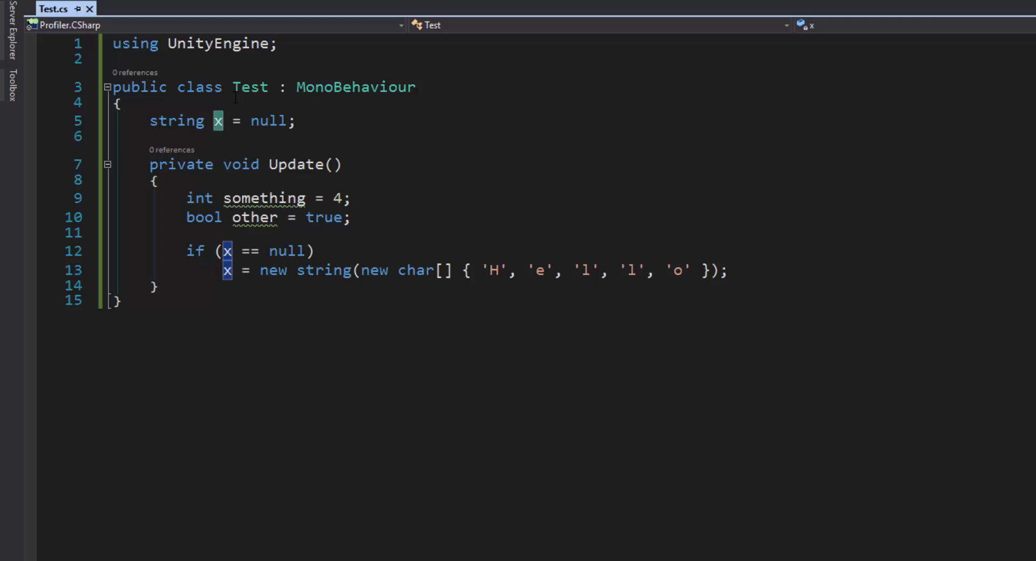
pyautogui.moveTo(217, 121)
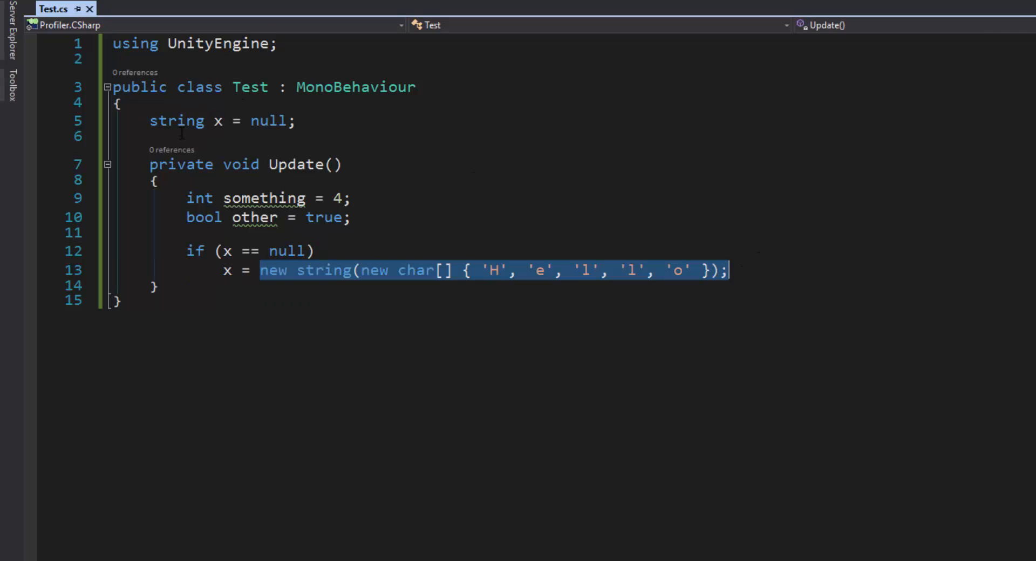
pyautogui.doubleClick(251, 86)
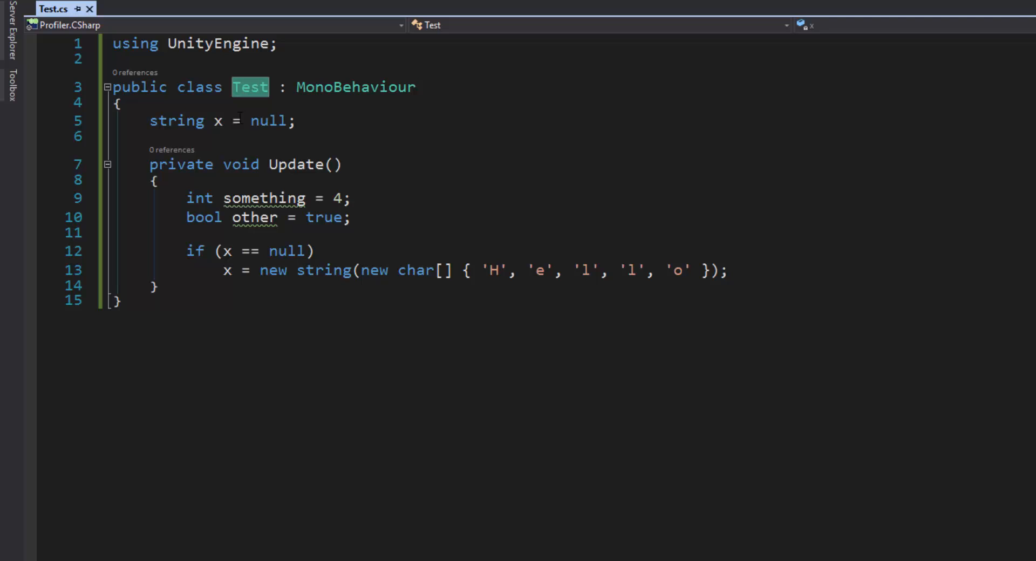
pyautogui.moveTo(559, 366)
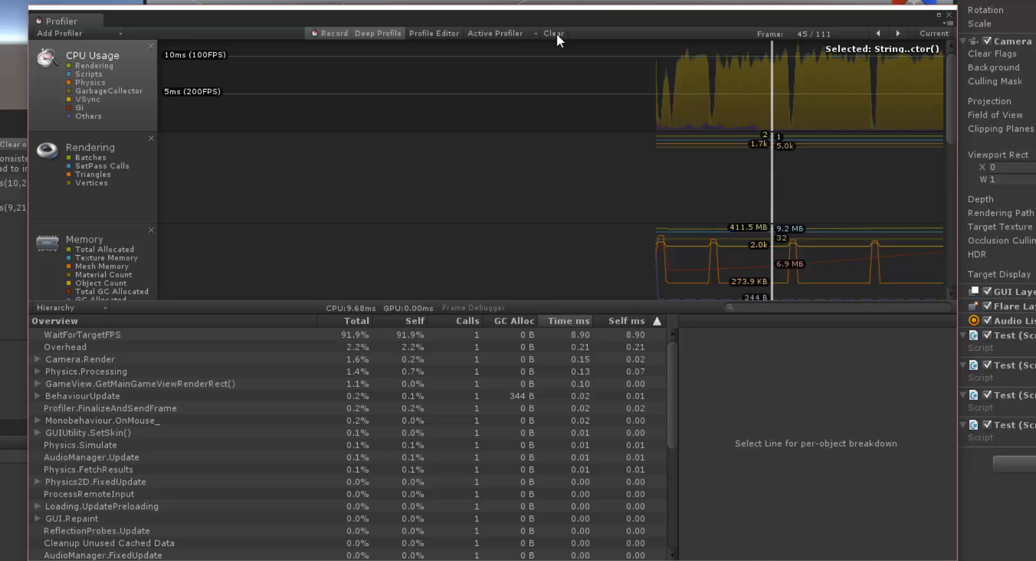
# Clear and re-profile, comparing Test.Update's 344 B on frame 1 with 0 B later
pyautogui.click(551, 33)
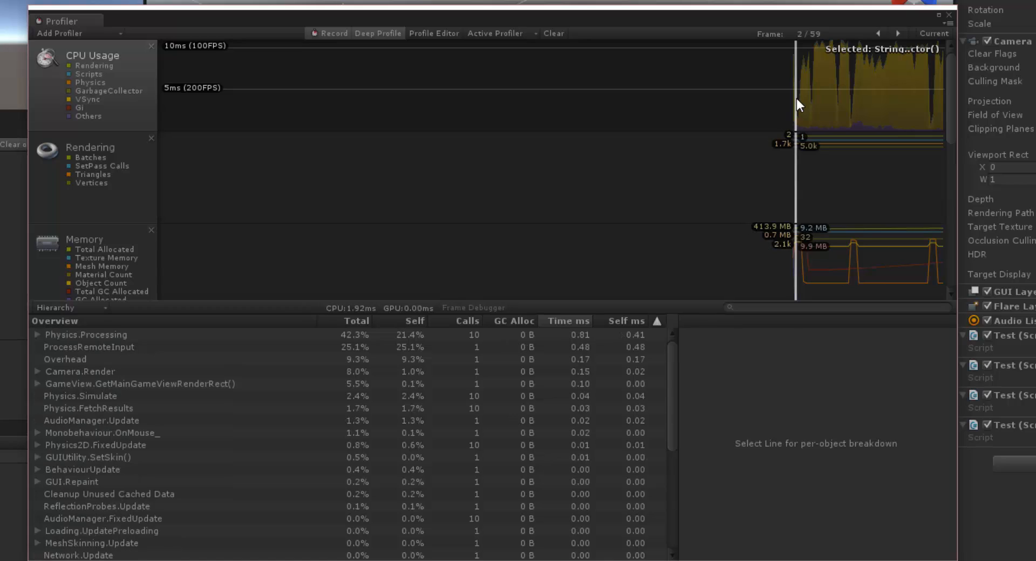
pyautogui.moveTo(53, 450)
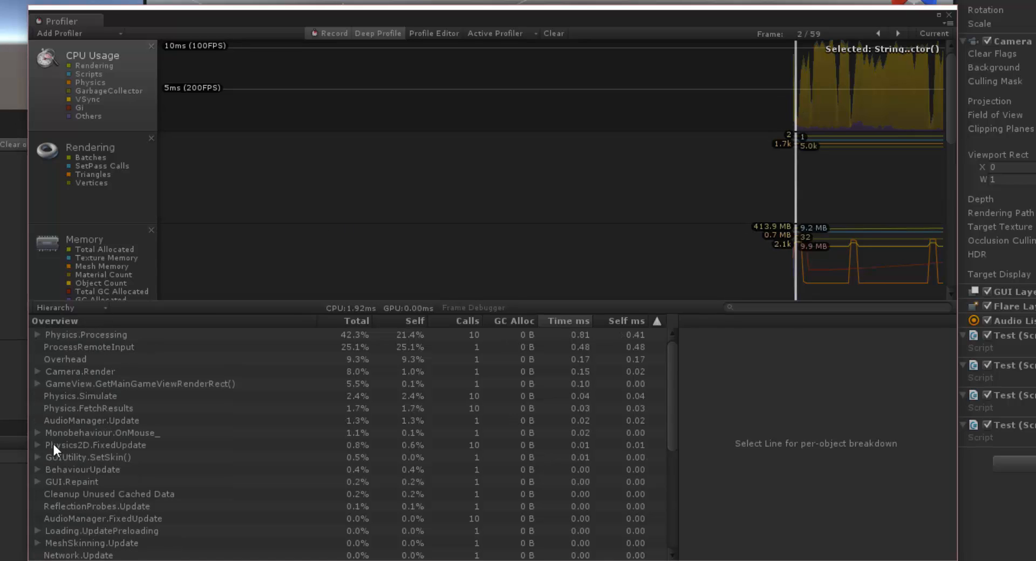
pyautogui.moveTo(79, 413)
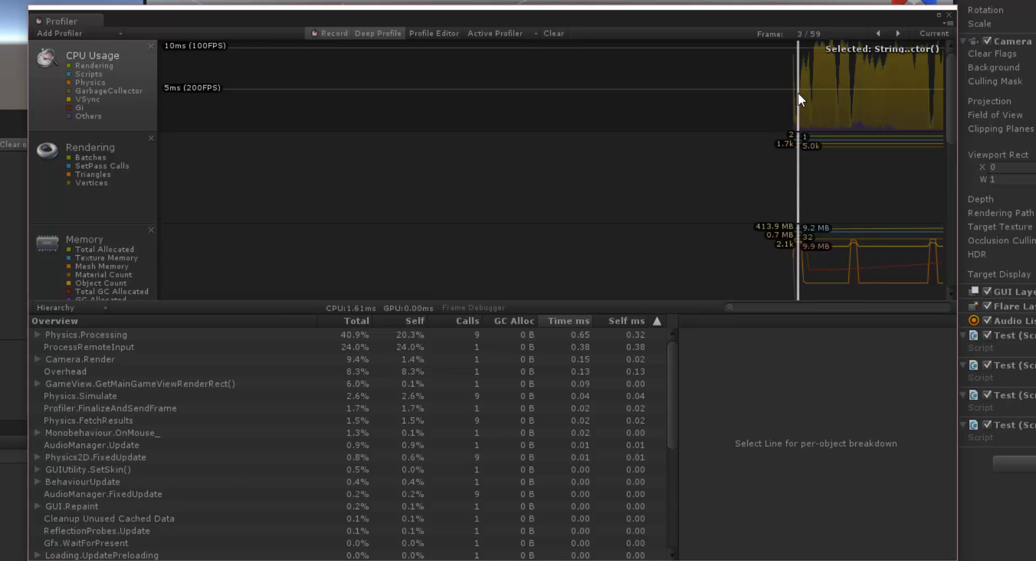
pyautogui.click(797, 107)
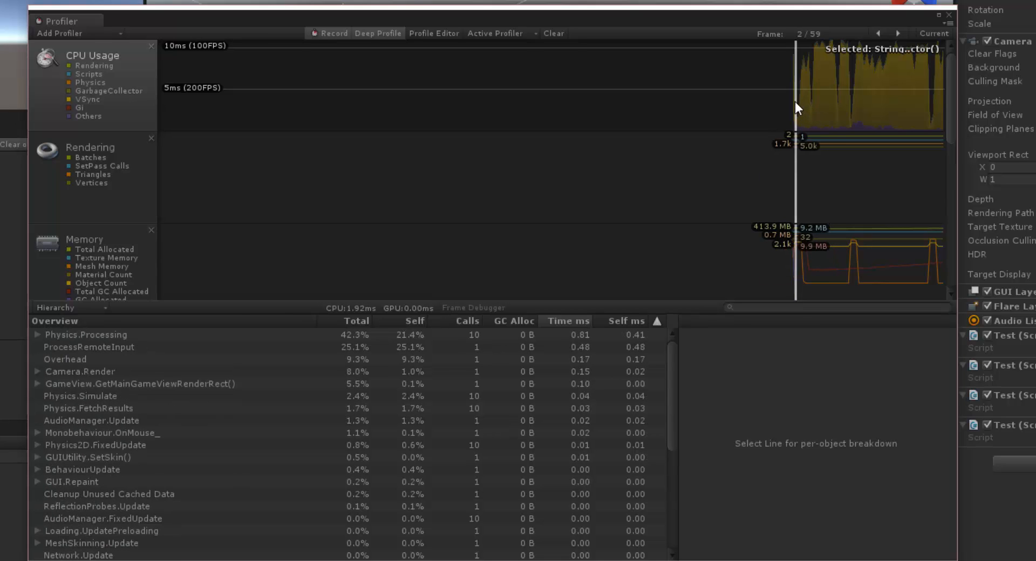
pyautogui.click(878, 33)
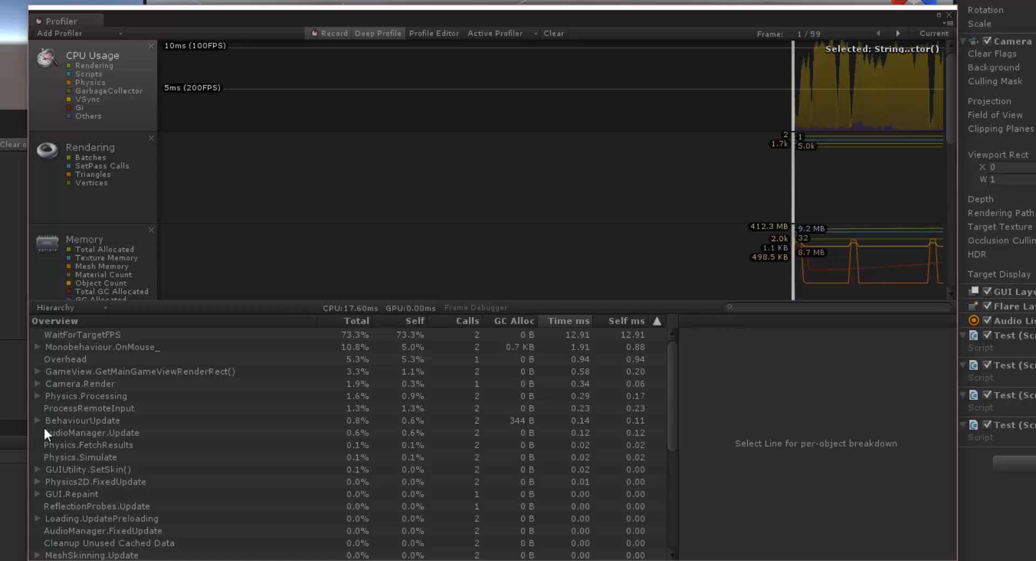
pyautogui.click(80, 420)
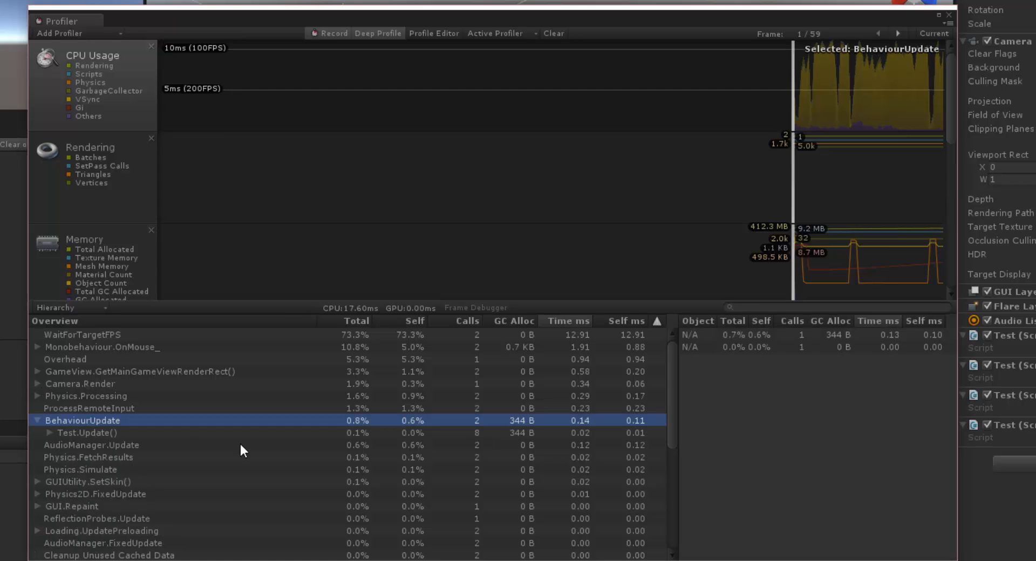
pyautogui.click(799, 96)
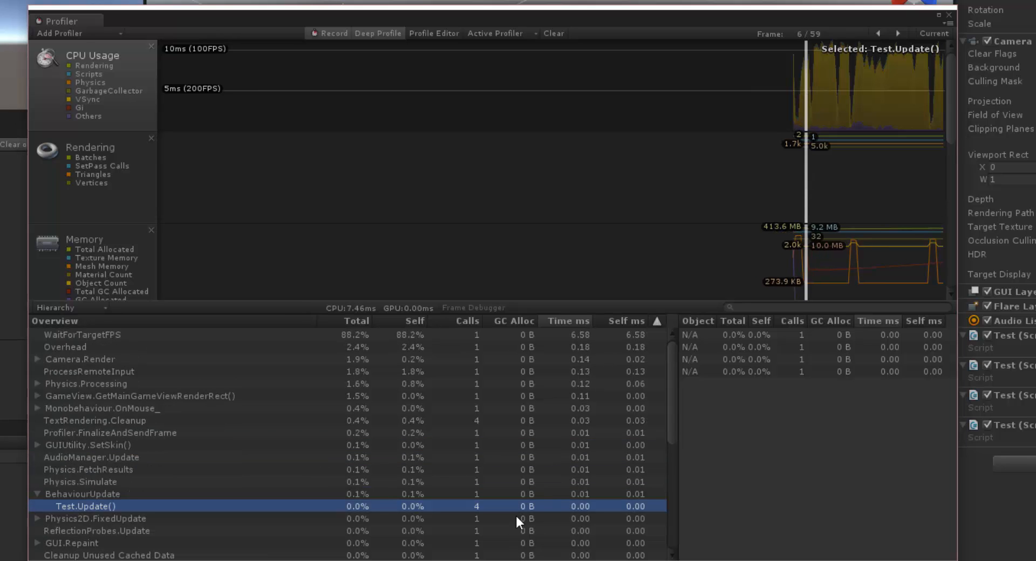
pyautogui.moveTo(446, 49)
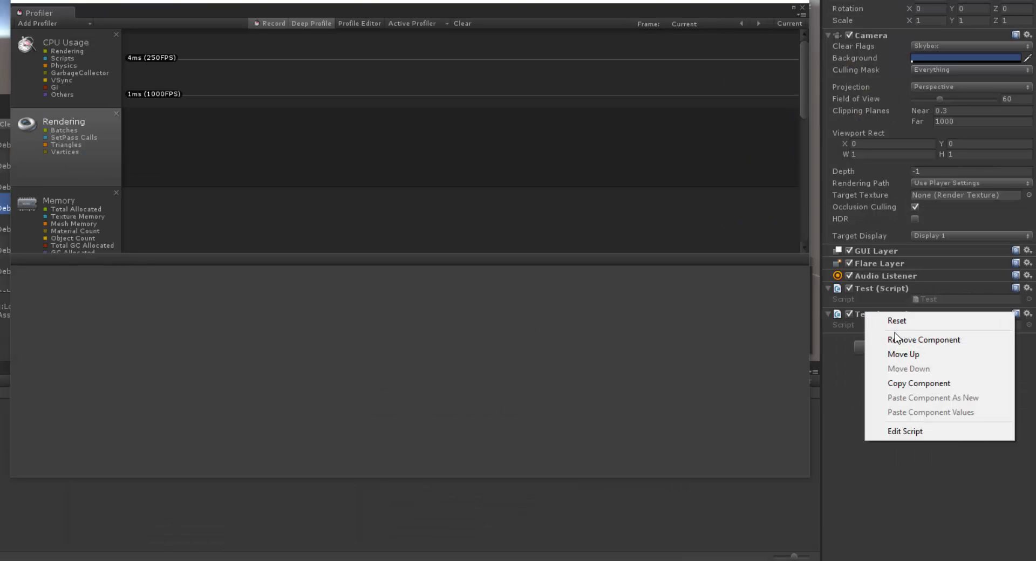
# Remove the duplicate Test (Script) component from the camera
pyautogui.click(923, 339)
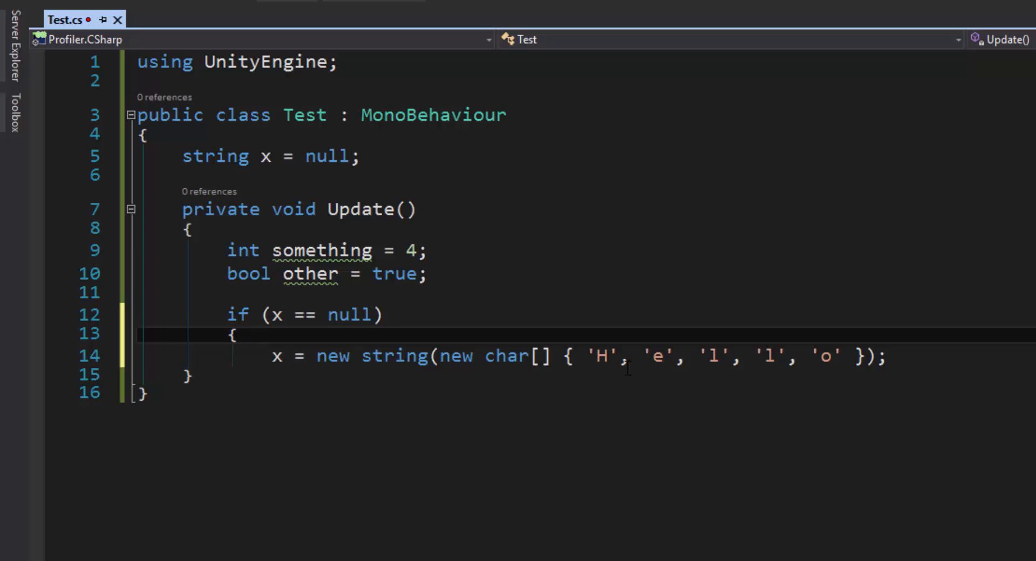
# Add Debug.Log(Profiler.usedHeapSize); on a new line inside the if (x == null) block
pyautogui.press('Enter')
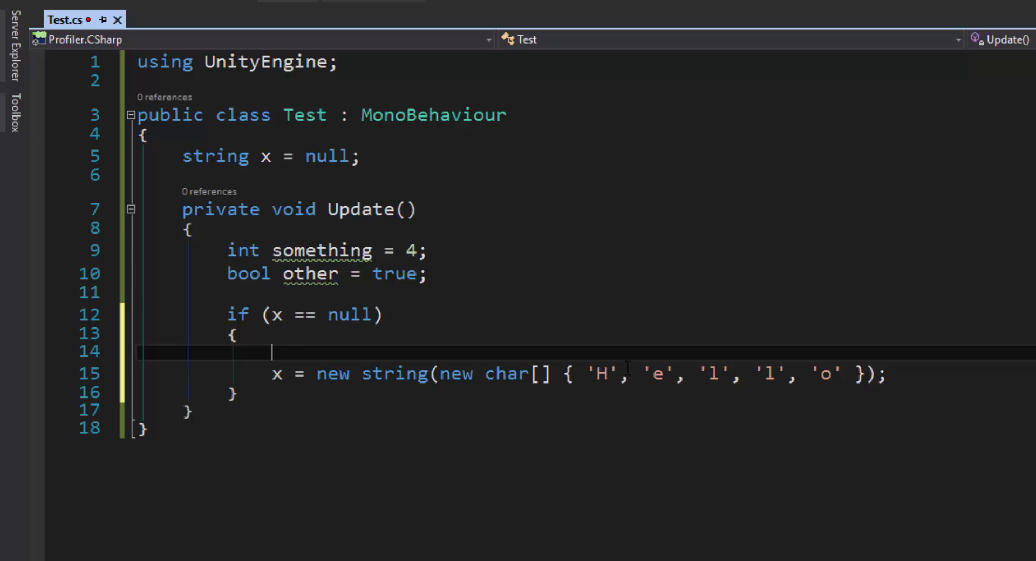
pyautogui.write('Profiler.')
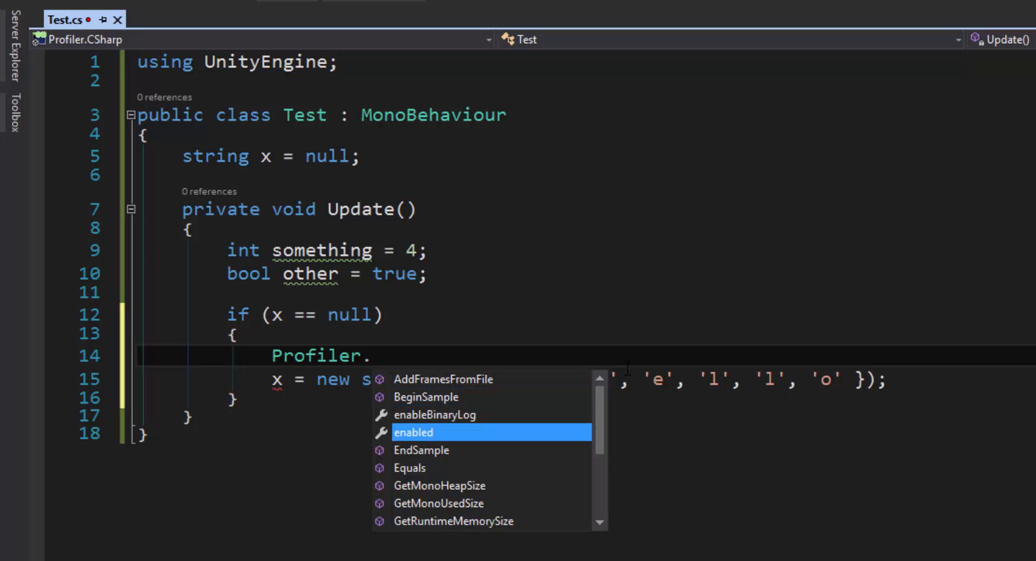
pyautogui.scroll(-3)
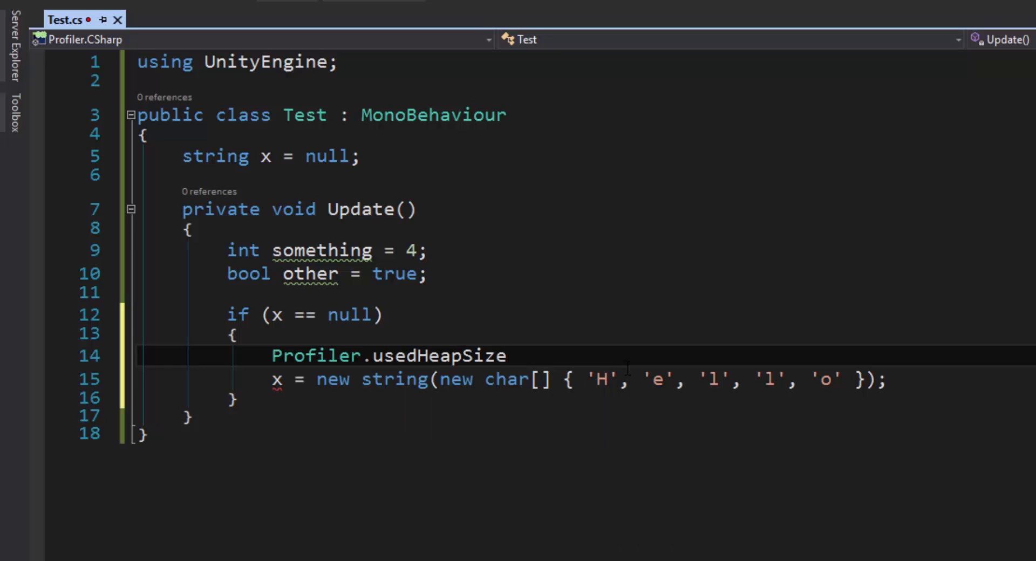
pyautogui.write('Debug')
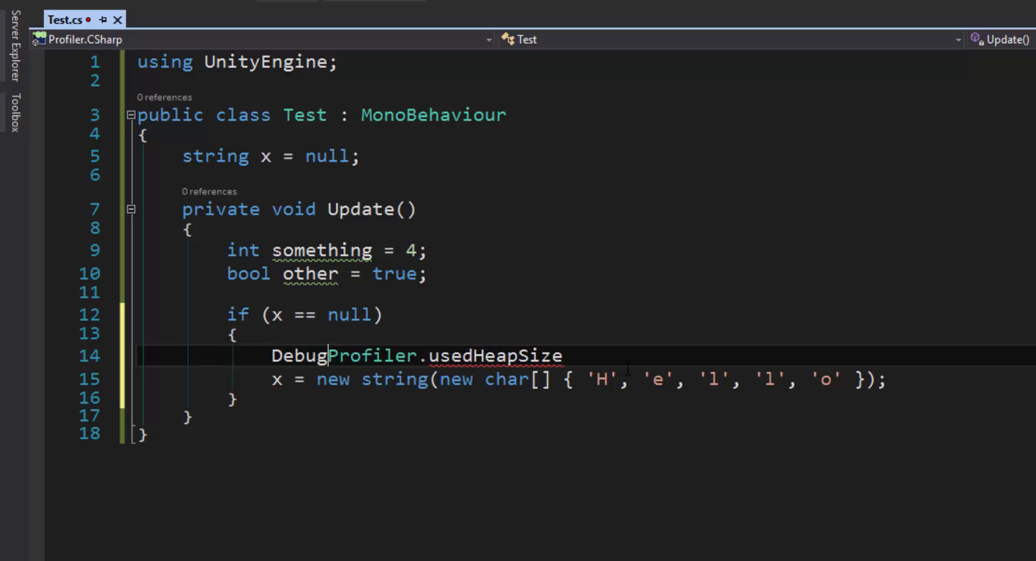
pyautogui.write('.Log(')
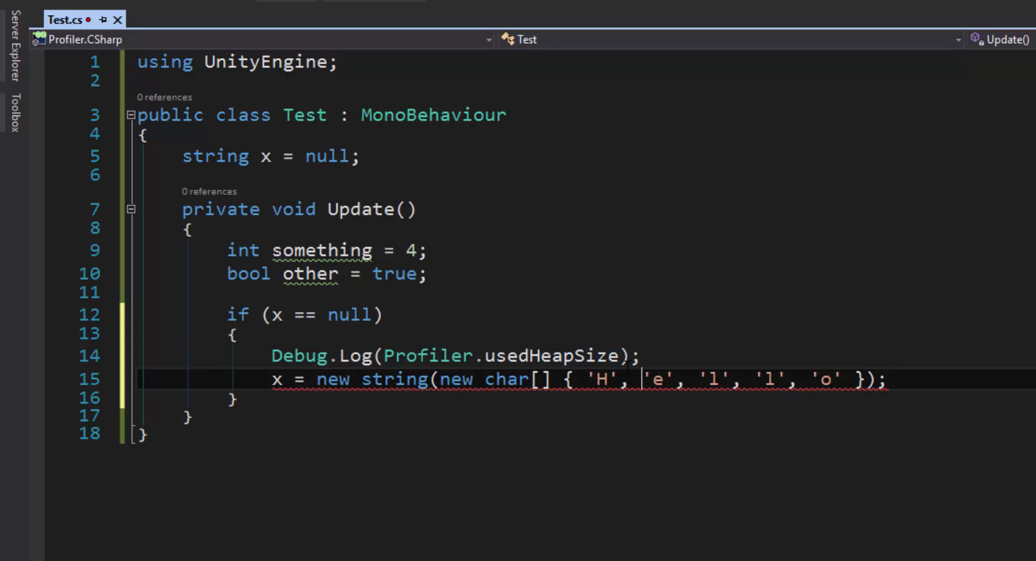
pyautogui.write('Debug.Log(Profiler.usedHeapSize);')
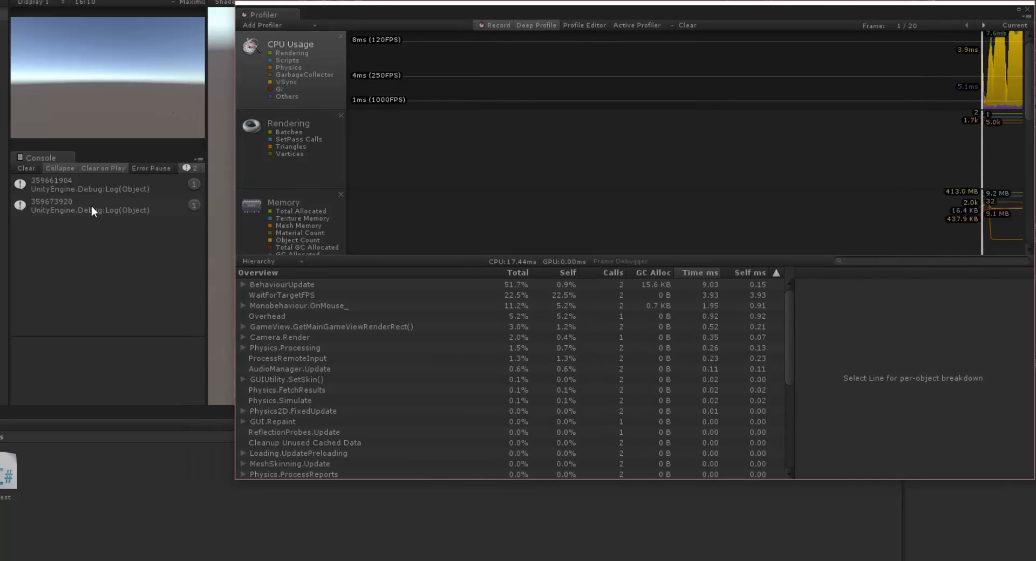
pyautogui.moveTo(45, 189)
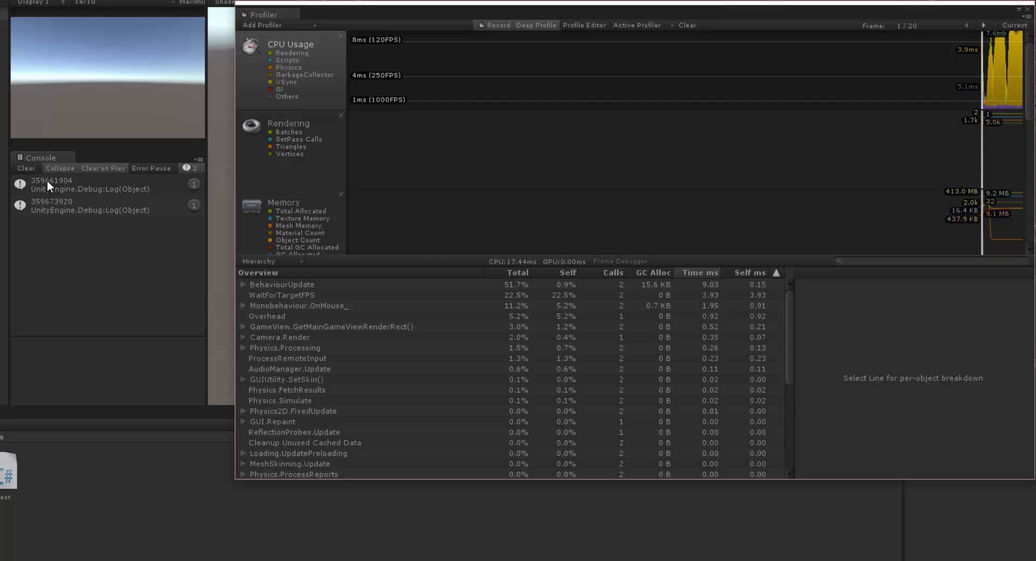
pyautogui.moveTo(74, 187)
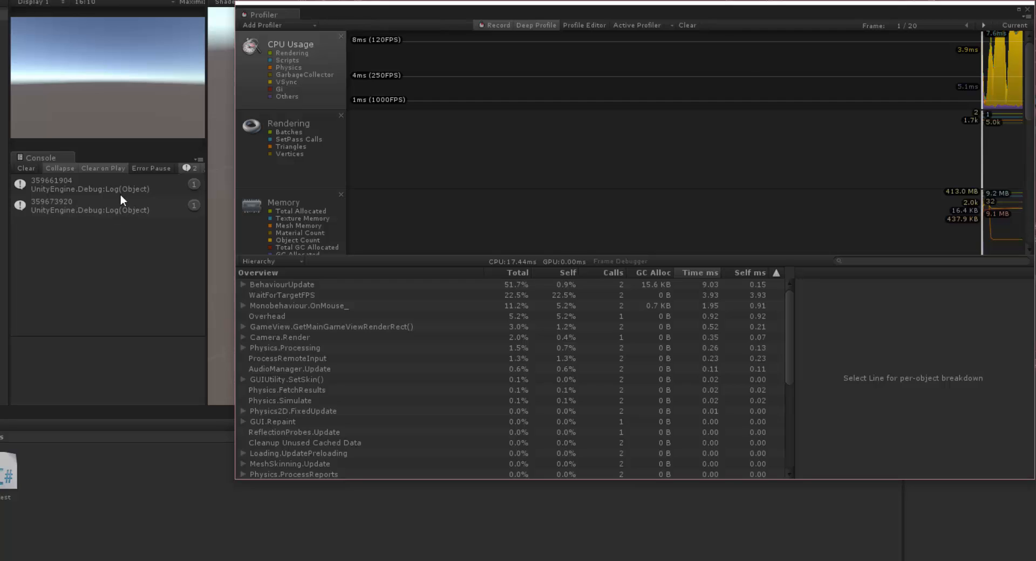
pyautogui.moveTo(126, 208)
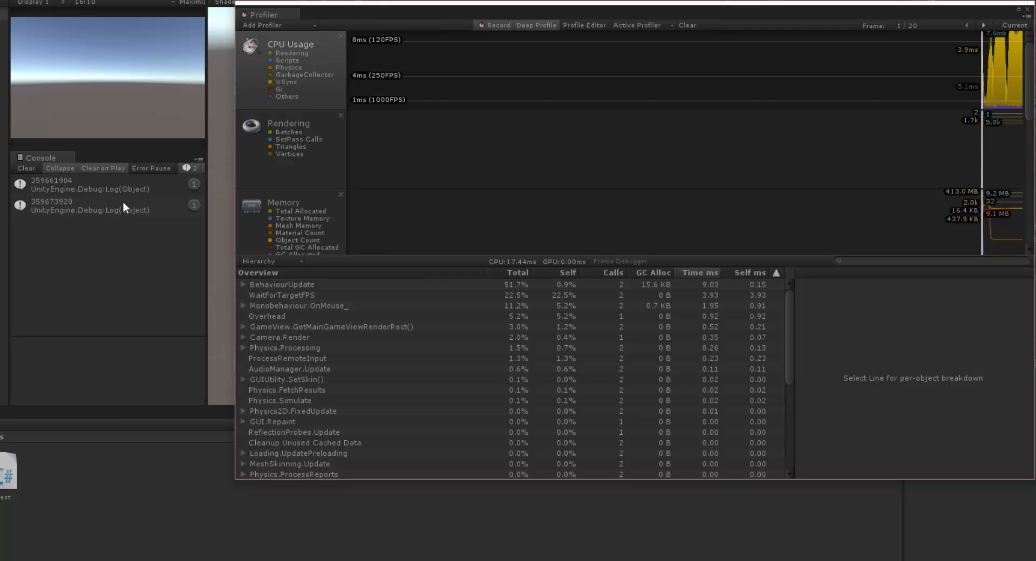
pyautogui.moveTo(118, 214)
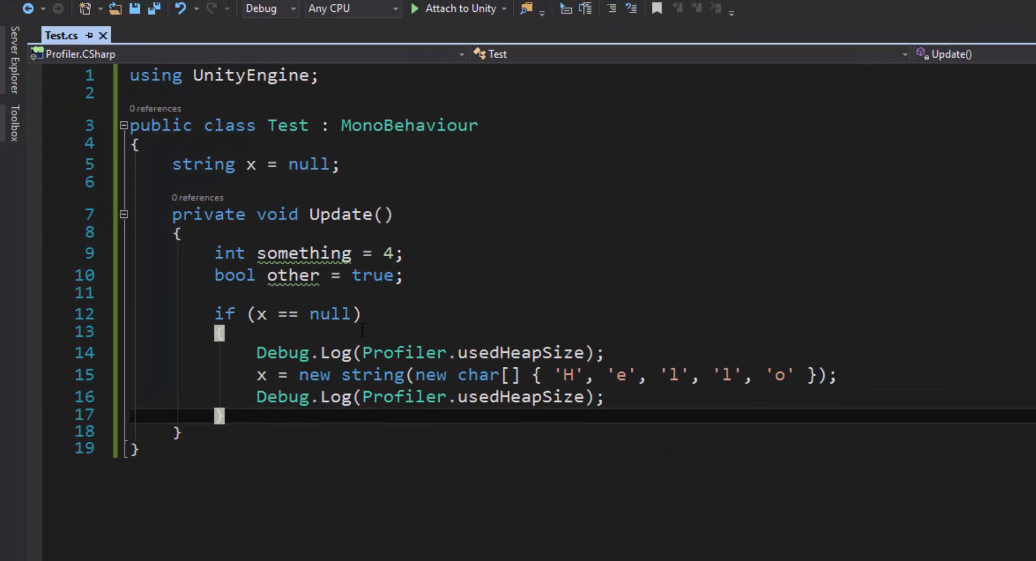
# Delete the Debug.Log heap-size lines and braces from the null check
pyautogui.moveTo(256, 376); pyautogui.dragTo(839, 376)
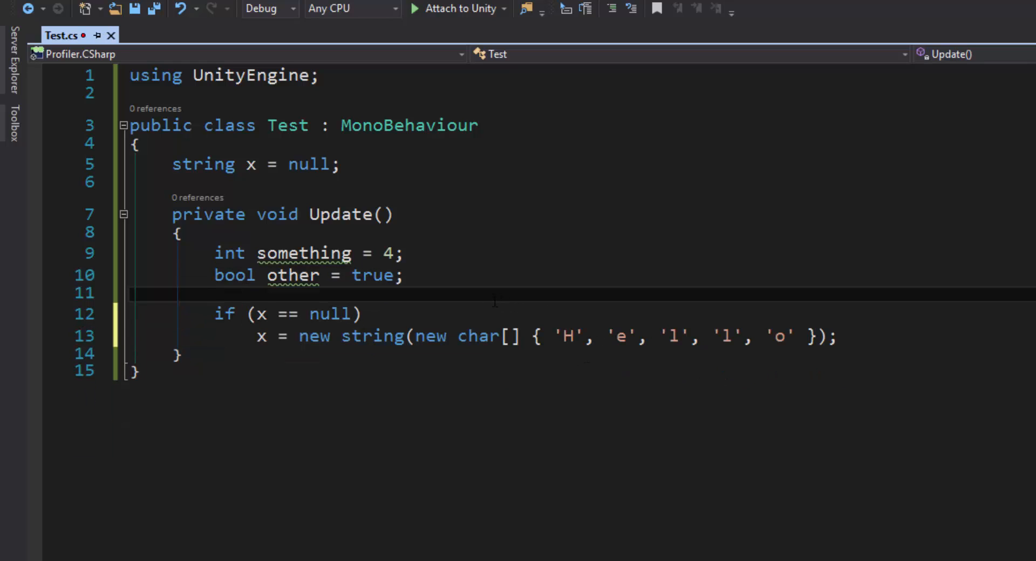
pyautogui.moveTo(214, 253); pyautogui.dragTo(401, 275)
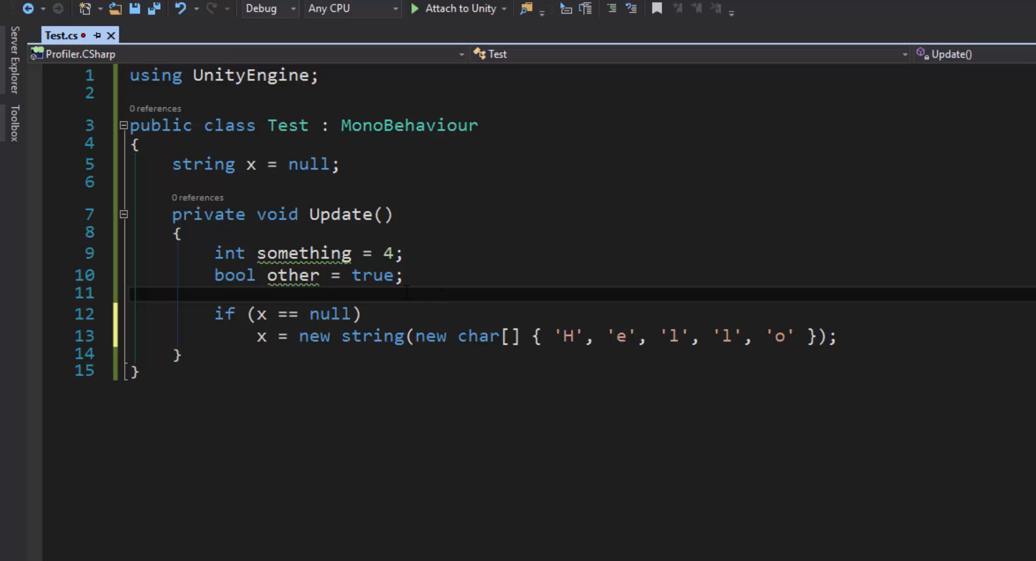
pyautogui.click(404, 276)
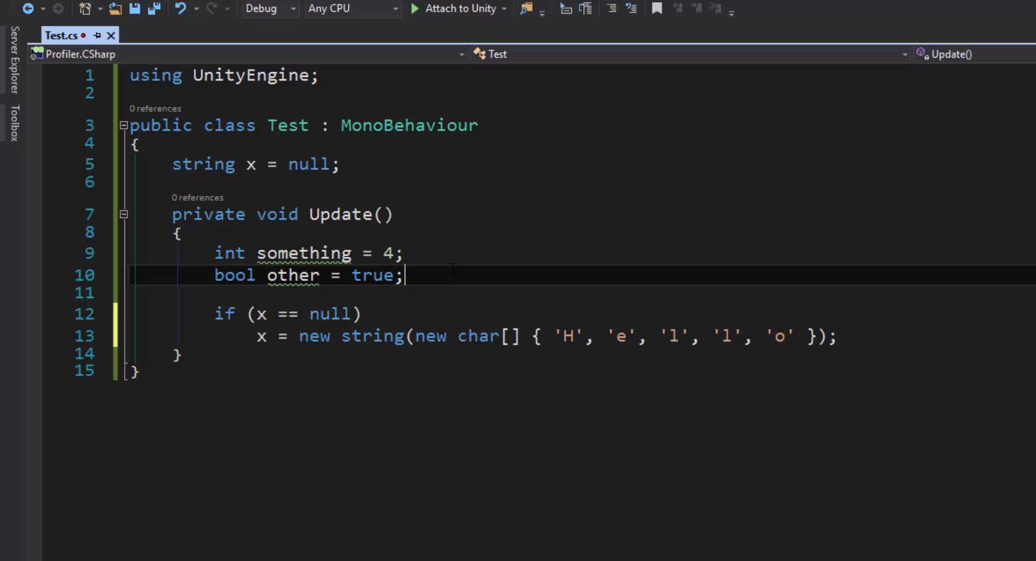
pyautogui.moveTo(304, 253)
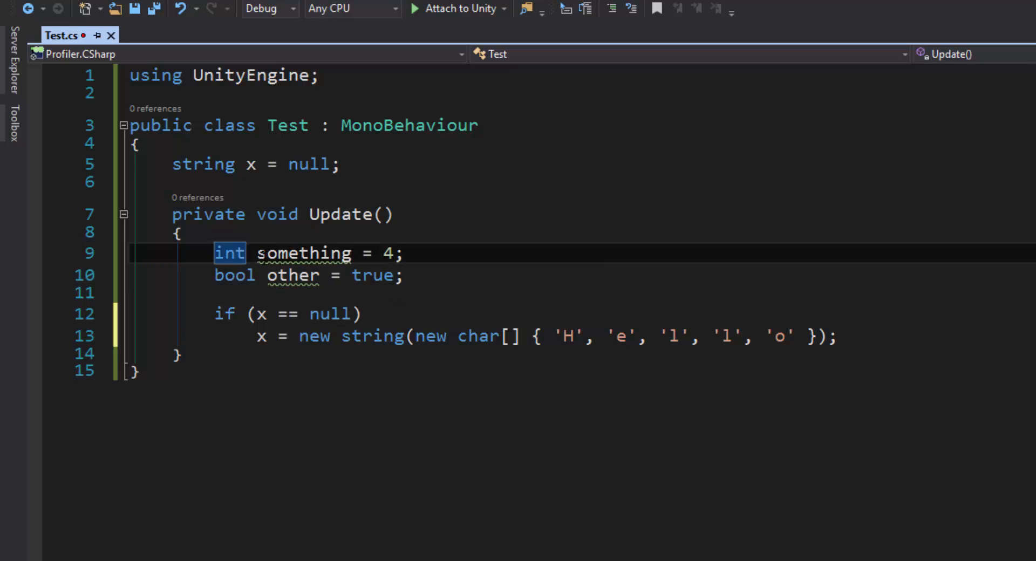
# Begin typing a new 'Ve…' declaration over the int keyword at the top of Update
pyautogui.doubleClick(228, 253)
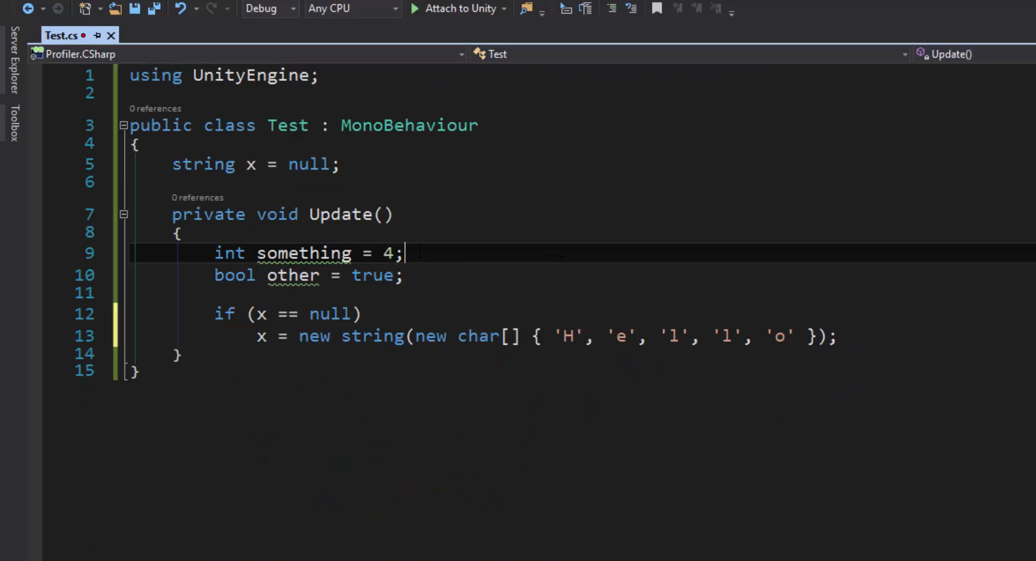
pyautogui.doubleClick(229, 253)
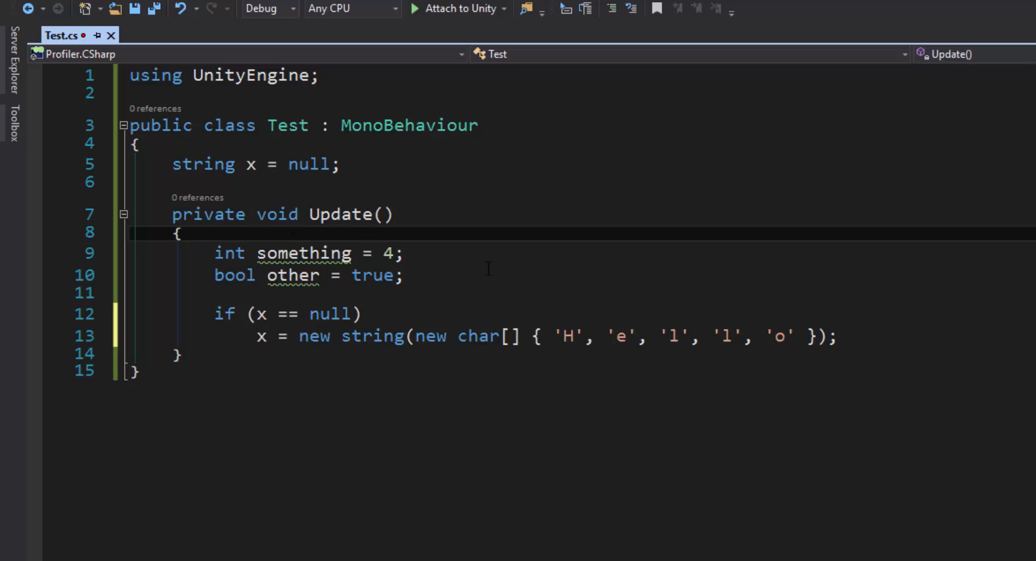
pyautogui.write('Vec')
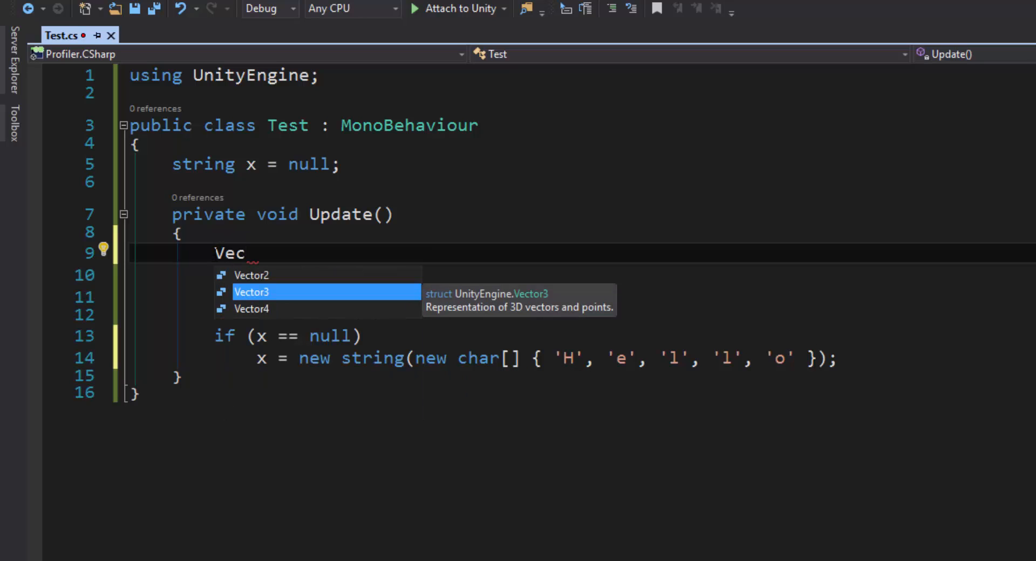
pyautogui.moveTo(226, 297)
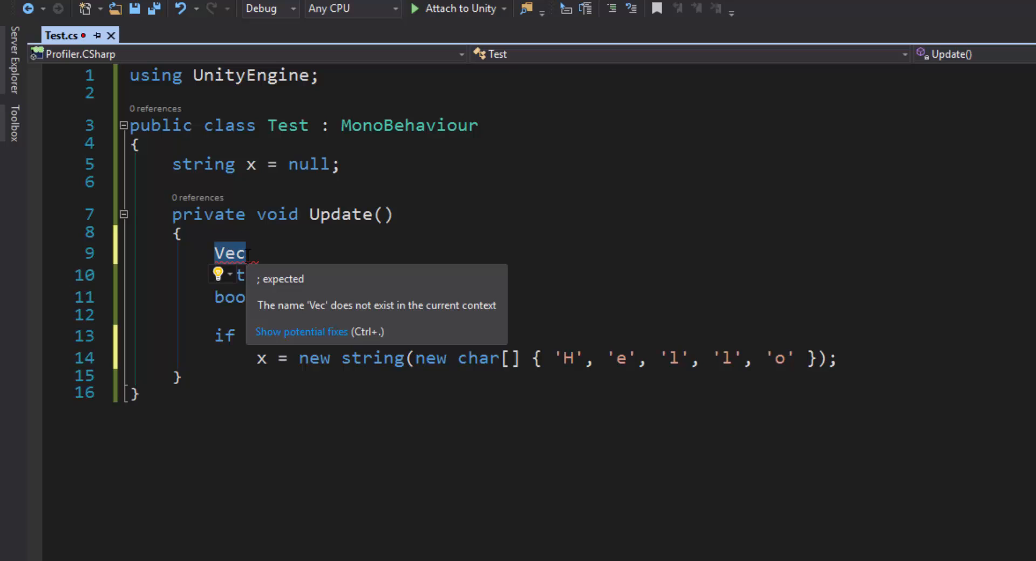
pyautogui.write('strin')
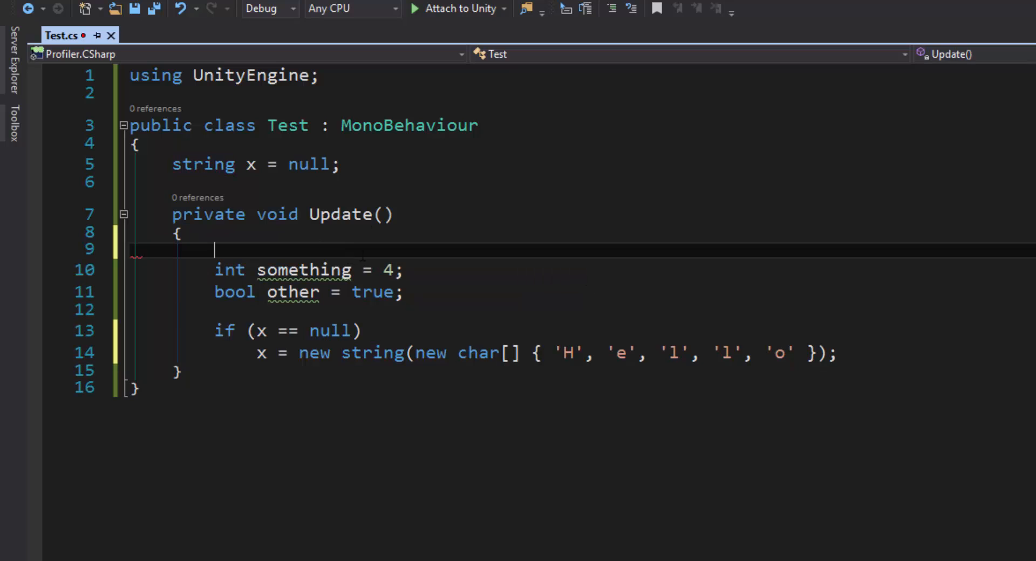
pyautogui.write('new Te')
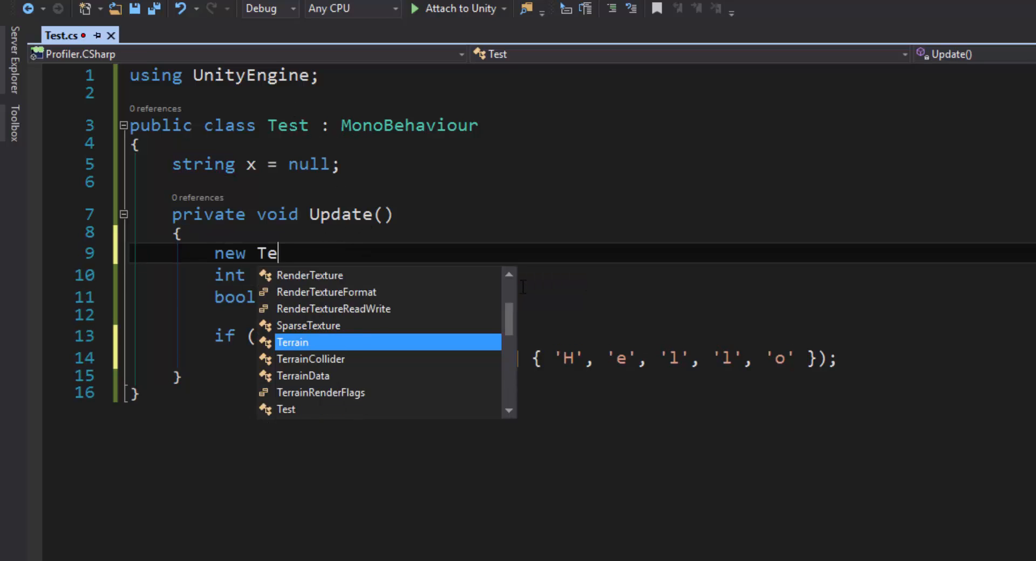
pyautogui.write('st')
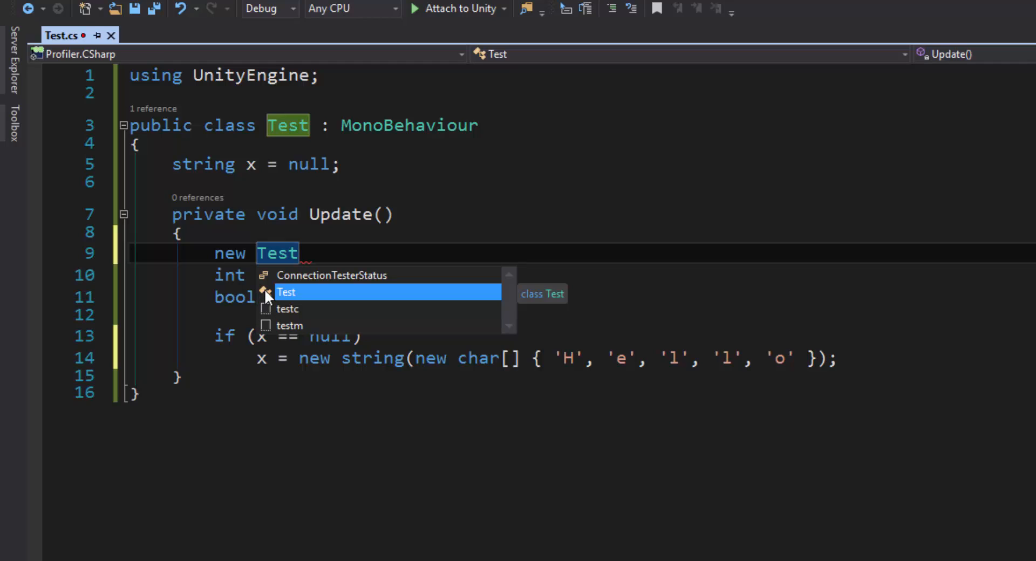
pyautogui.moveTo(278, 302)
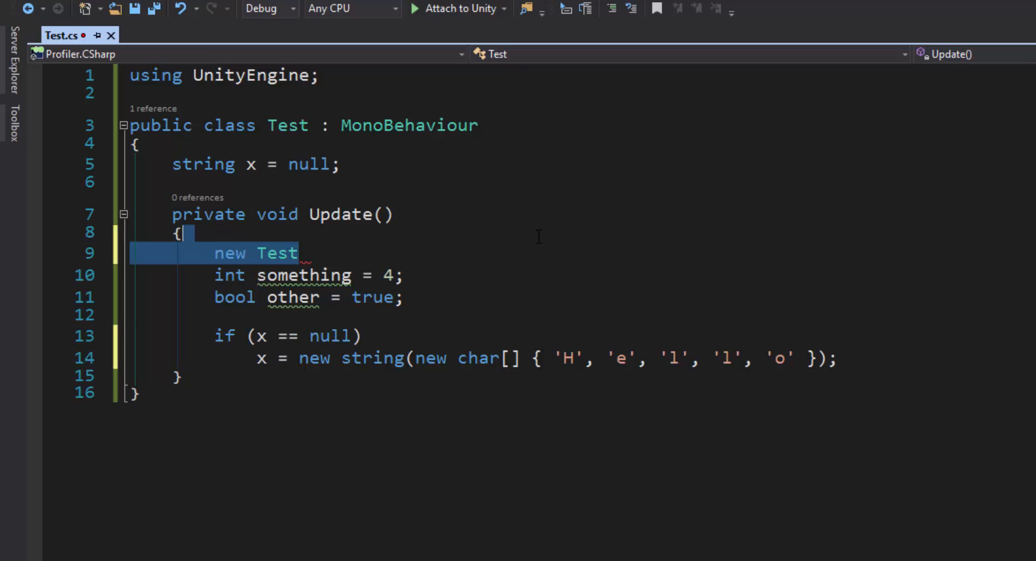
pyautogui.press('Delete')
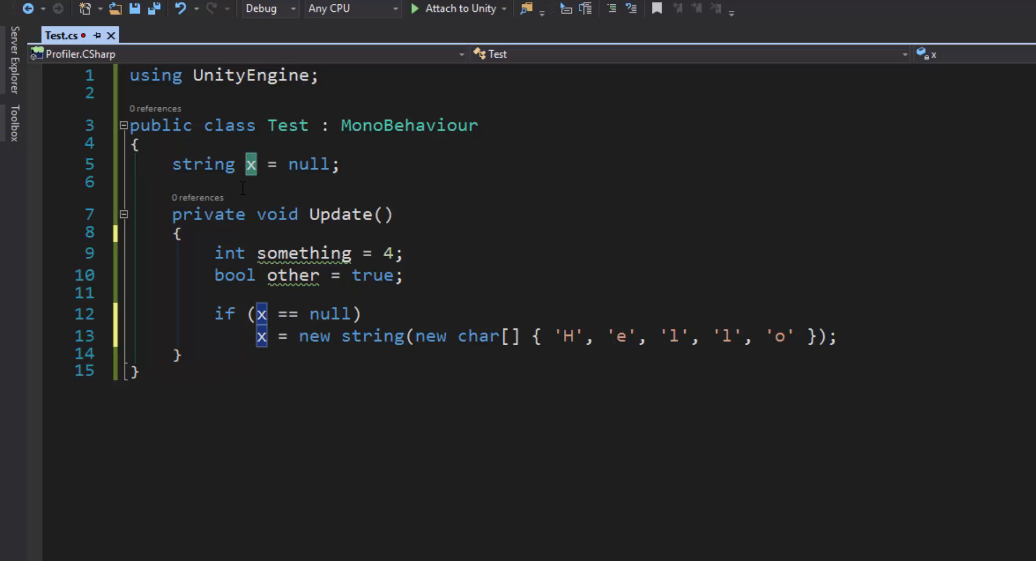
pyautogui.click(278, 125)
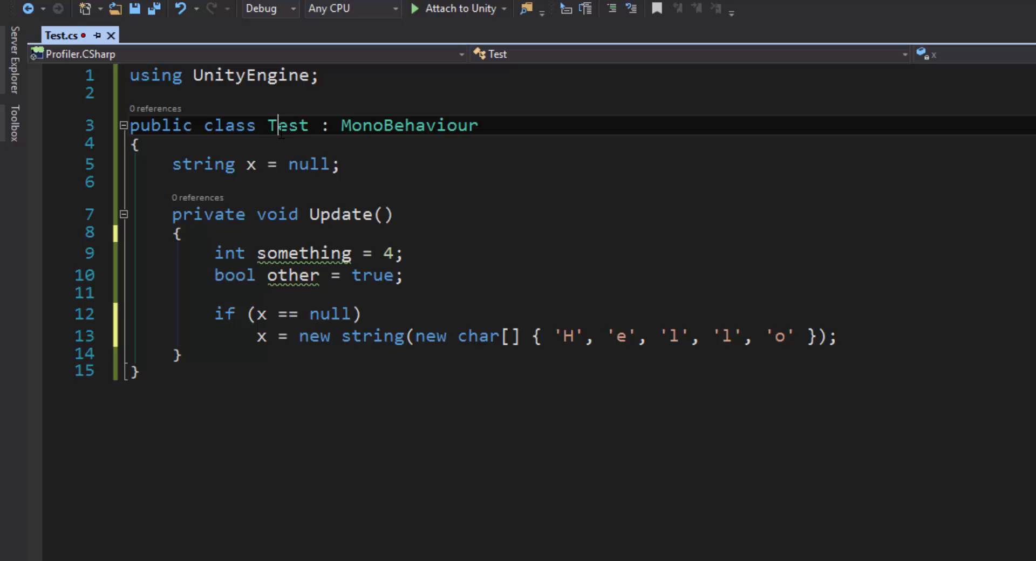
pyautogui.doubleClick(288, 125)
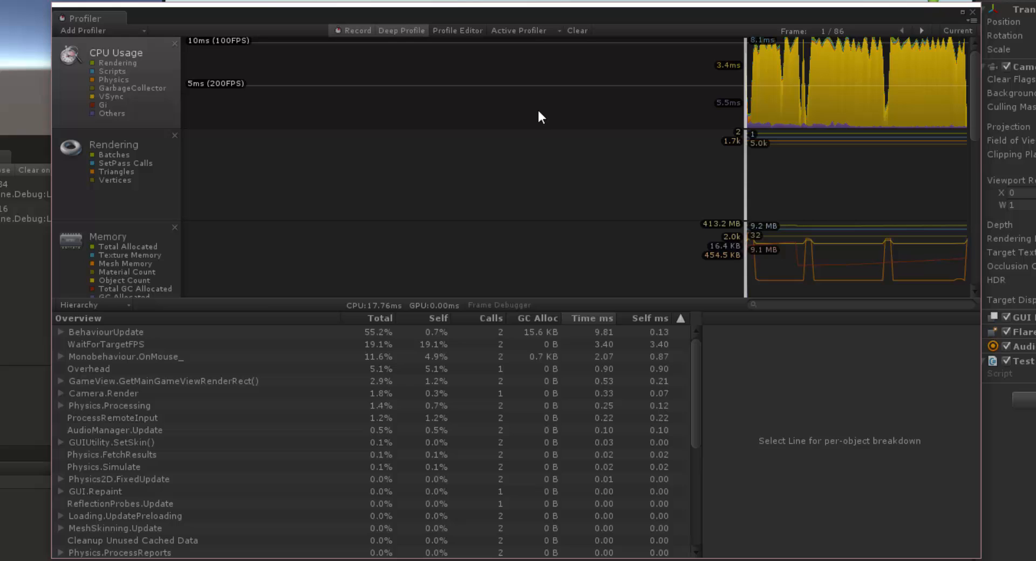
pyautogui.moveTo(112, 448)
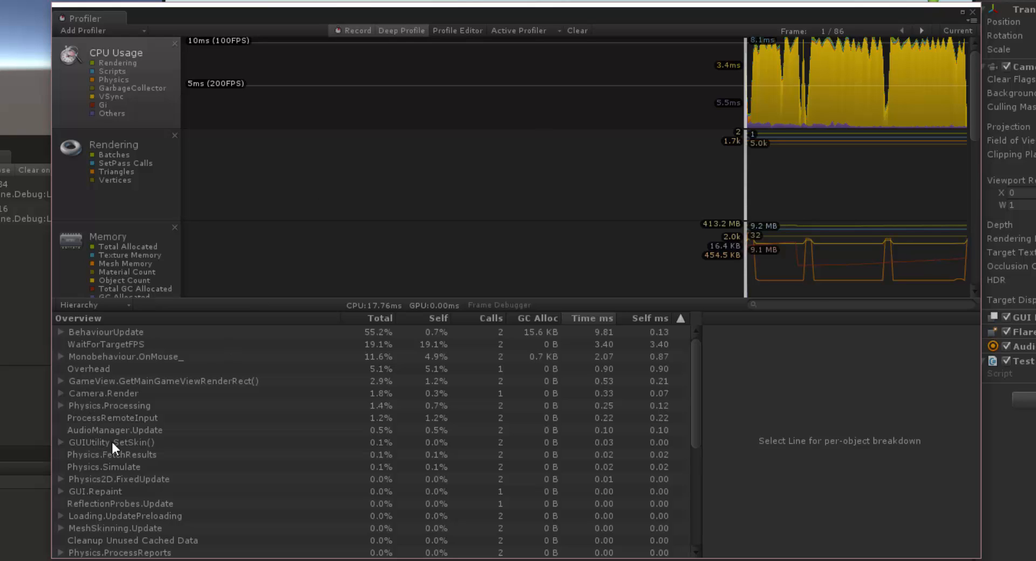
# Expand BehaviourUpdate in the Profiler Hierarchy and inspect frame 11's allocations
pyautogui.click(106, 332)
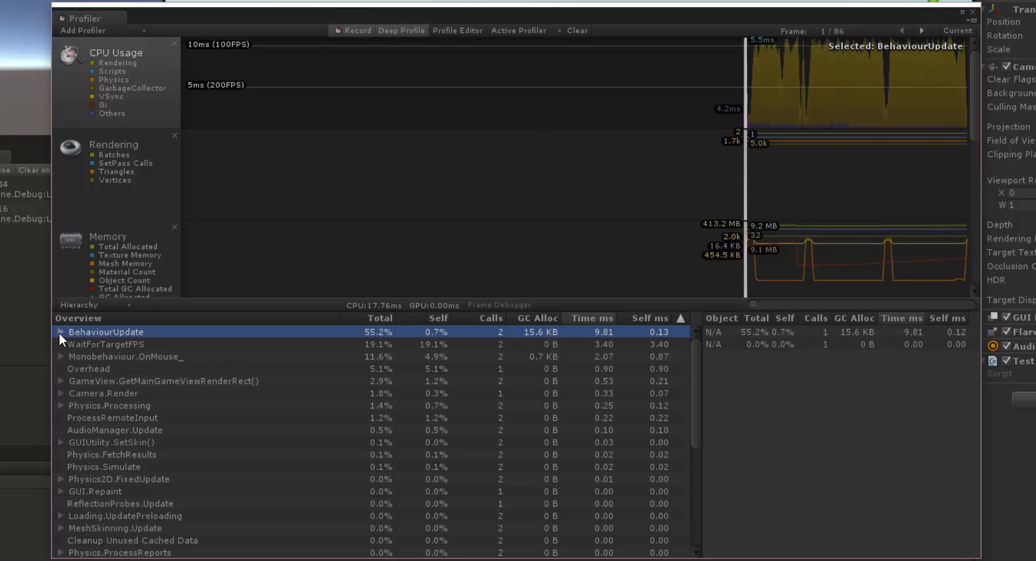
pyautogui.click(59, 332)
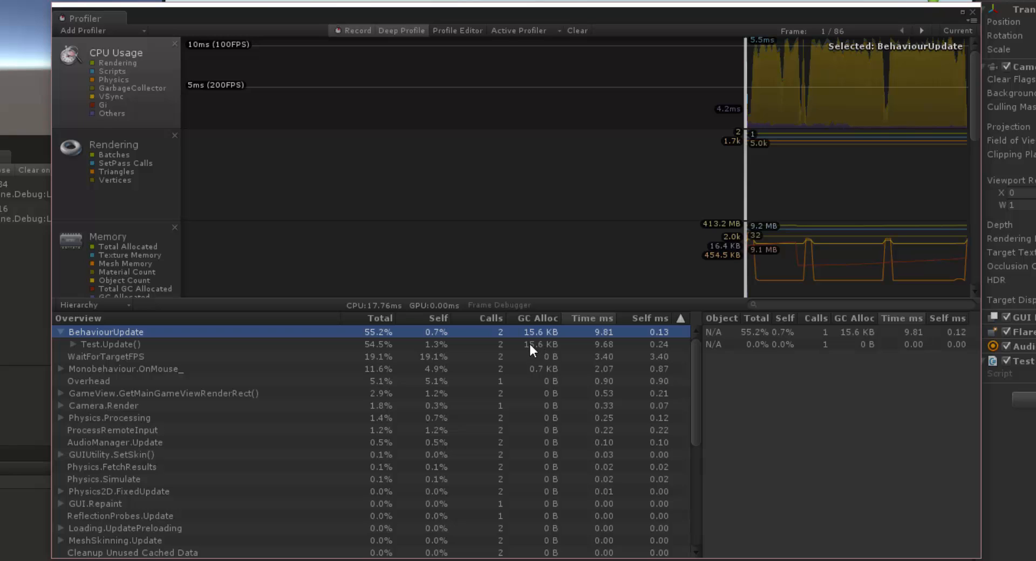
pyautogui.moveTo(778, 99)
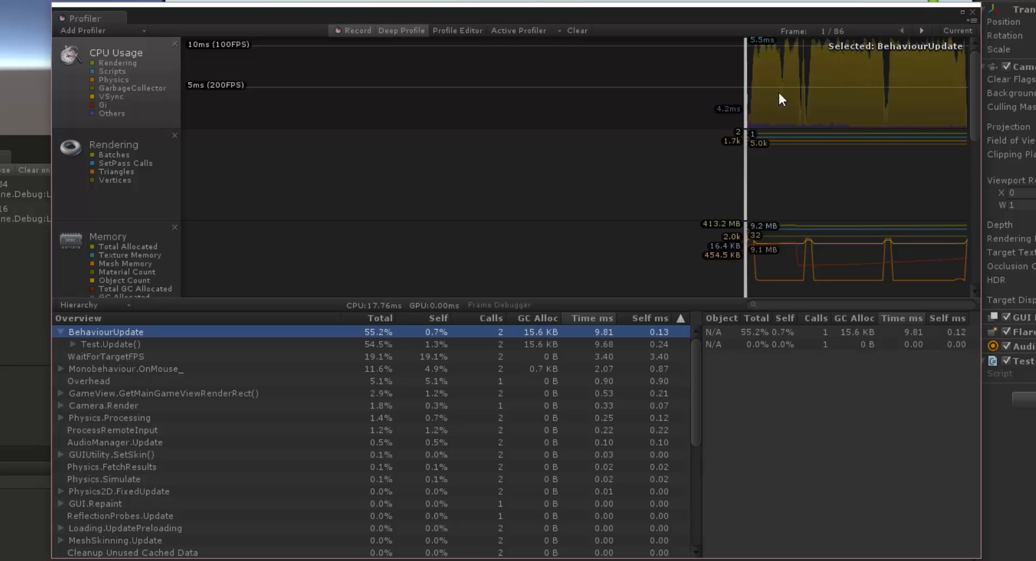
pyautogui.click(772, 100)
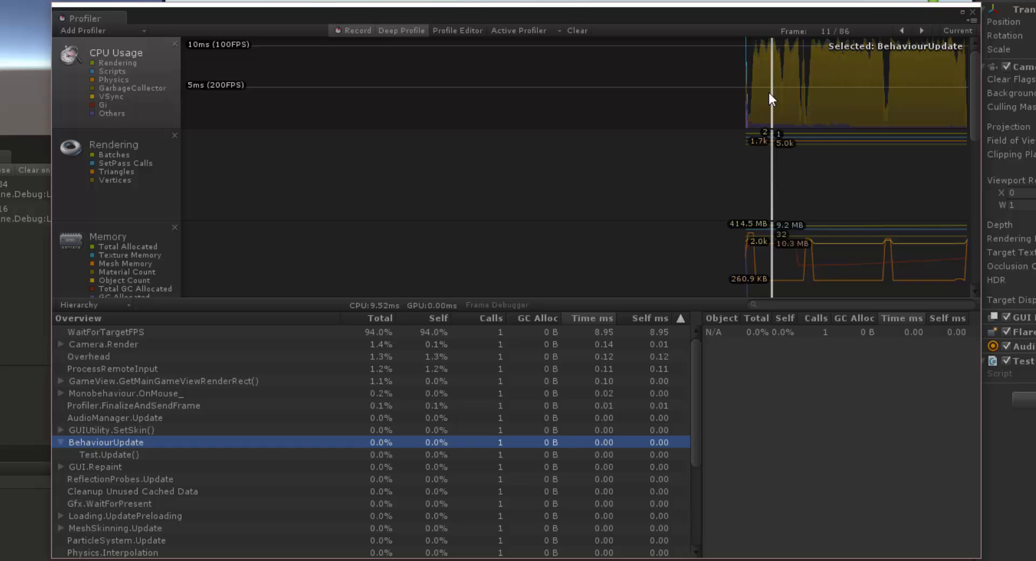
pyautogui.moveTo(605, 434)
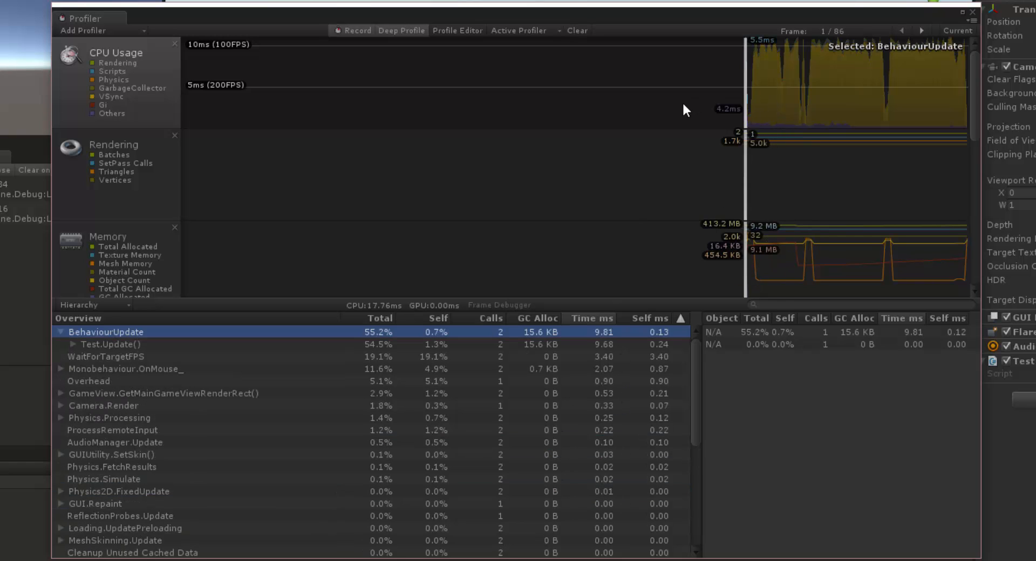
pyautogui.moveTo(607, 340)
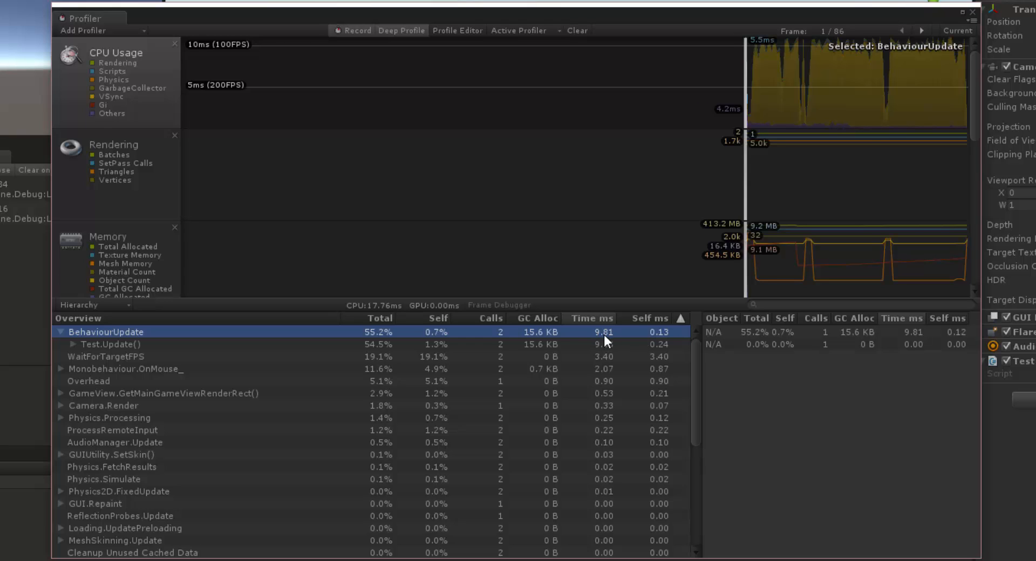
pyautogui.moveTo(506, 345)
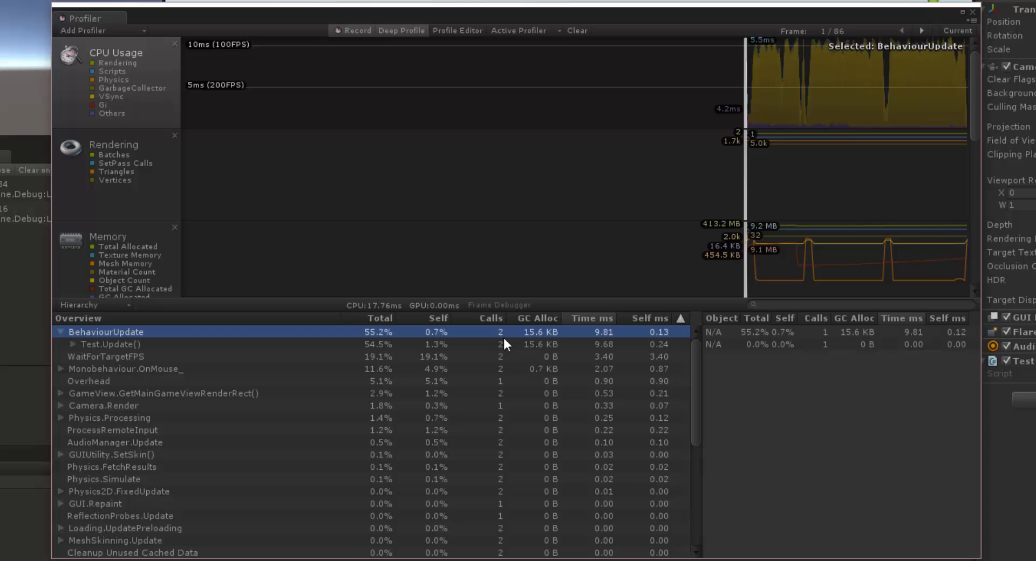
# Select Test.Update() and compare its 15.6 KB GC Alloc against later frames
pyautogui.click(108, 344)
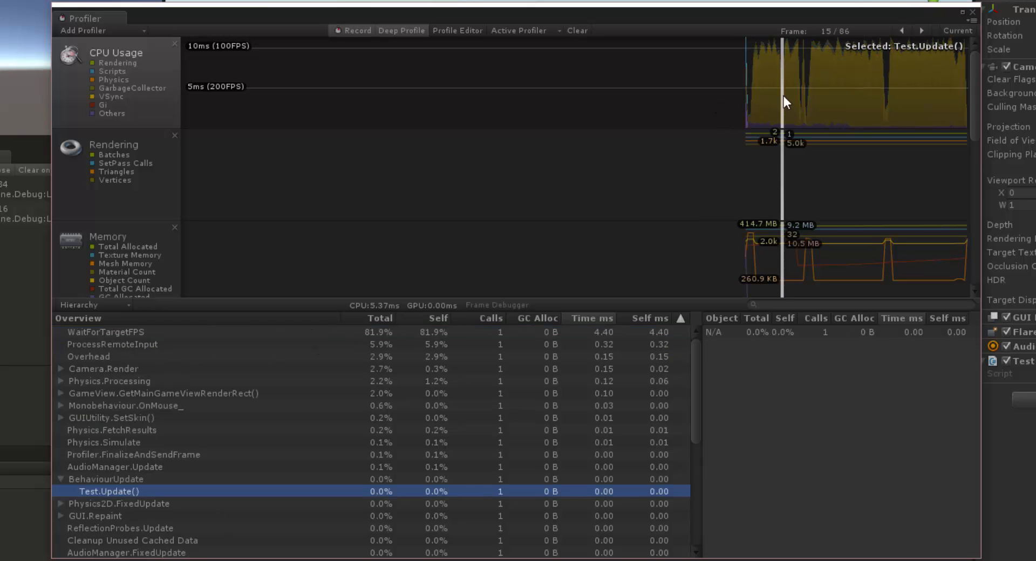
pyautogui.moveTo(785, 78)
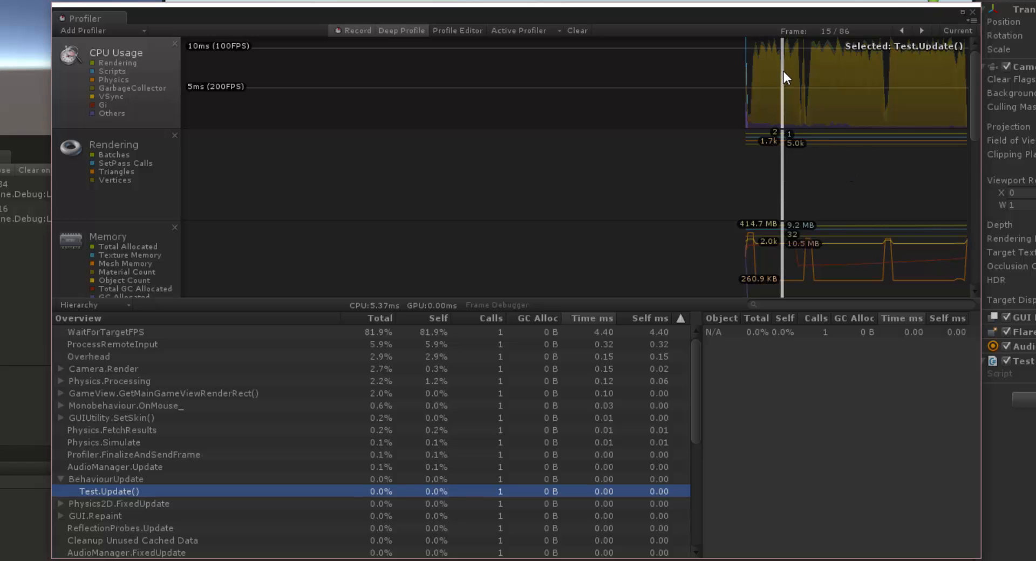
pyautogui.click(919, 29)
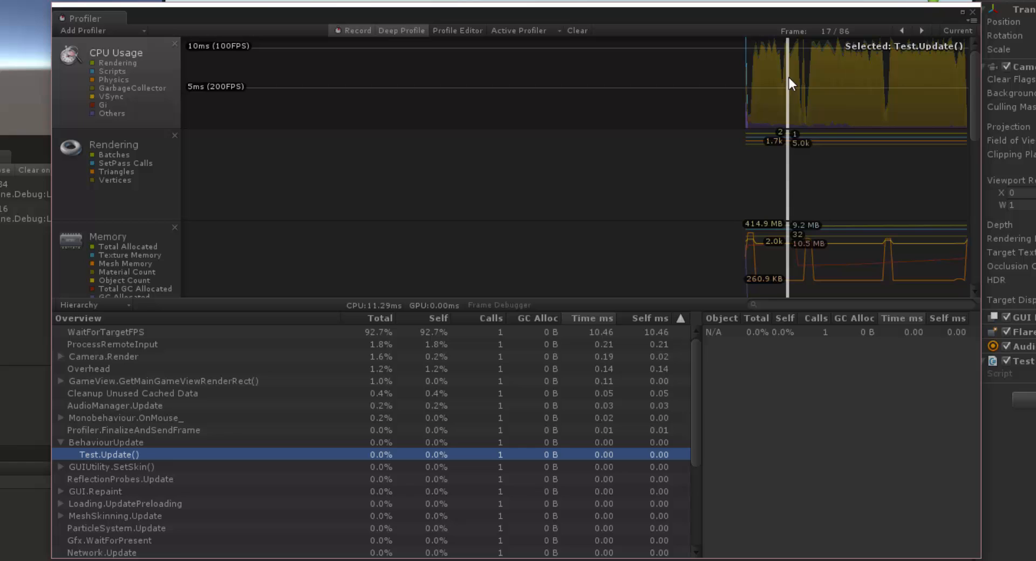
pyautogui.click(917, 30)
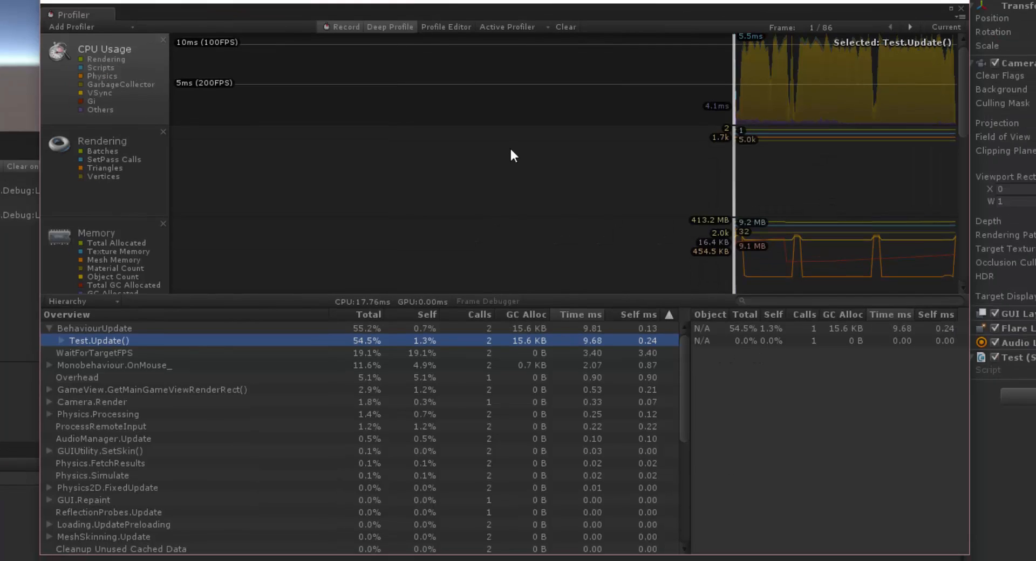
pyautogui.moveTo(540, 15)
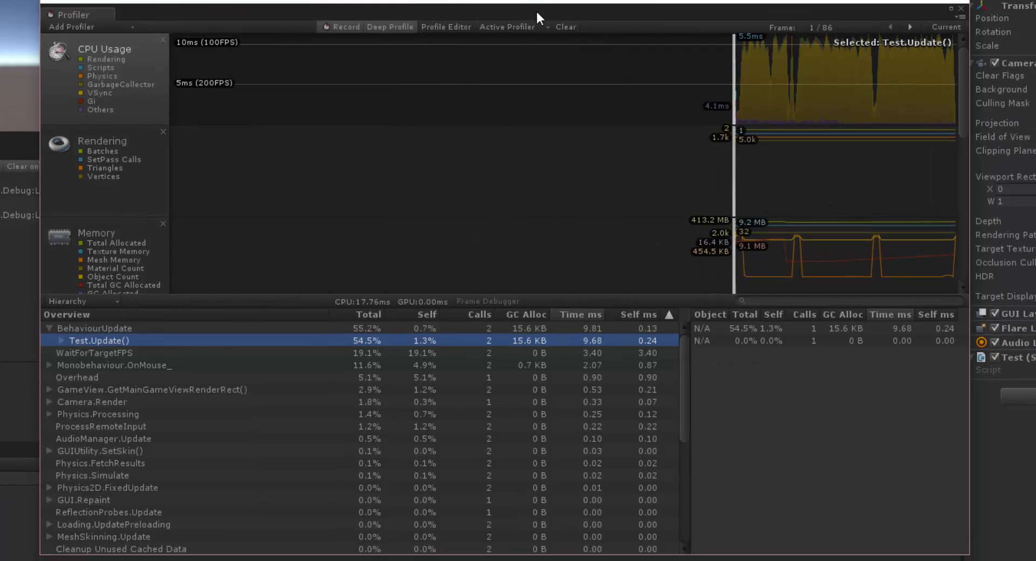